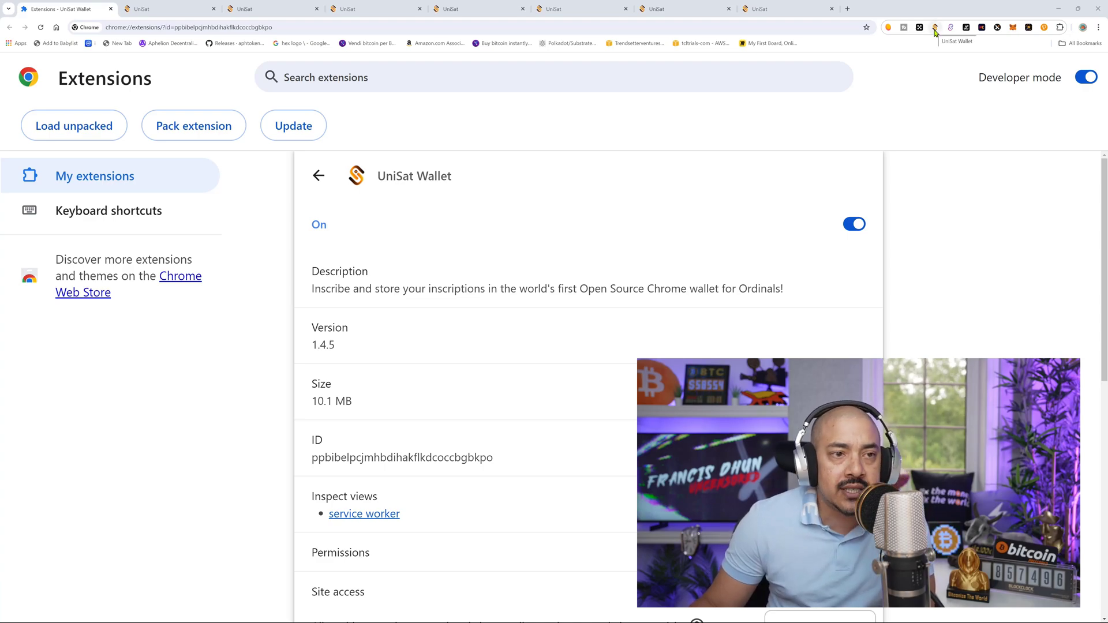
- From the UniSat extension management page, select Fractal Bitcoin Testnet as the network
right_click(949, 28)
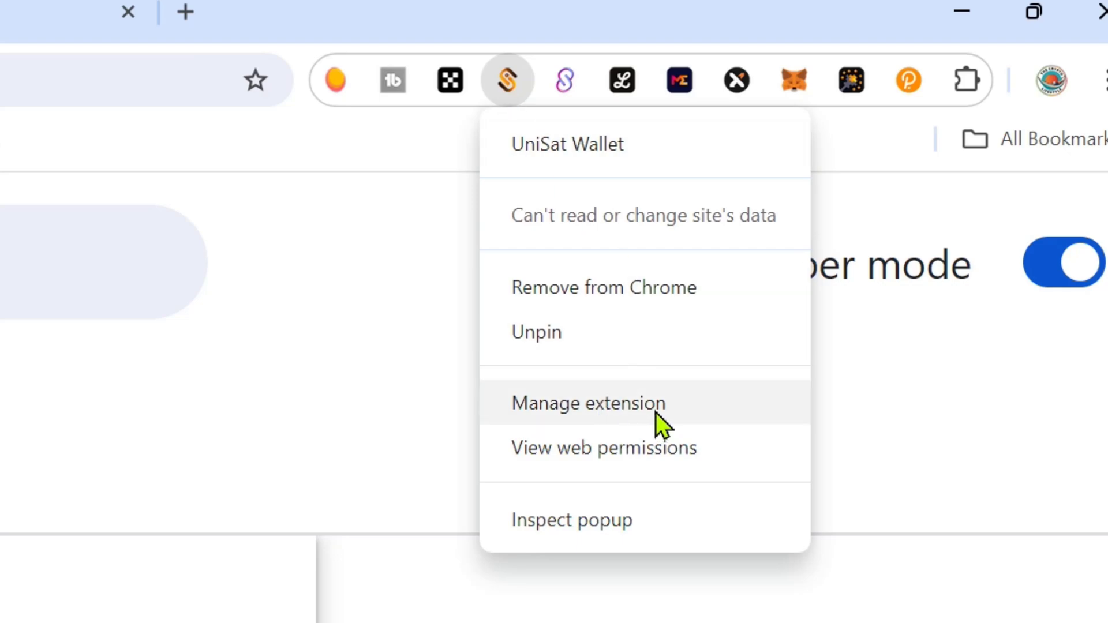
click(587, 404)
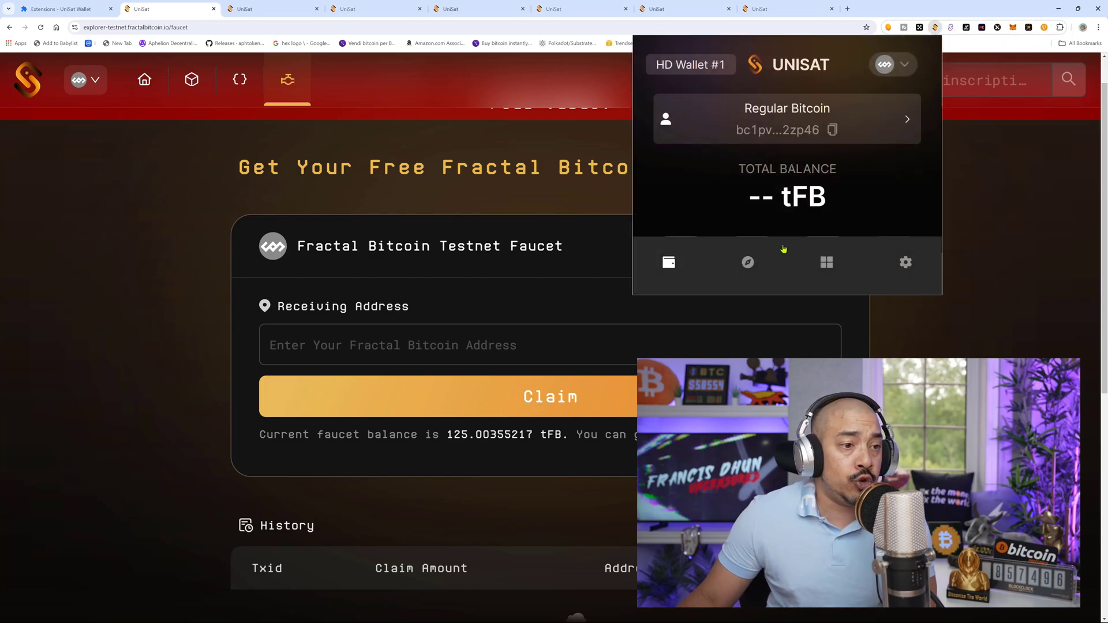
click(892, 64)
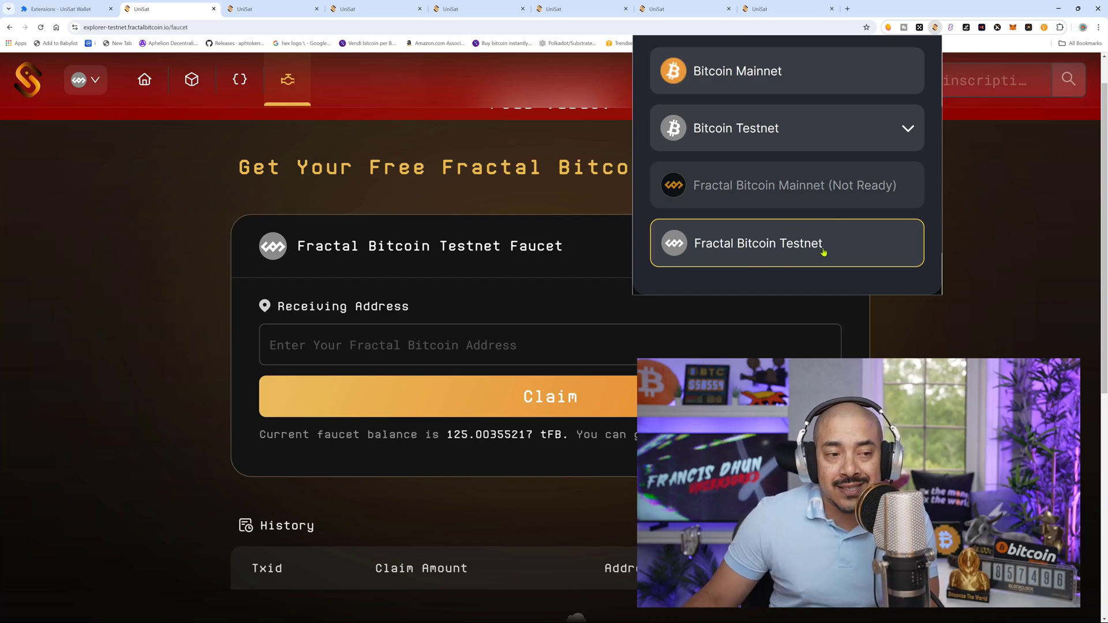
mouse_move(837, 191)
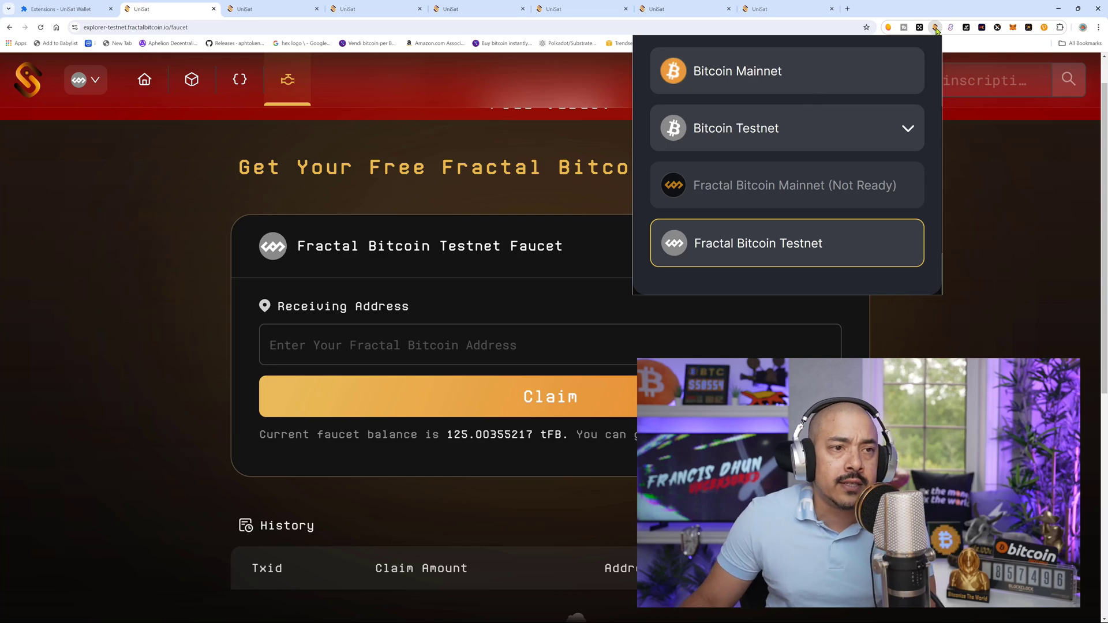
click(758, 243)
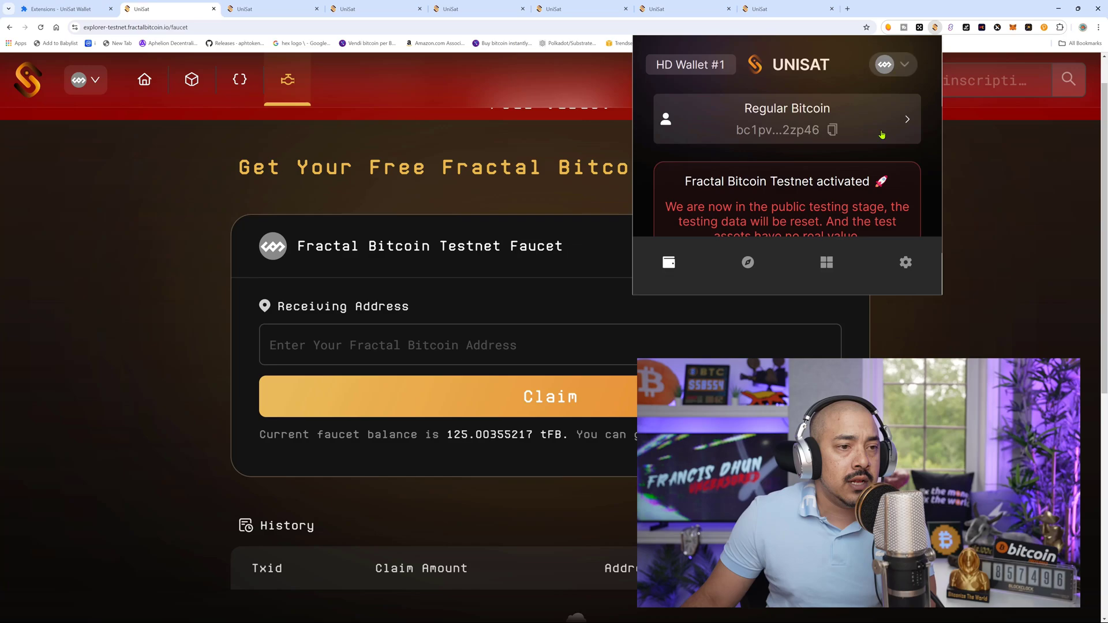
click(892, 64)
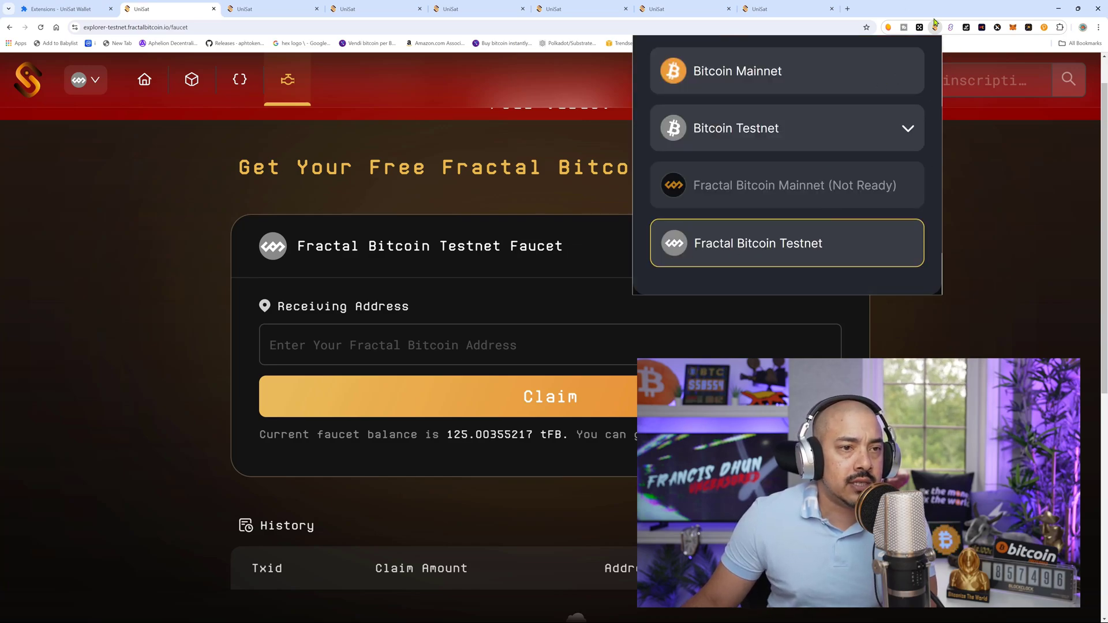
click(786, 243)
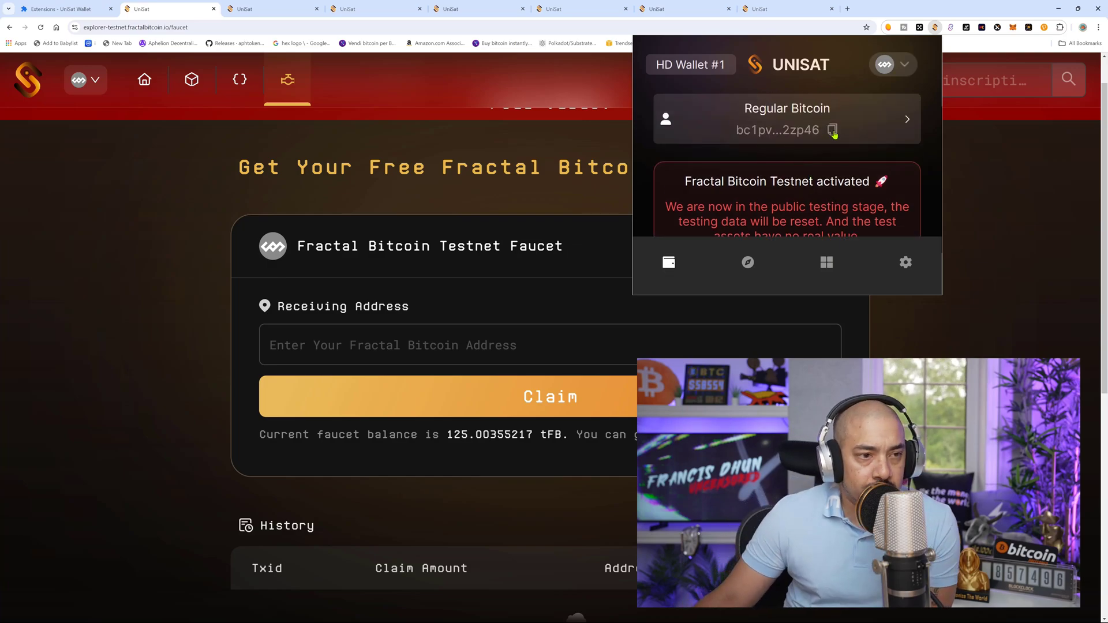
- Copy the wallet address, claim faucet coins, and verify the 0.00509737 tFB balance
click(832, 130)
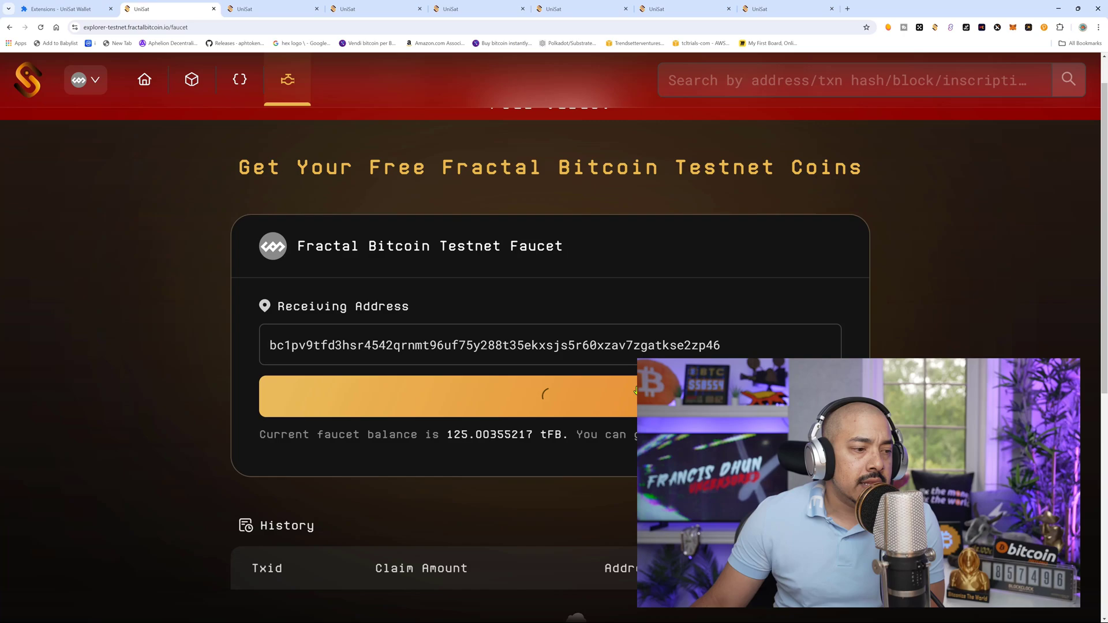
click(445, 396)
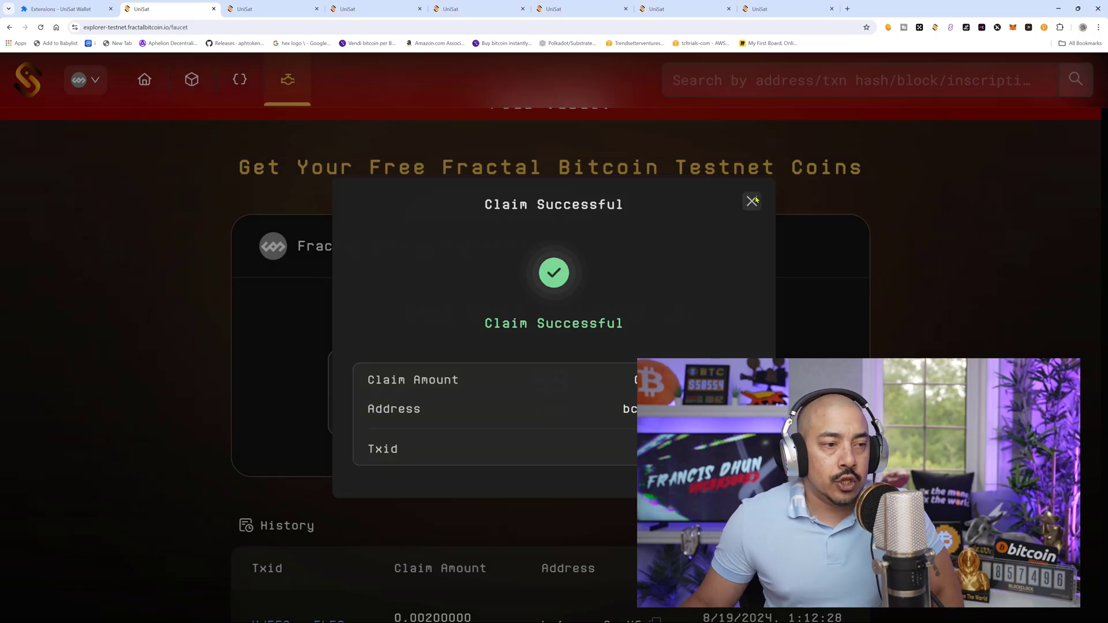
click(751, 202)
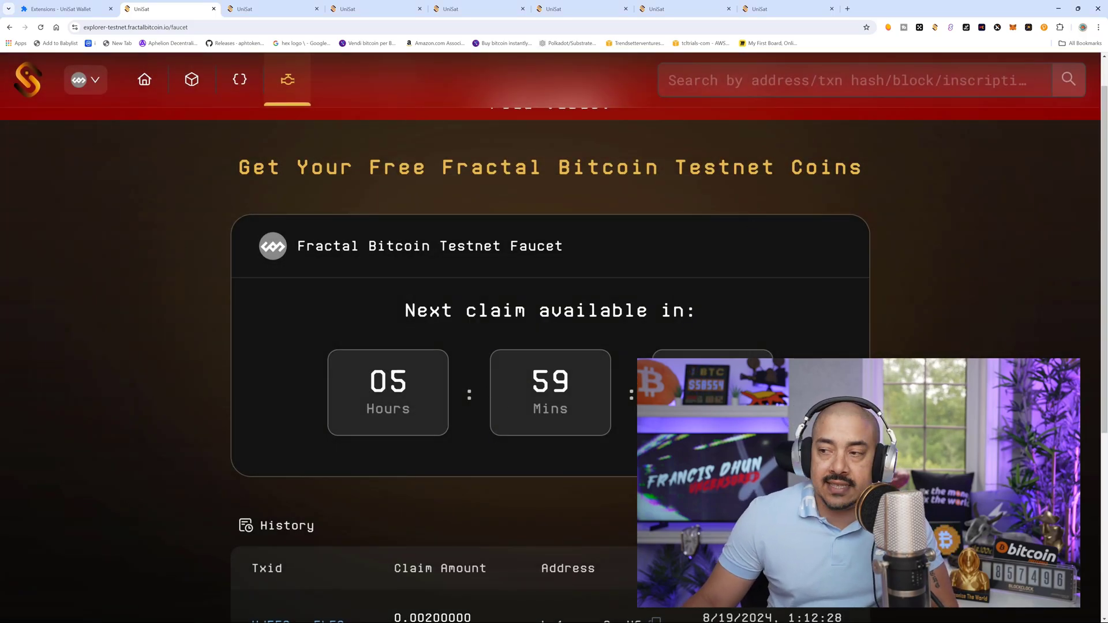
mouse_move(526, 422)
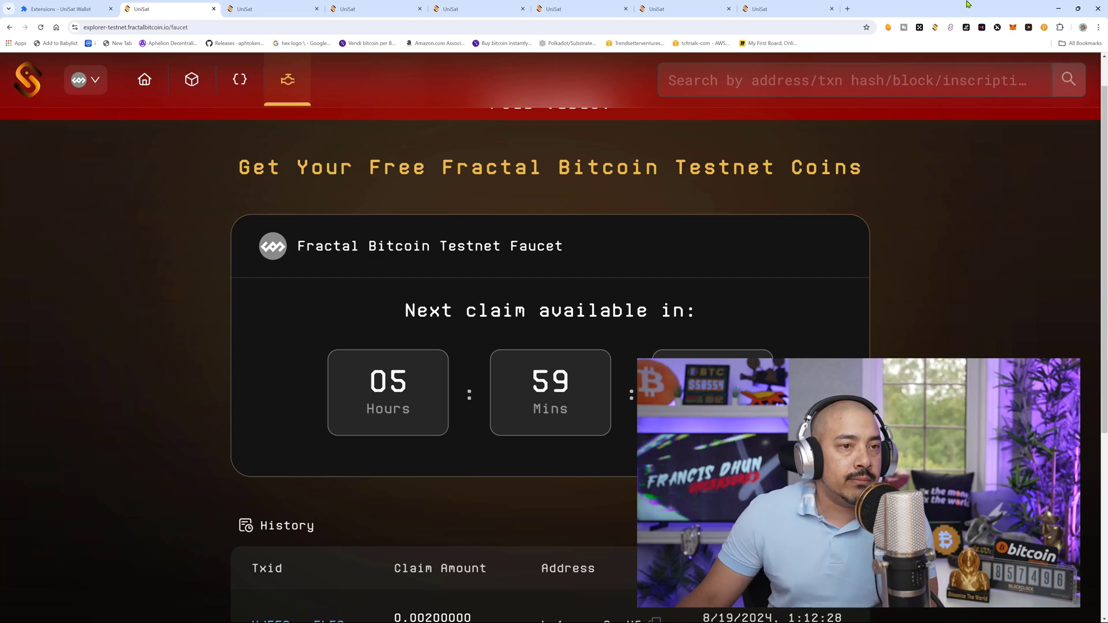
click(934, 27)
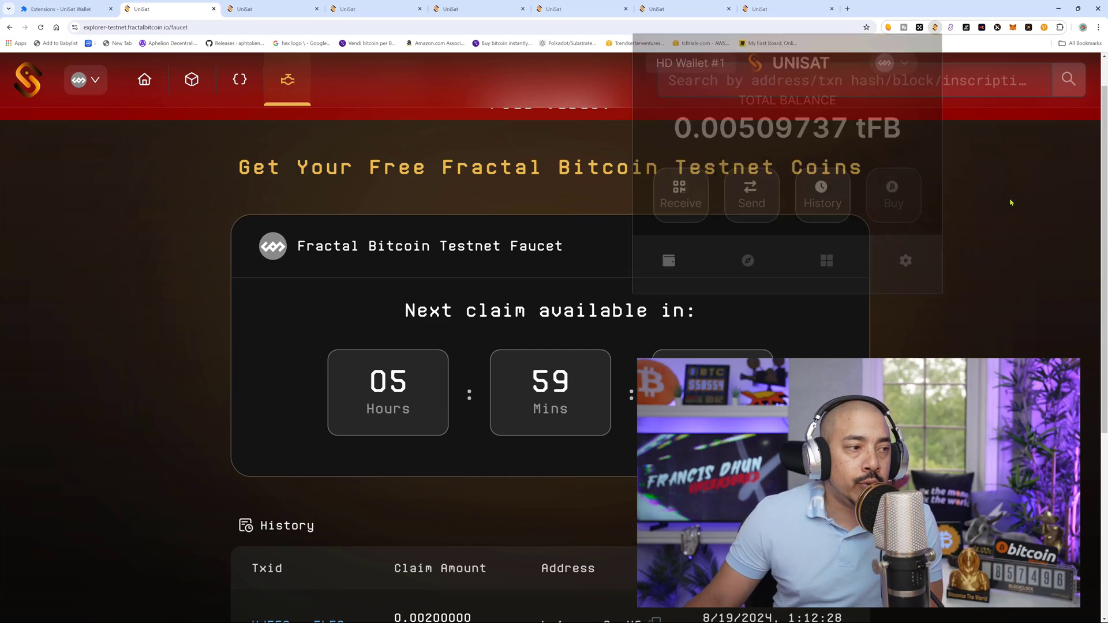
click(272, 9)
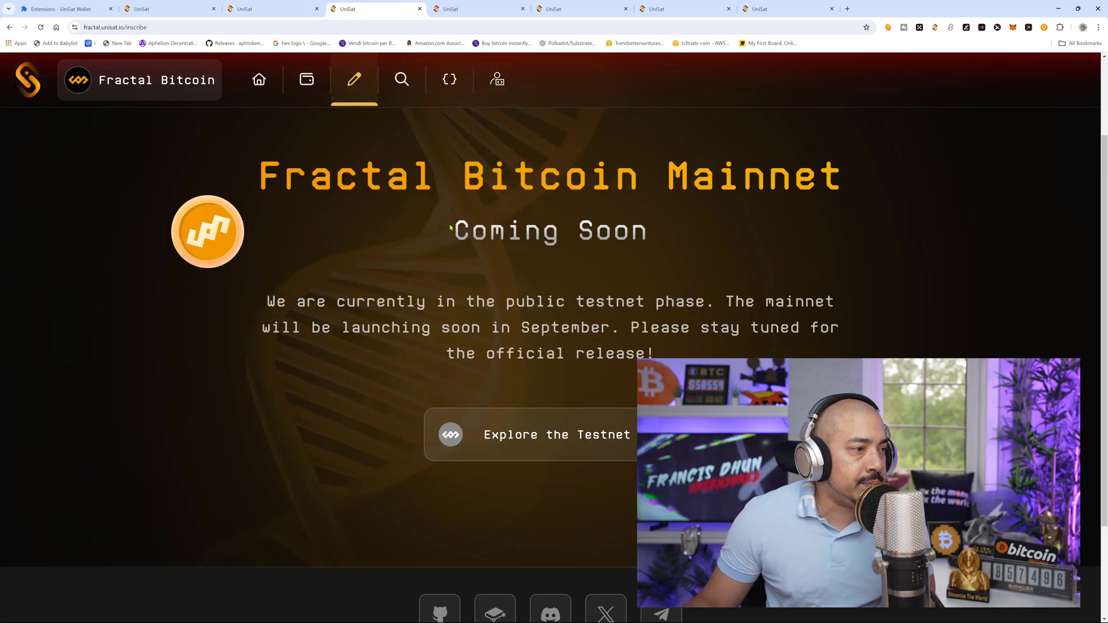
mouse_move(252, 23)
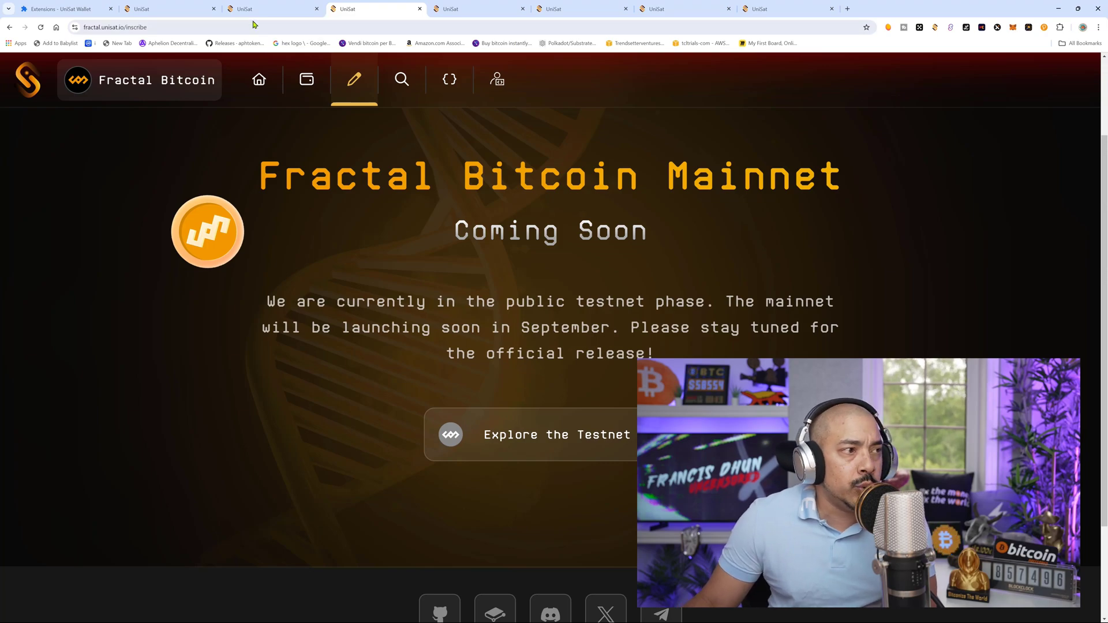
- Open the Fractal Bitcoin testnet explorer homepage and scroll through its stats and charts
click(529, 434)
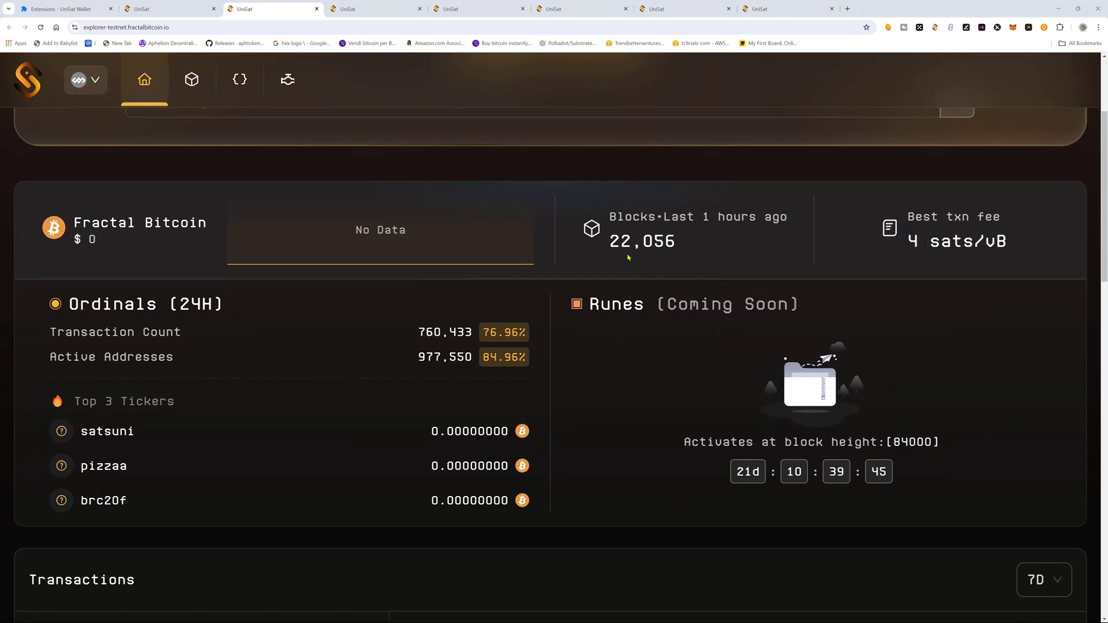
scroll(down, 3)
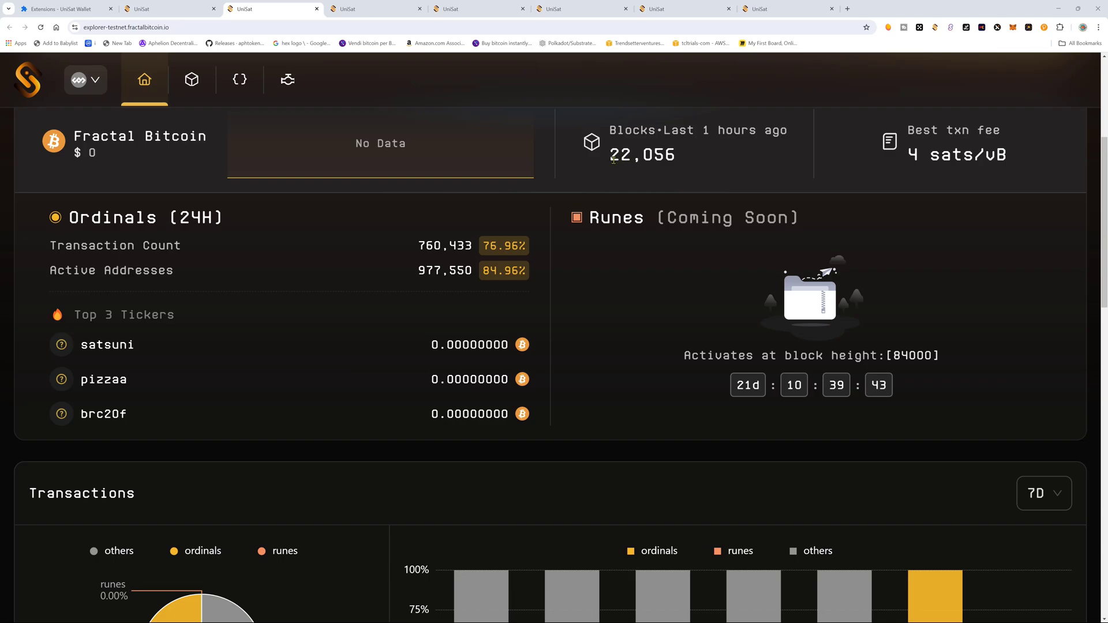
mouse_move(722, 143)
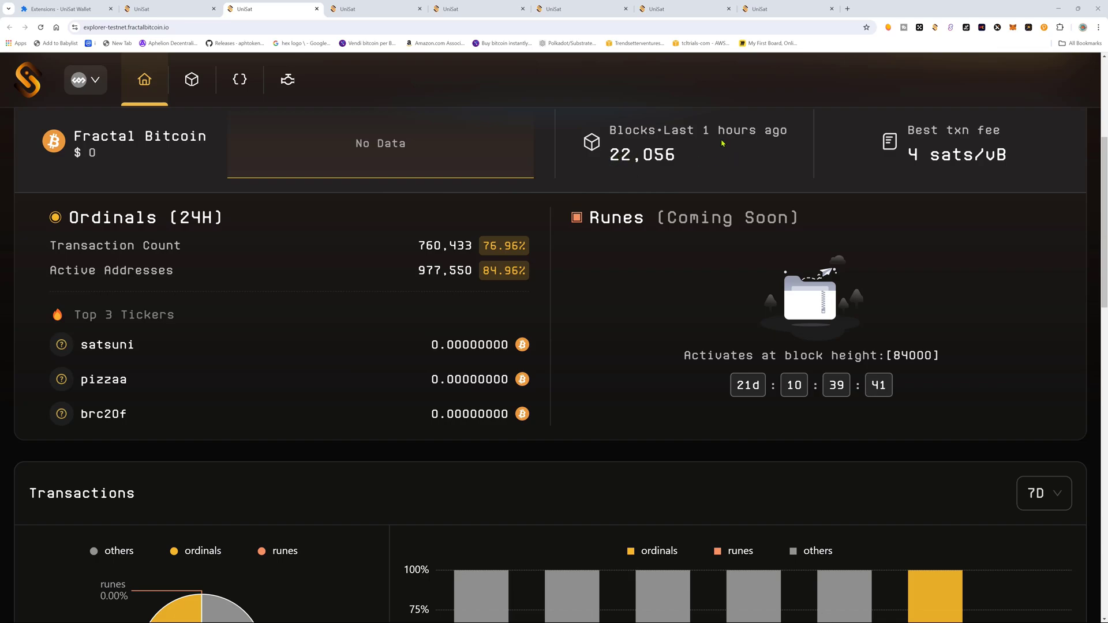
mouse_move(649, 174)
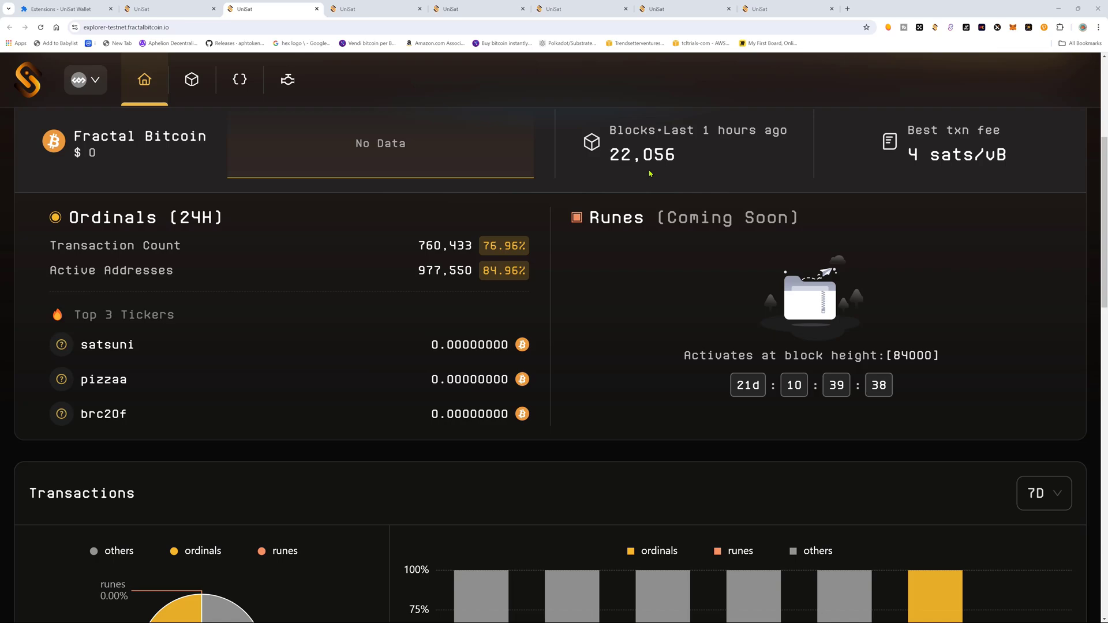
mouse_move(685, 172)
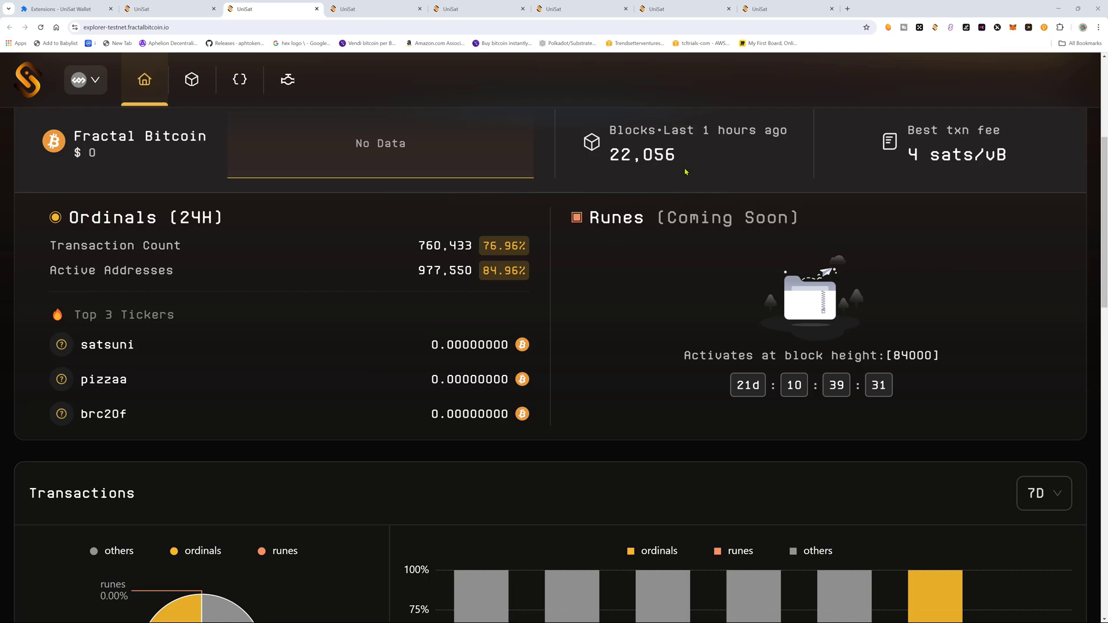
mouse_move(579, 232)
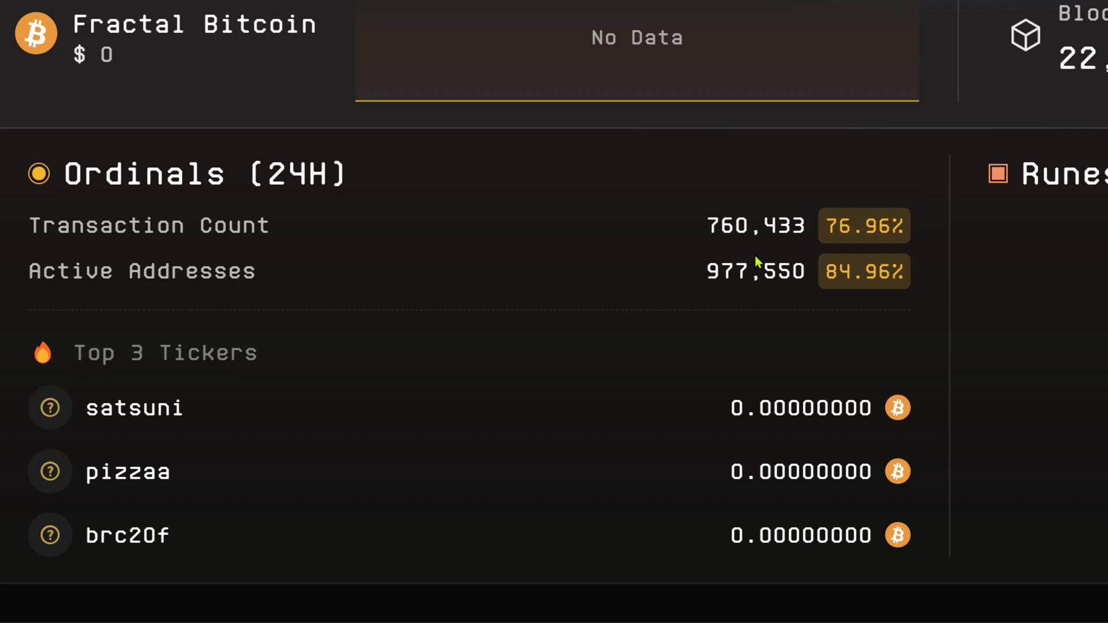
mouse_move(424, 319)
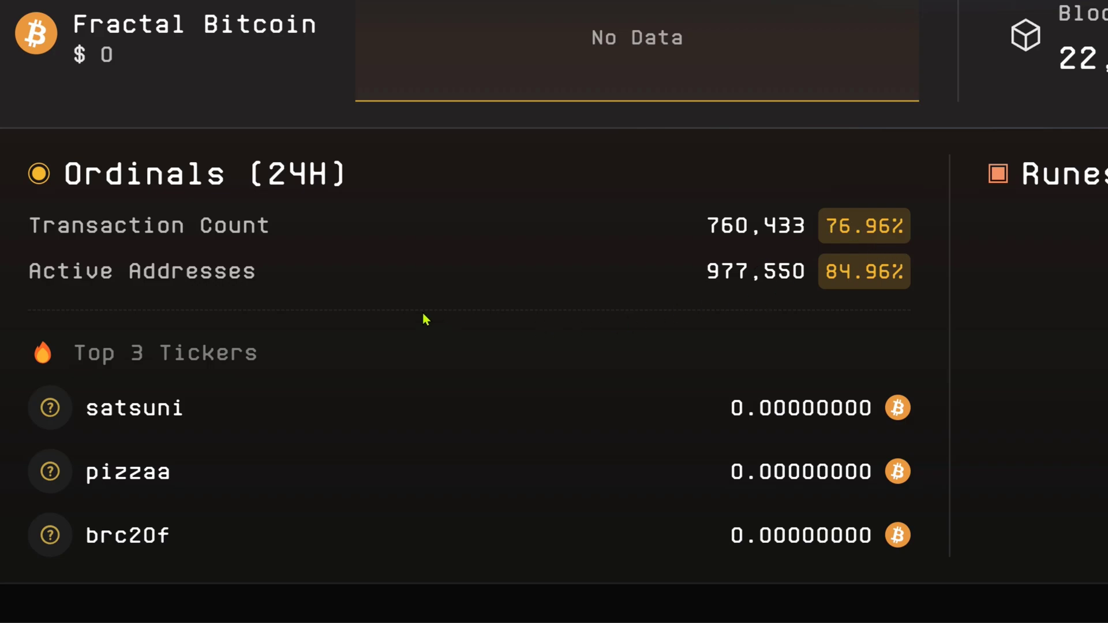
mouse_move(777, 297)
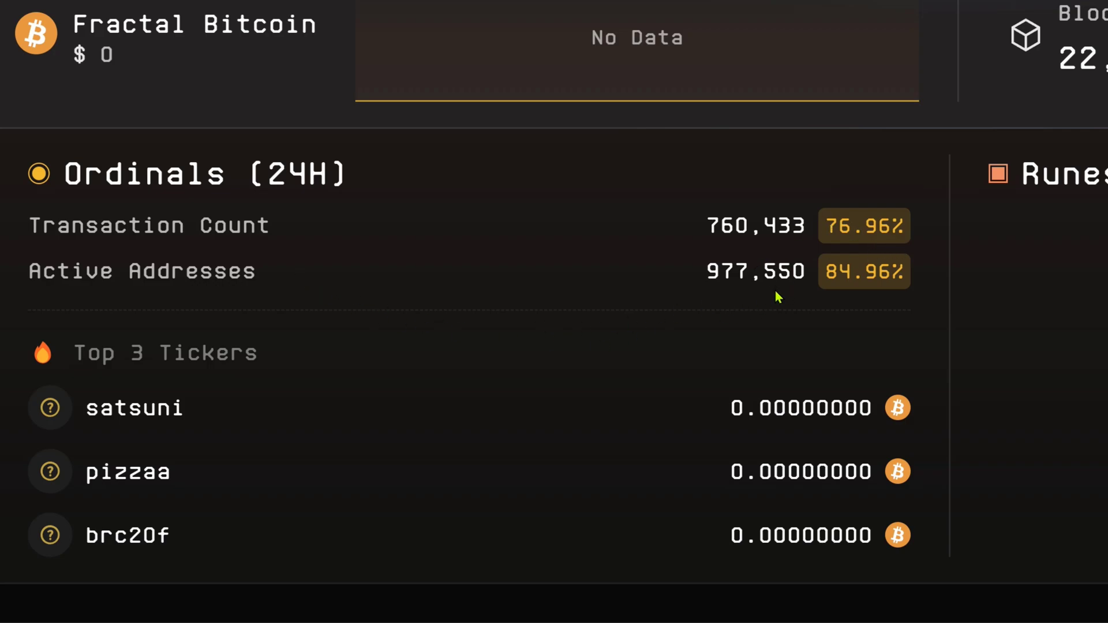
mouse_move(802, 277)
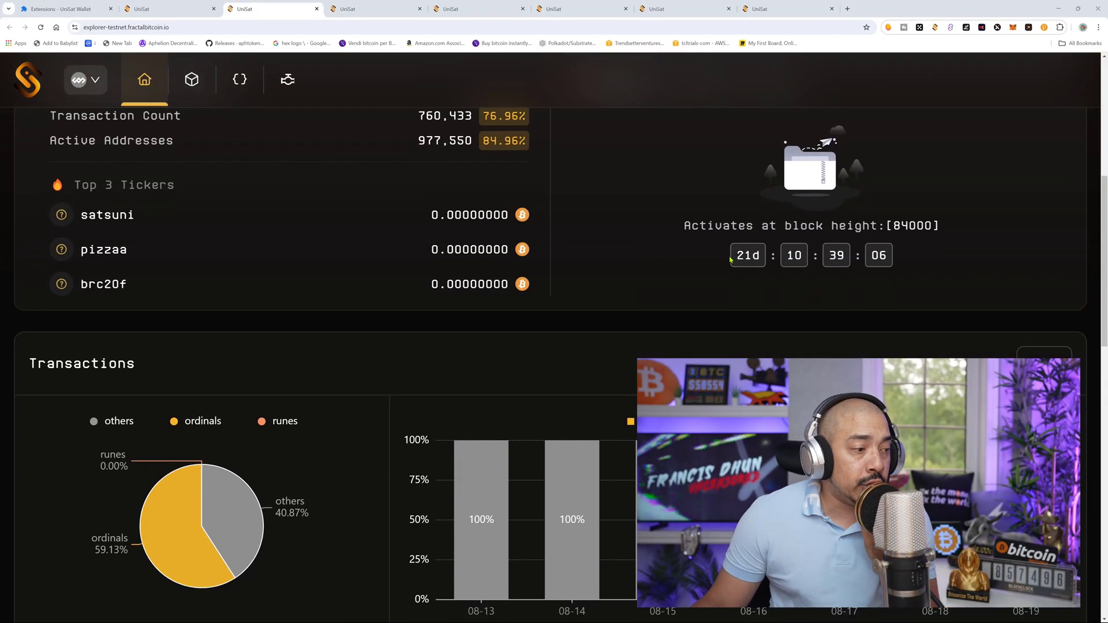
scroll(down, 3)
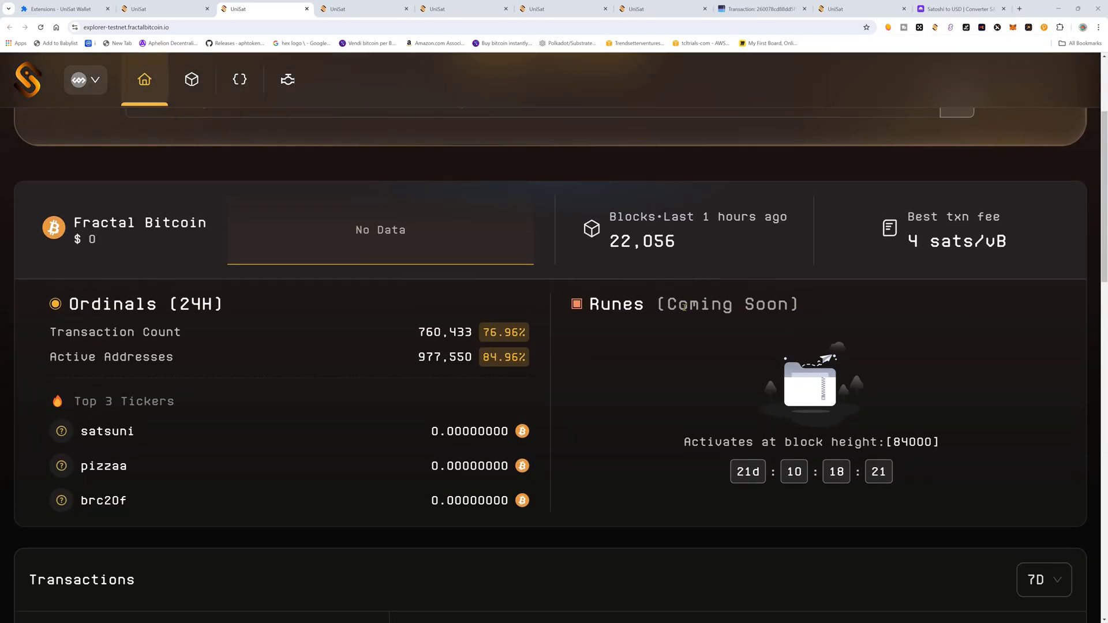
scroll(down, 3)
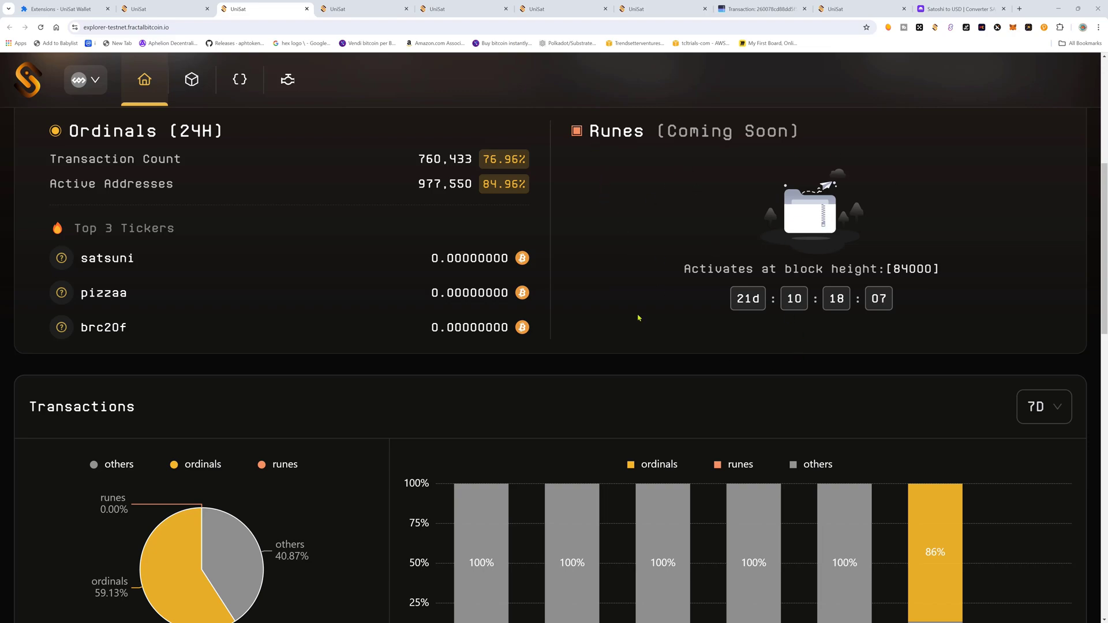
mouse_move(678, 352)
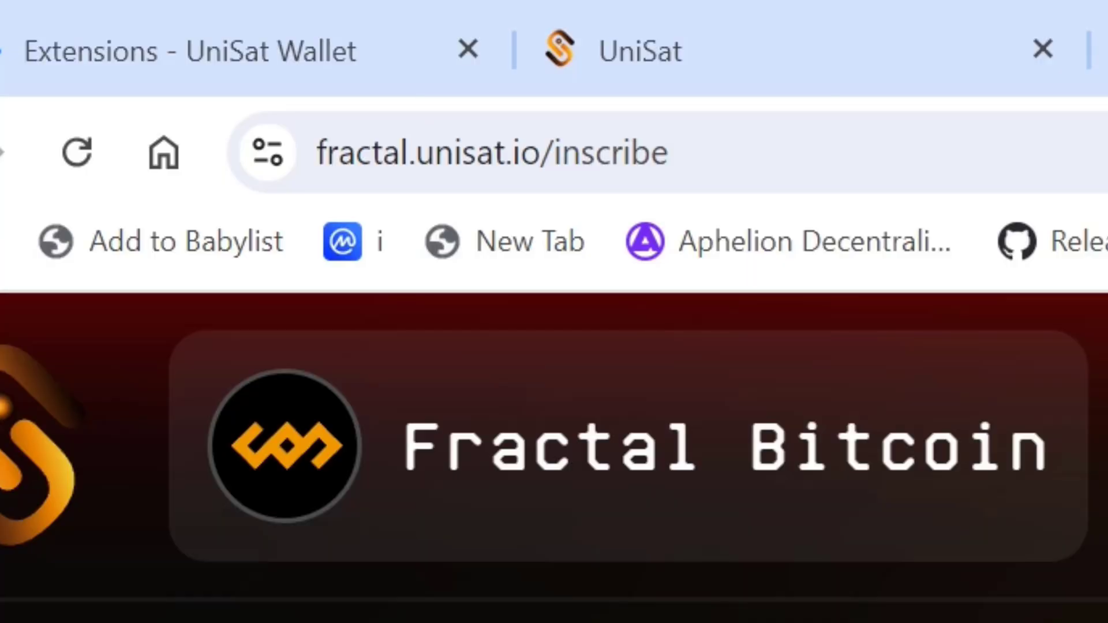
- Switch to the fractal-testnet.unisat.io site and open its Inscribe page
click(424, 152)
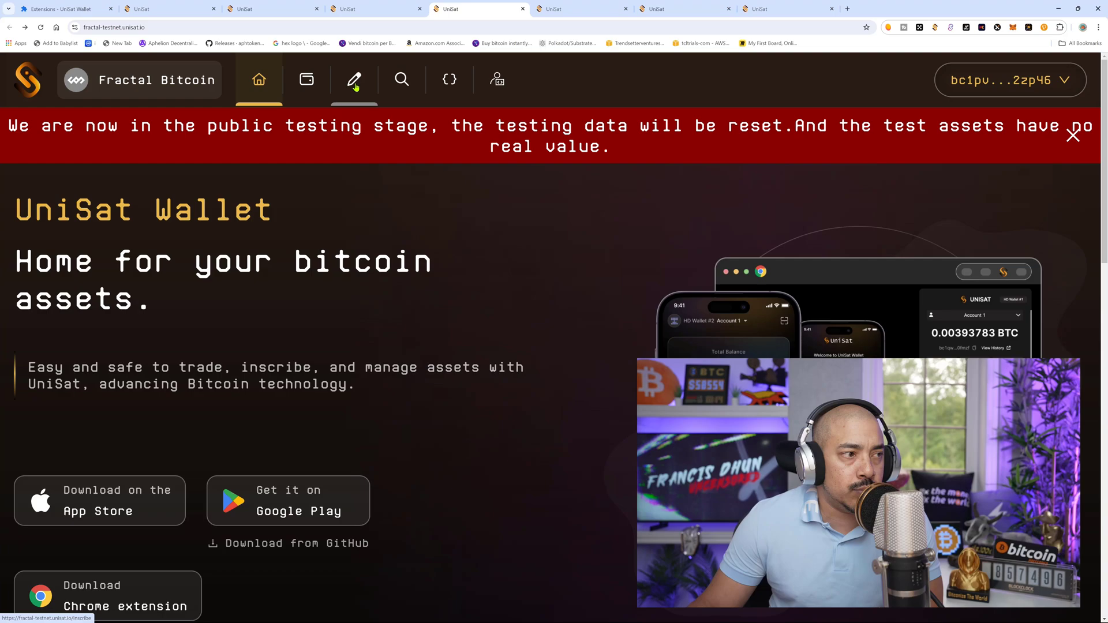
click(353, 79)
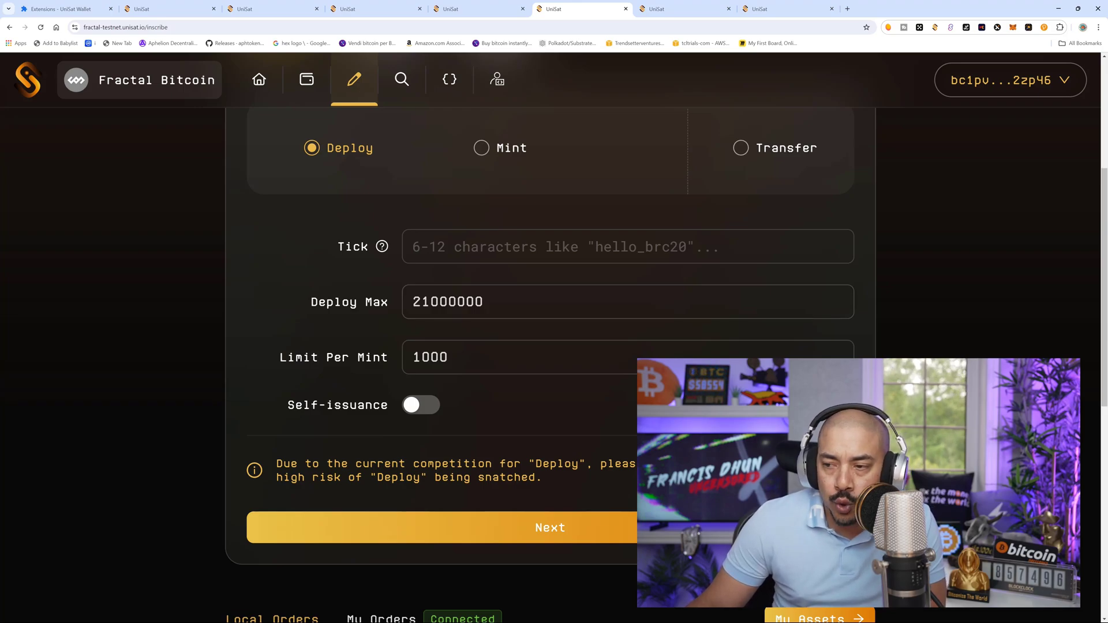
- Browse the brc-20 token list, then return to the deploy form
click(627, 246)
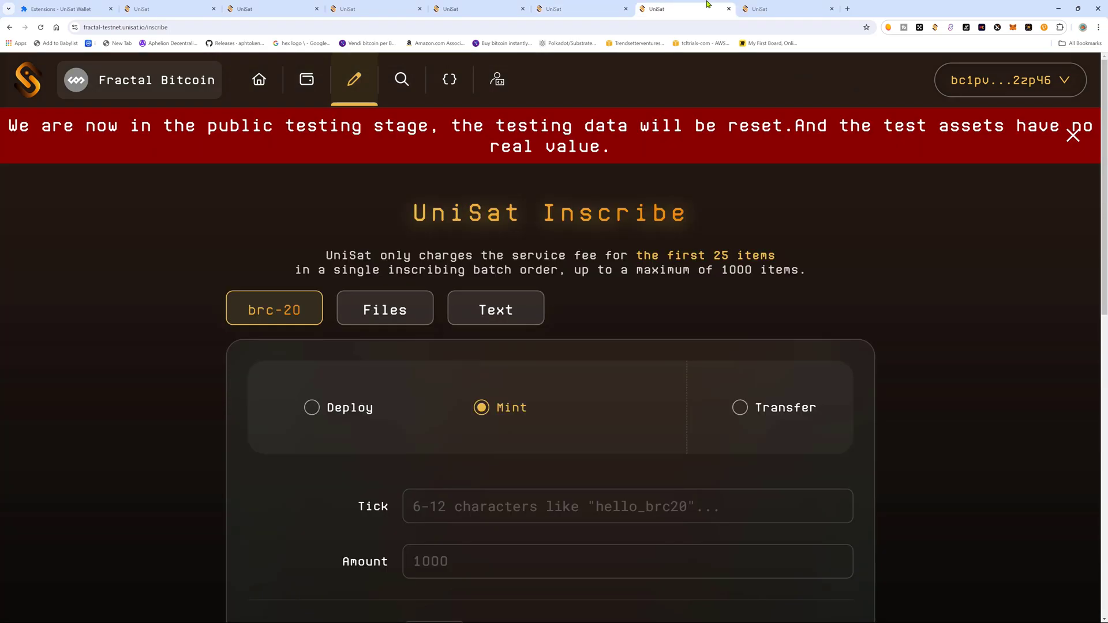
click(449, 79)
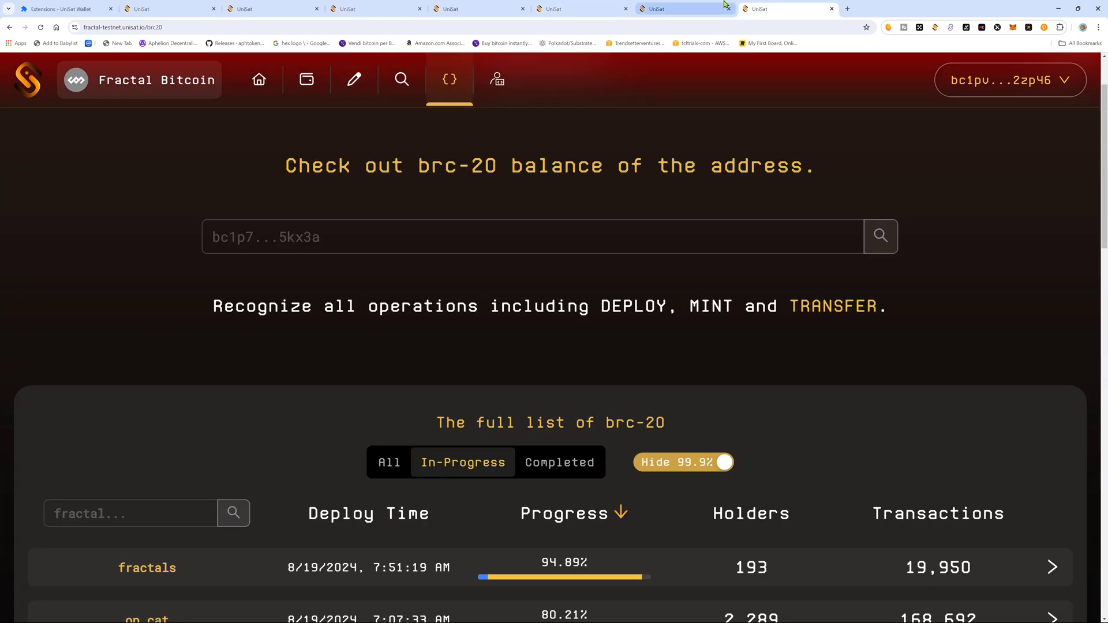
scroll(down, 3)
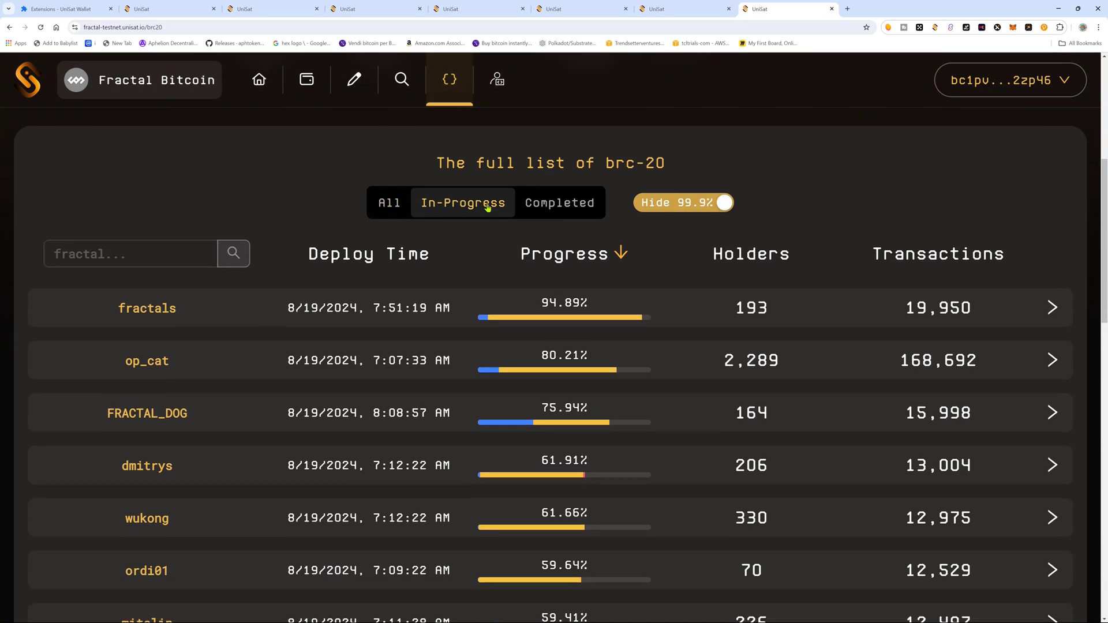
scroll(down, 3)
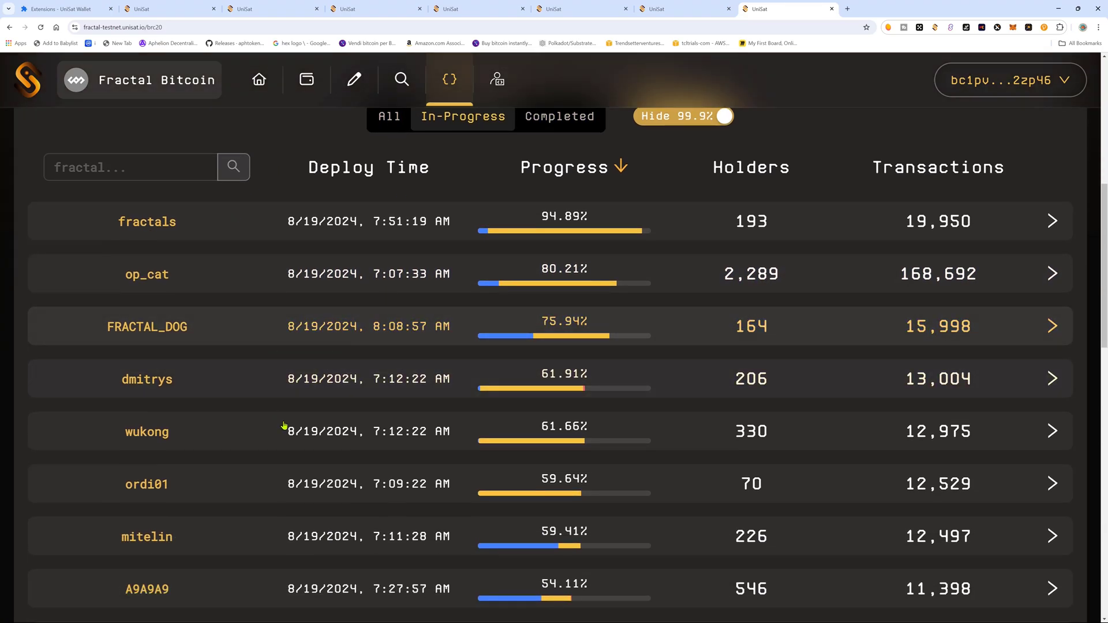
click(353, 79)
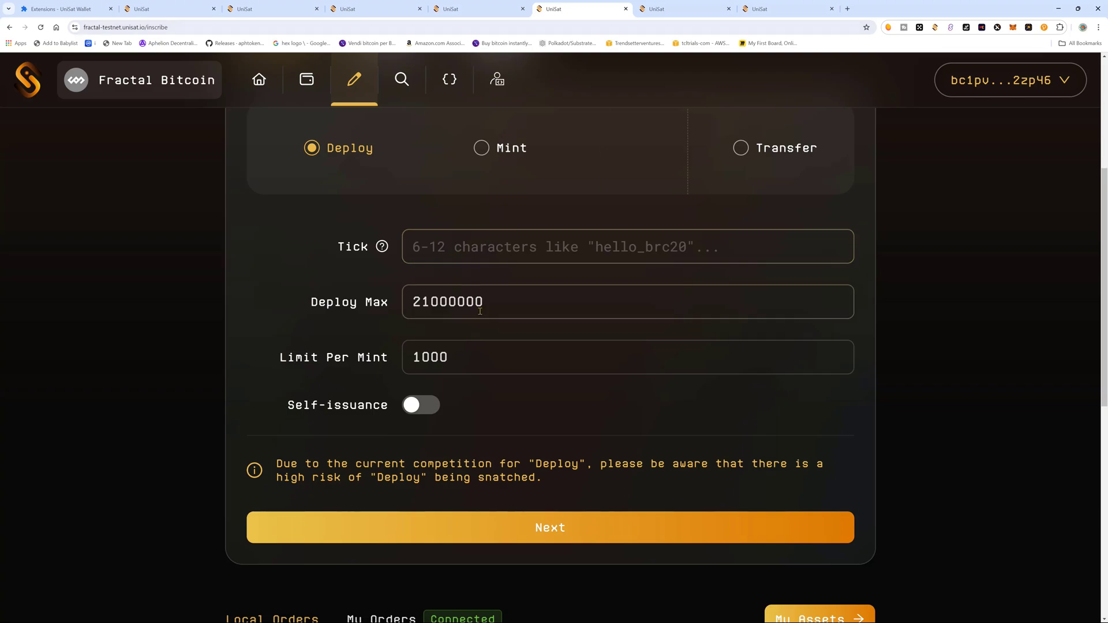
- Enter tick 'testing' with max supply 21000000, limit 1000, self-issuance left off
click(626, 247)
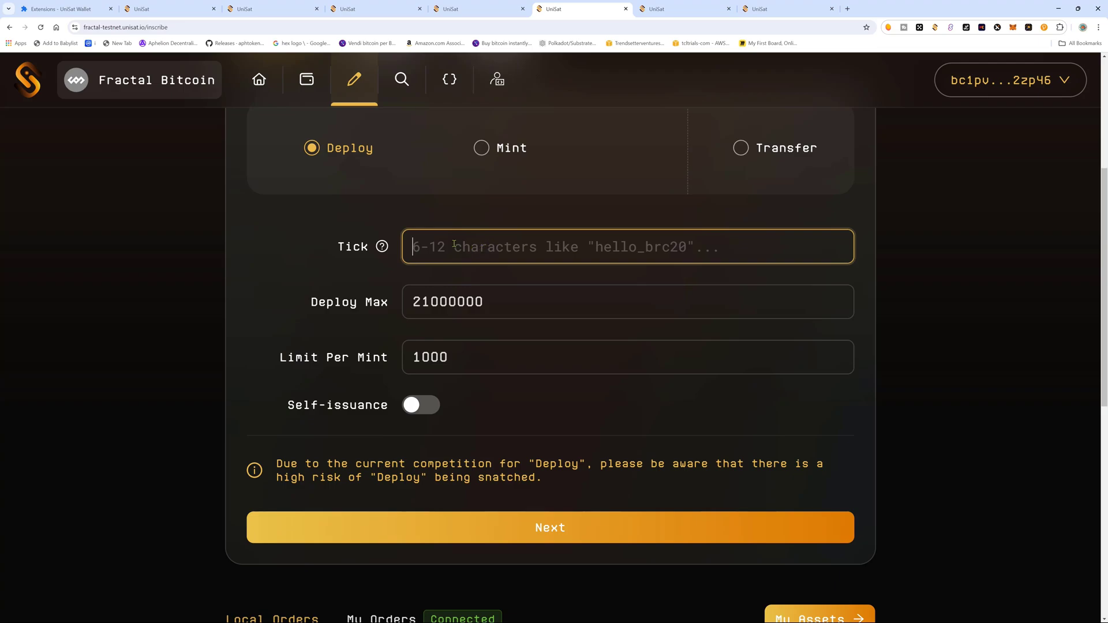
mouse_move(604, 250)
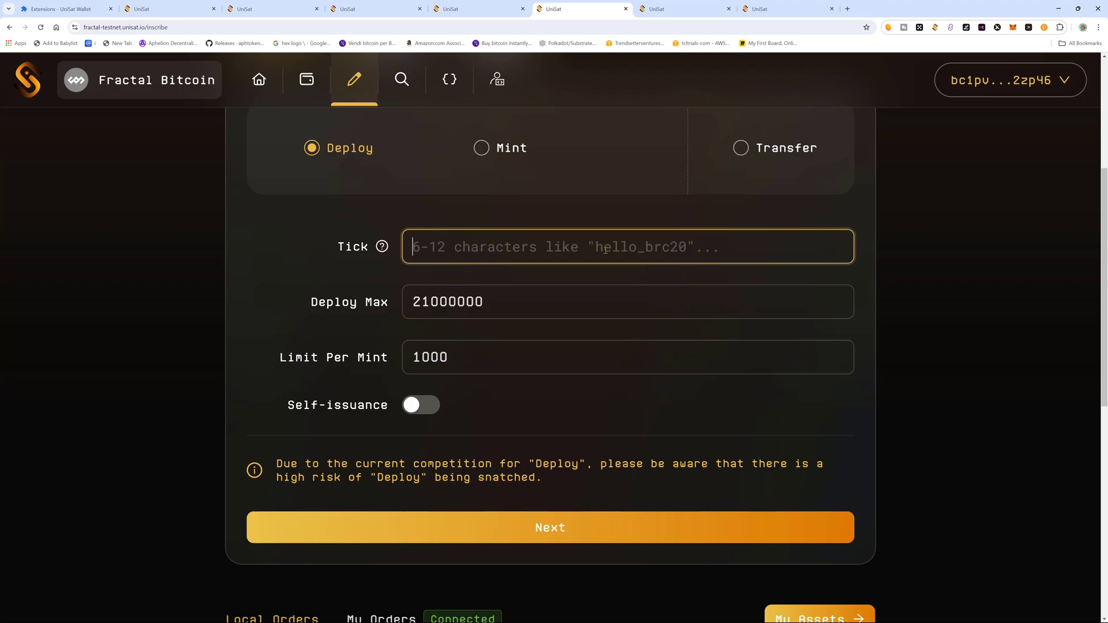
text(test)
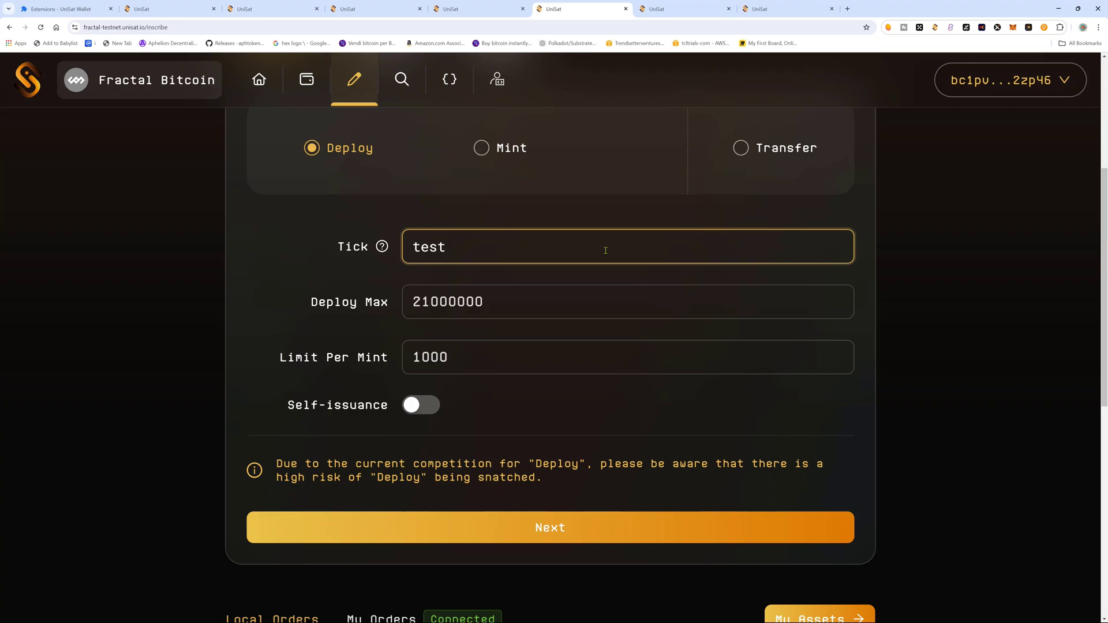
text(ing)
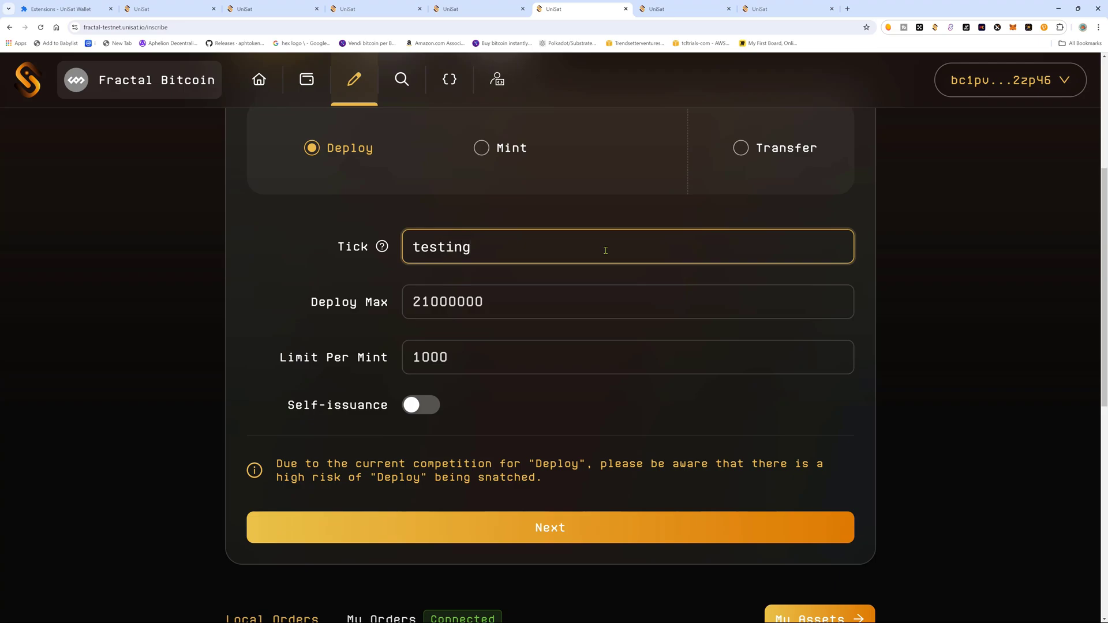
click(537, 301)
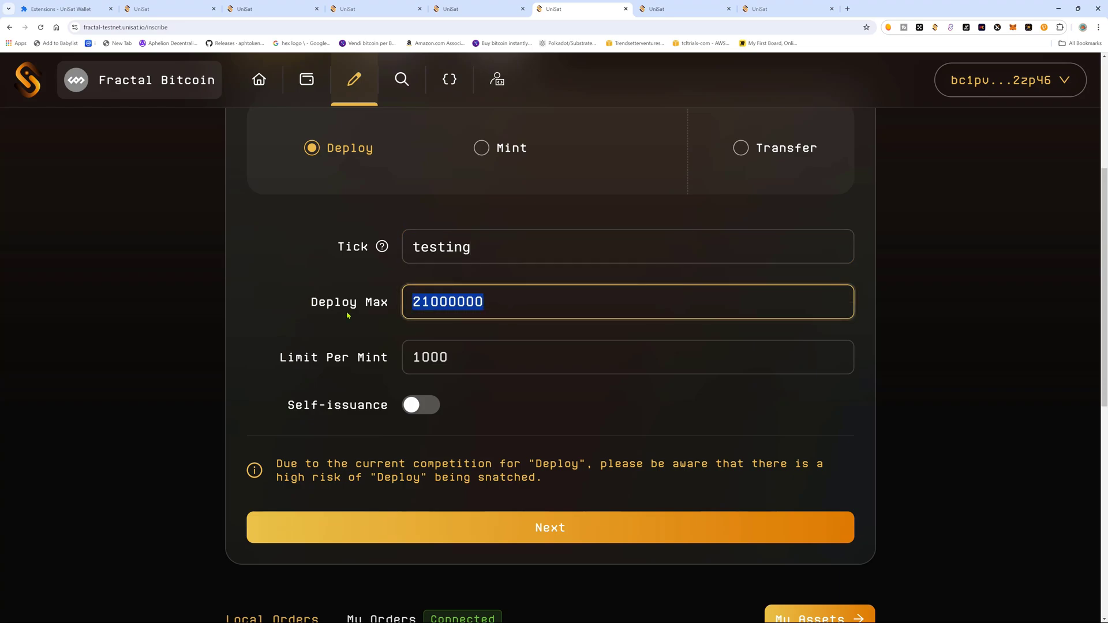
text(21)
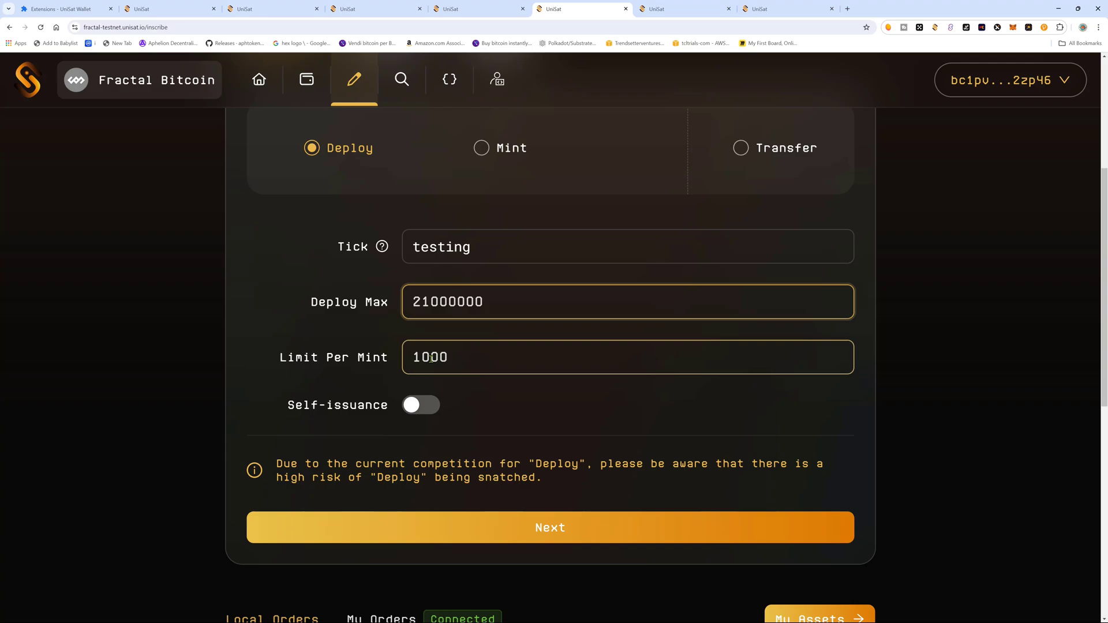
click(627, 302)
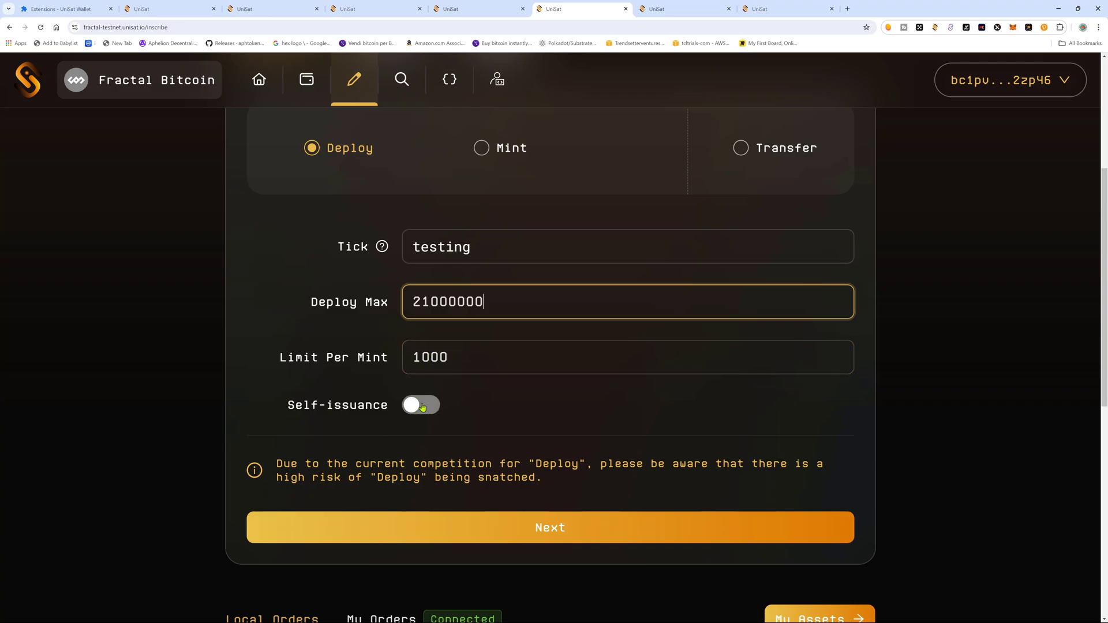
click(419, 405)
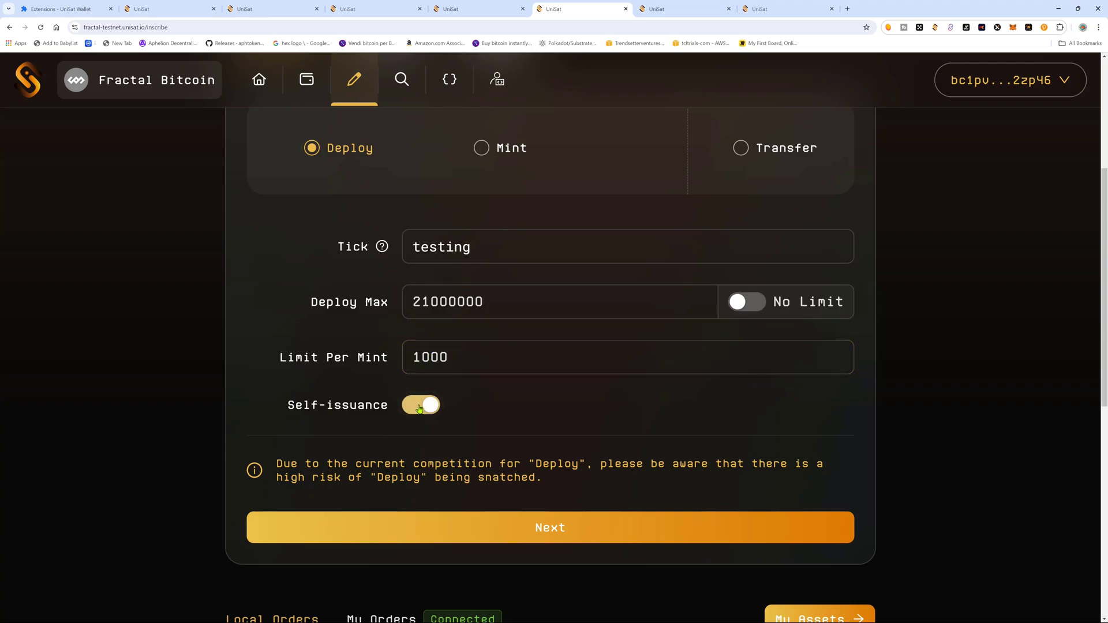
click(421, 406)
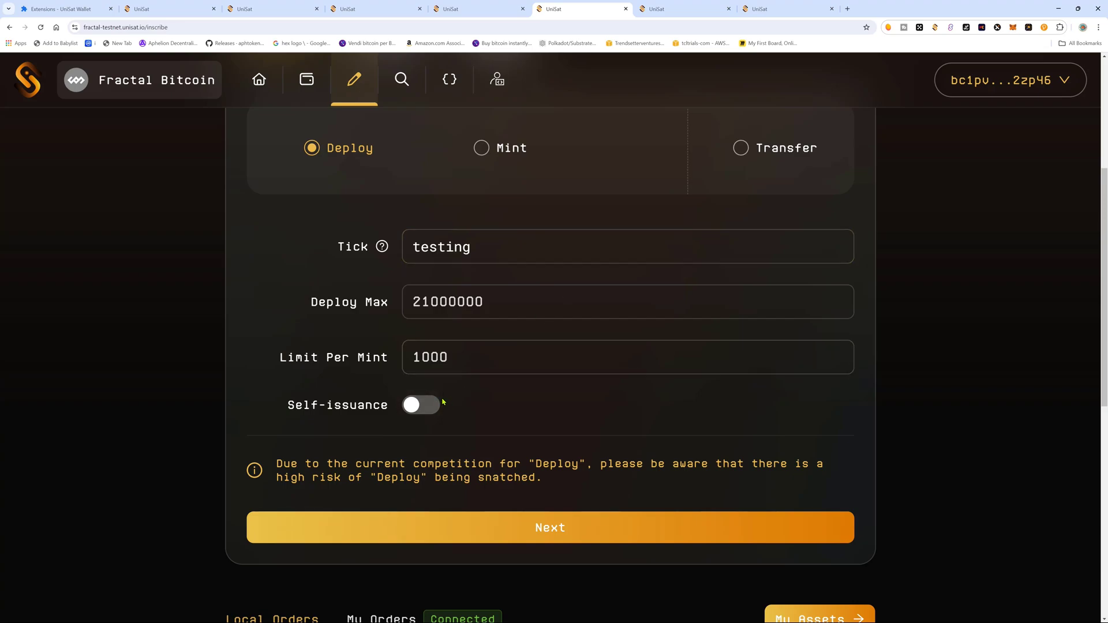
mouse_move(367, 380)
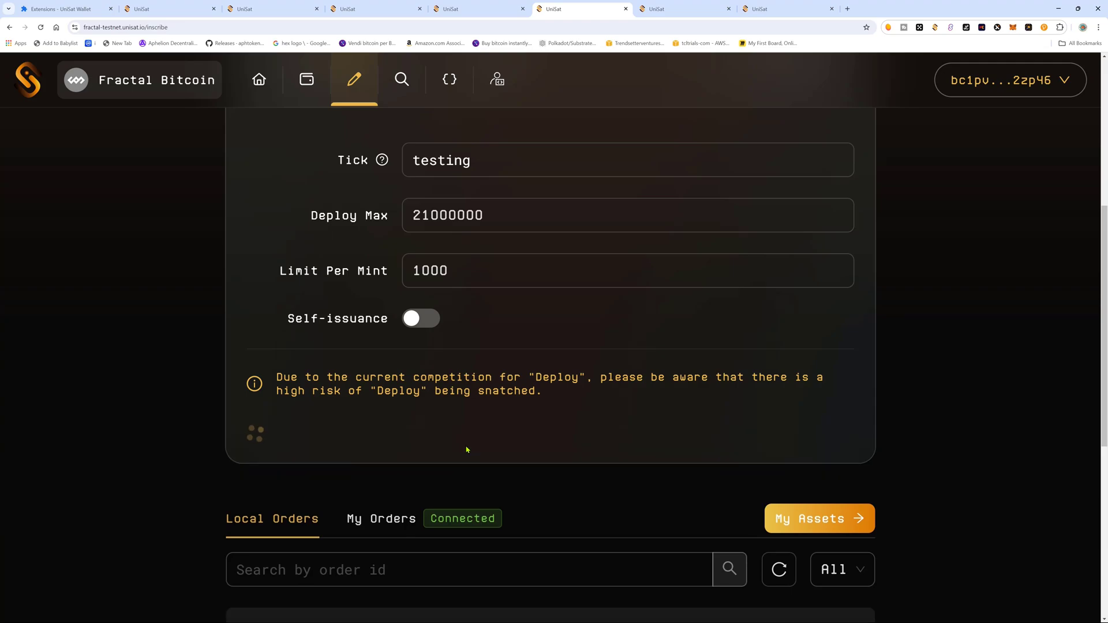
- Accept the testing deploy text and dismiss the risk warning with 'Don't remind anymore'
click(466, 434)
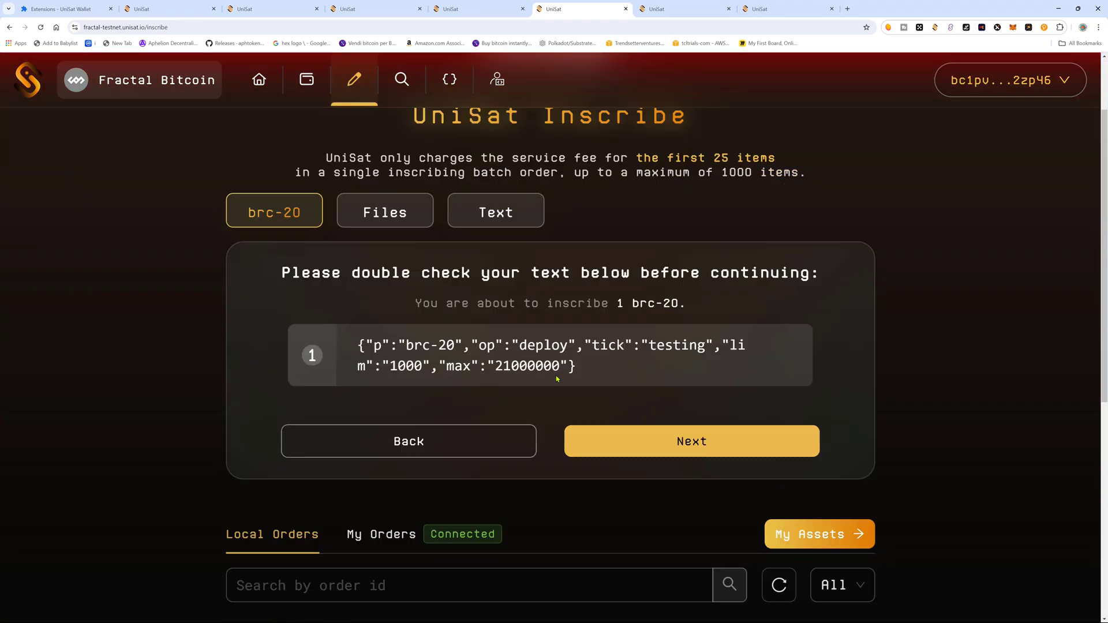
scroll(down, 3)
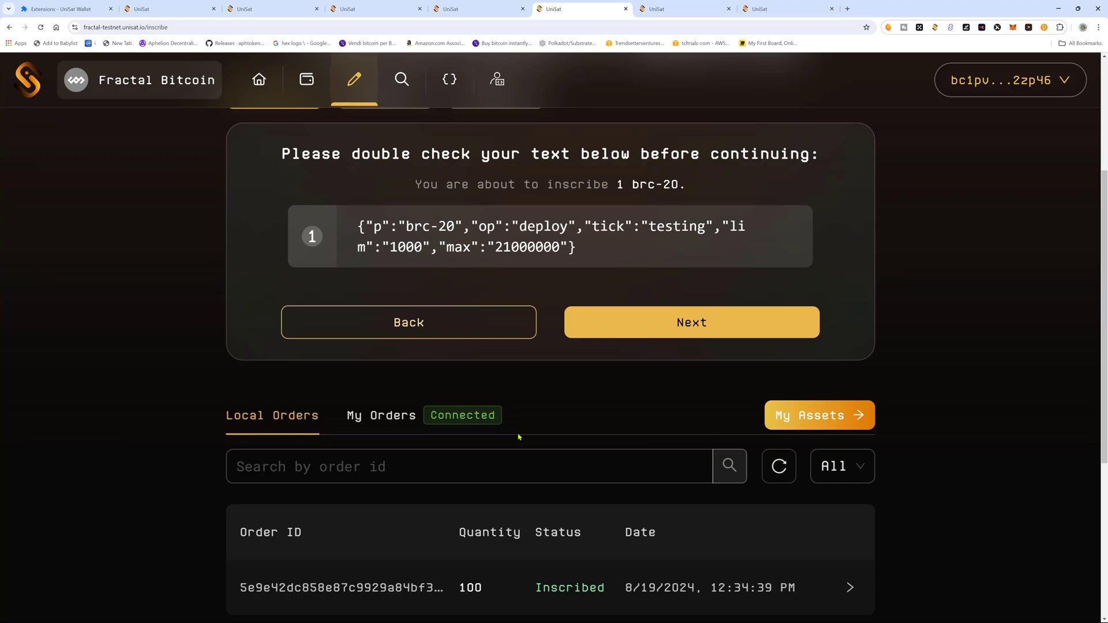
click(690, 322)
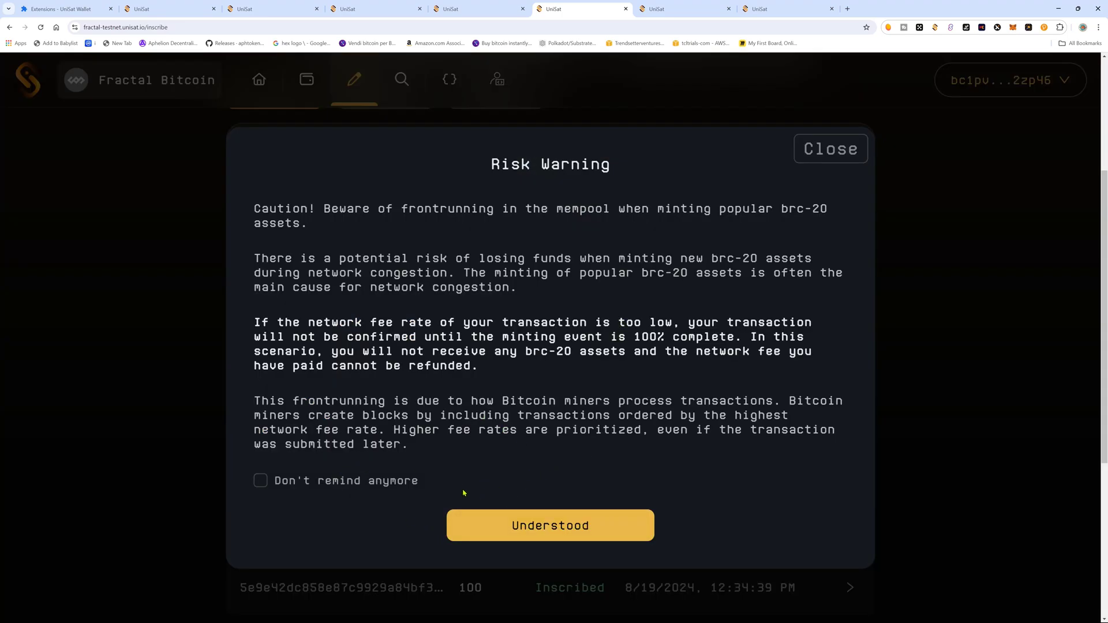
click(261, 481)
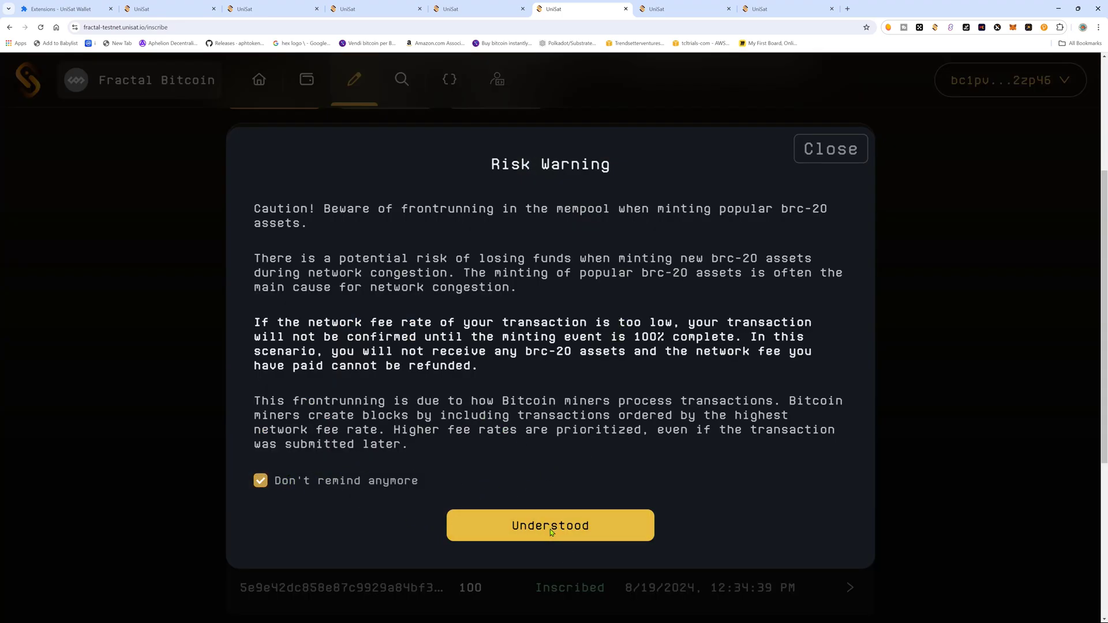
click(550, 525)
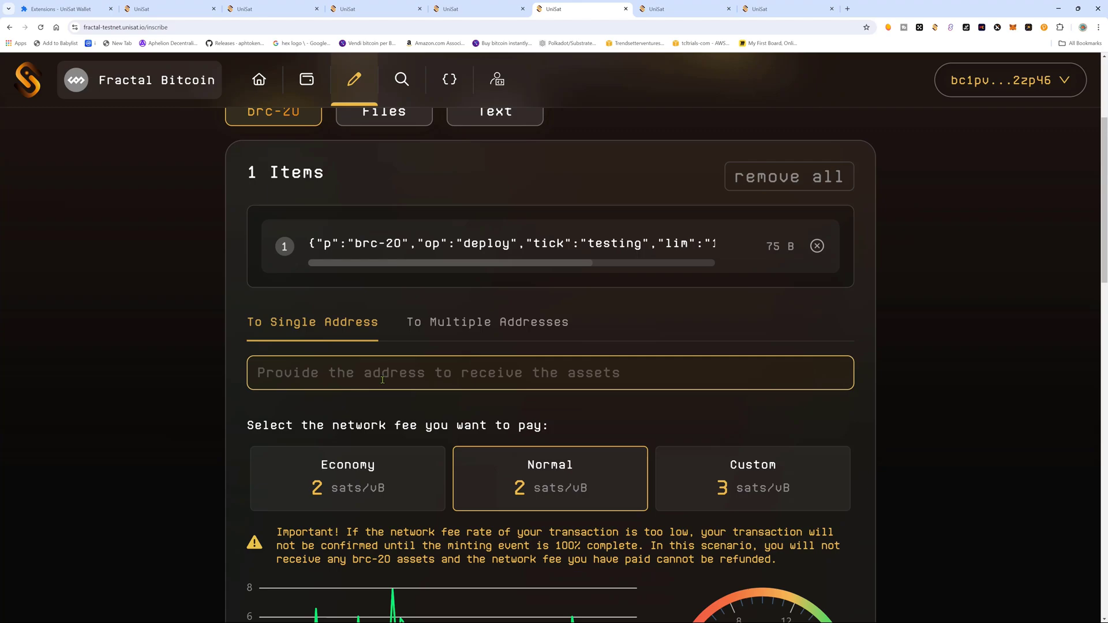
- Use the connected wallet as receiving address and submit the order for 0.00002000 tFB
click(550, 372)
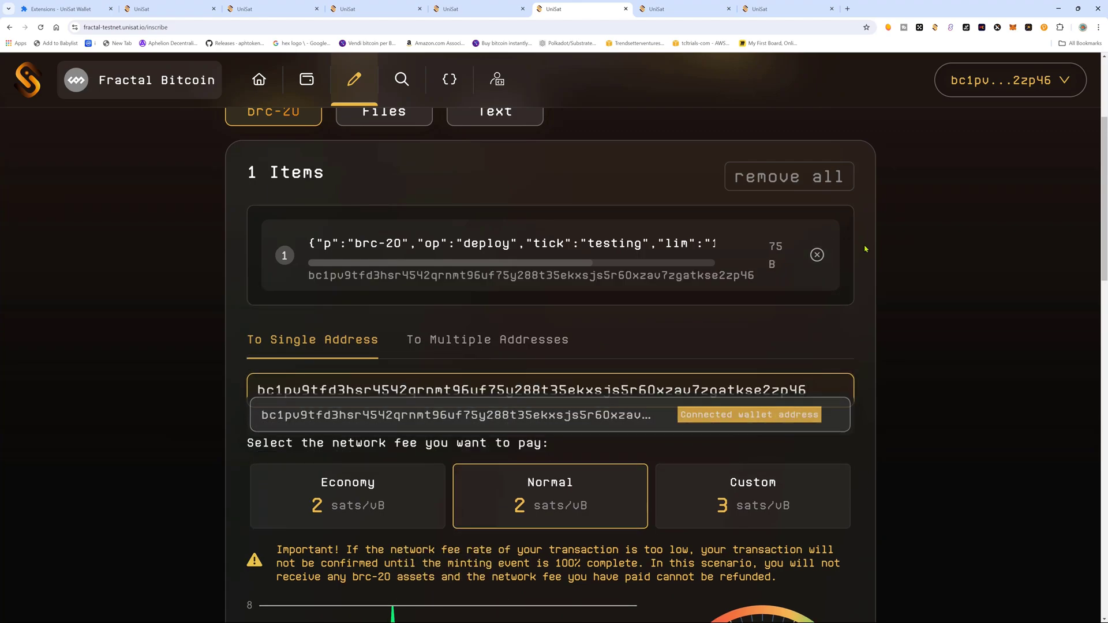
scroll(down, 3)
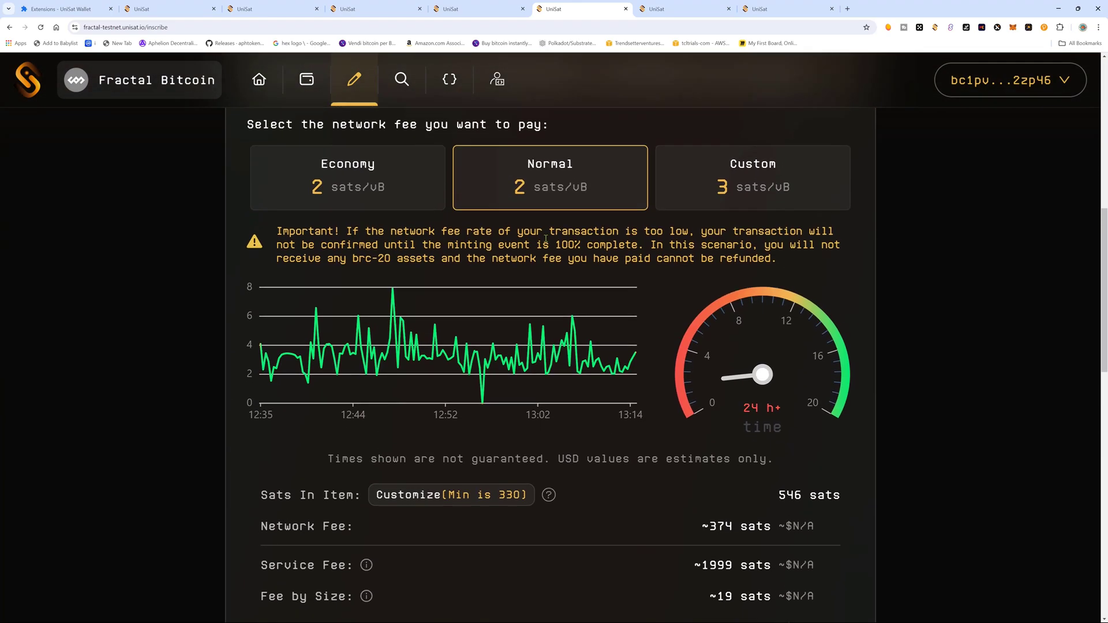
scroll(down, 3)
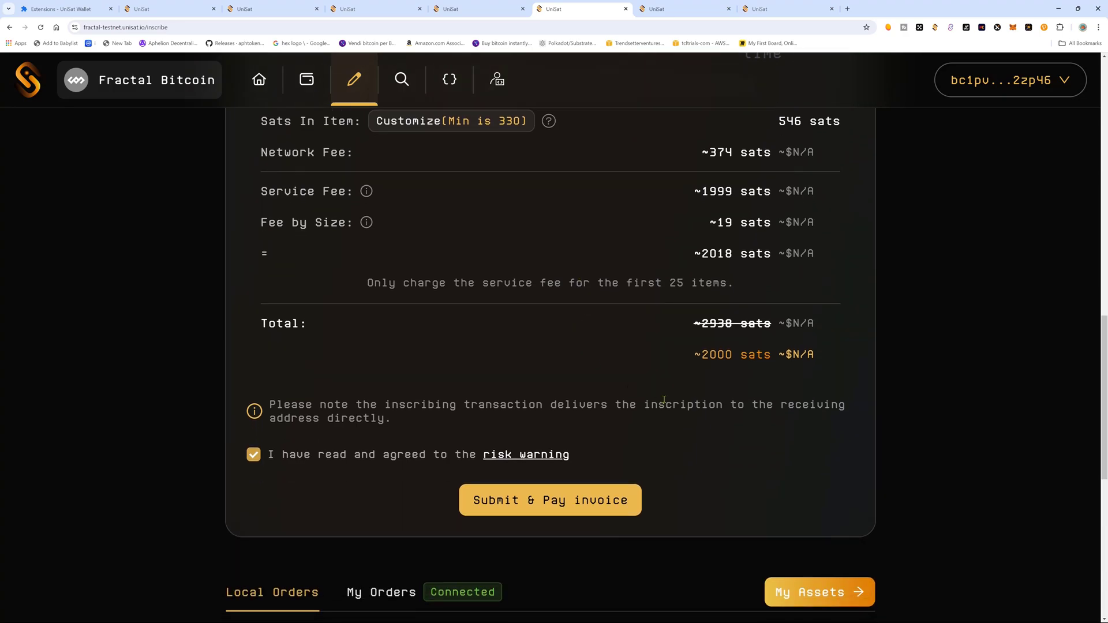
scroll(down, 3)
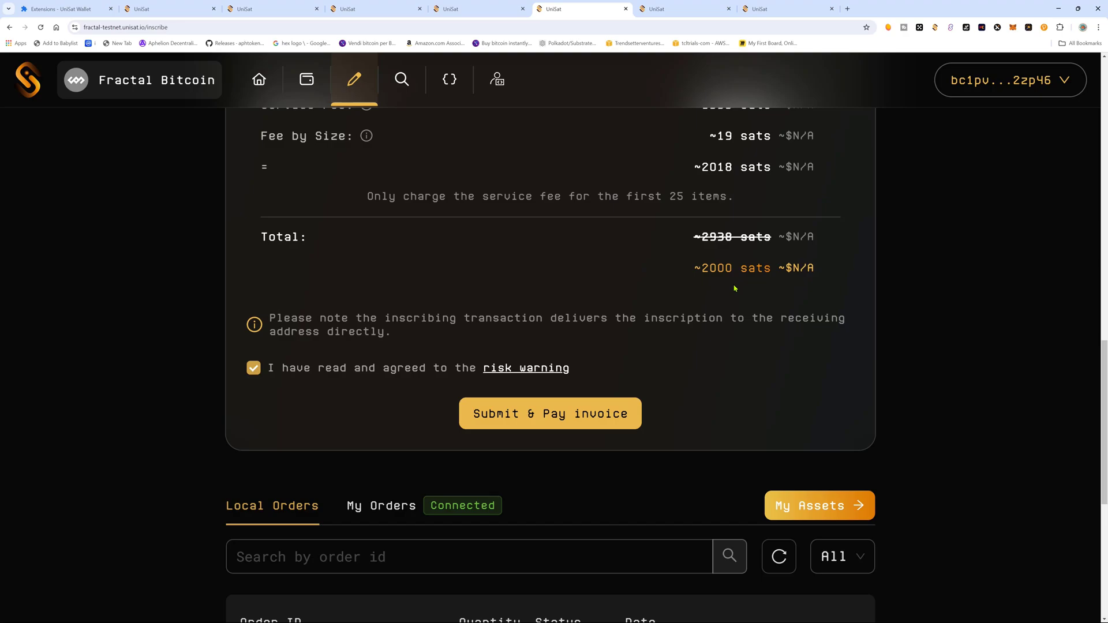
click(550, 413)
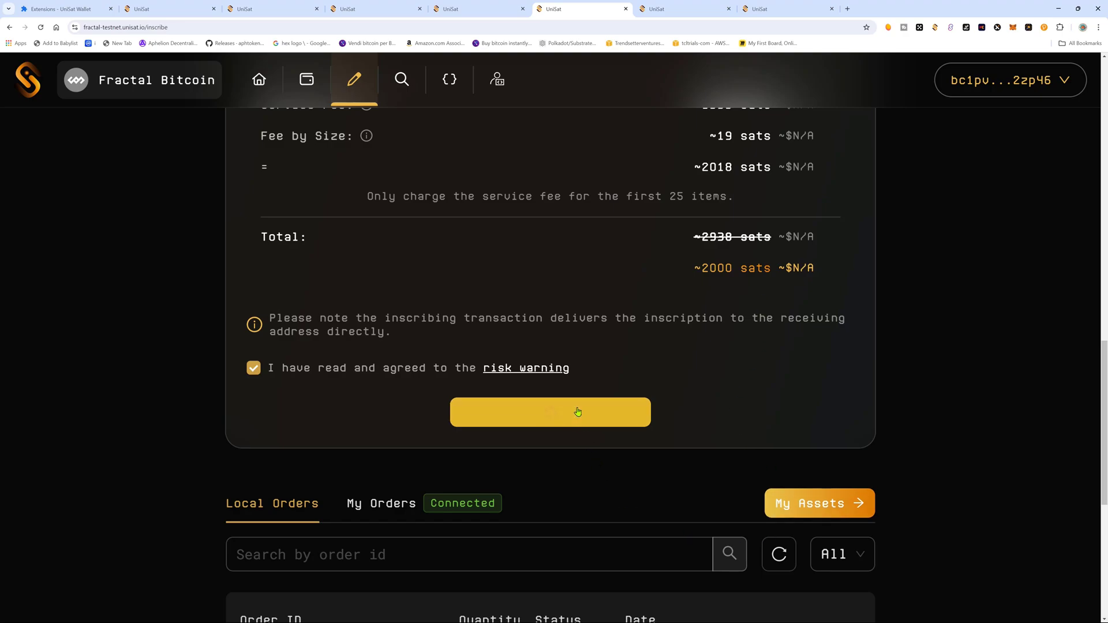
click(550, 412)
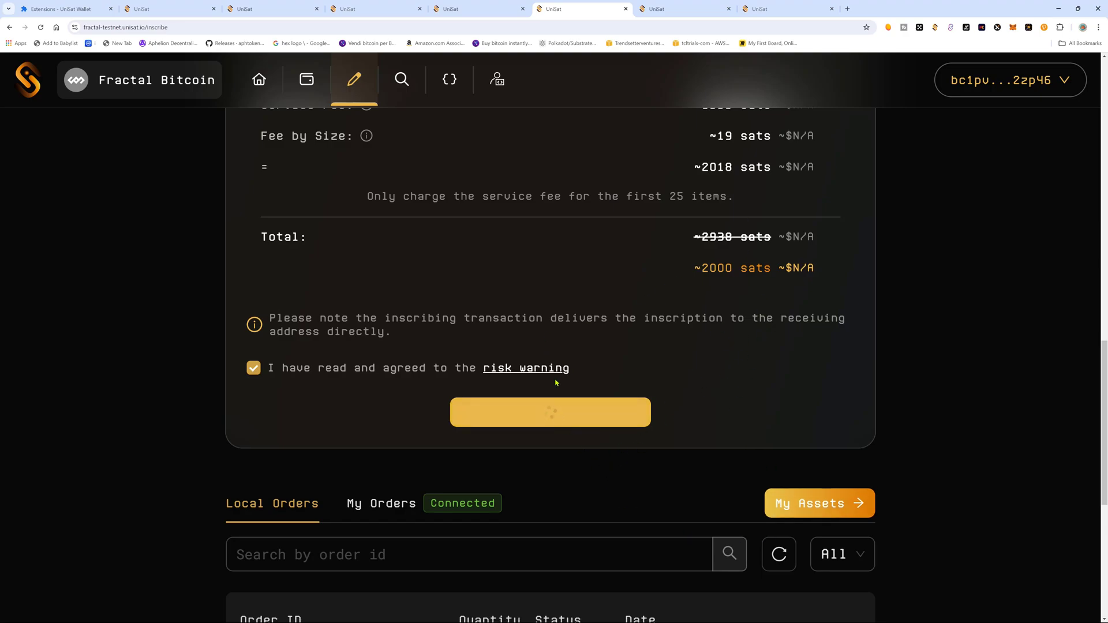
click(550, 413)
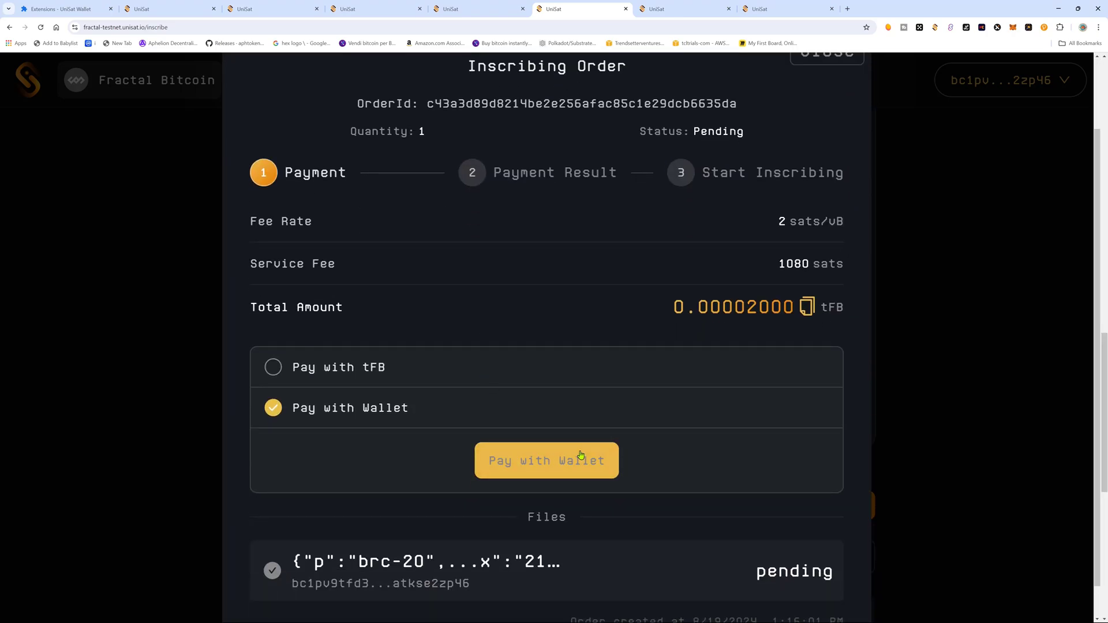
- Pay the testing deploy order from the connected wallet and sign the transaction
click(547, 460)
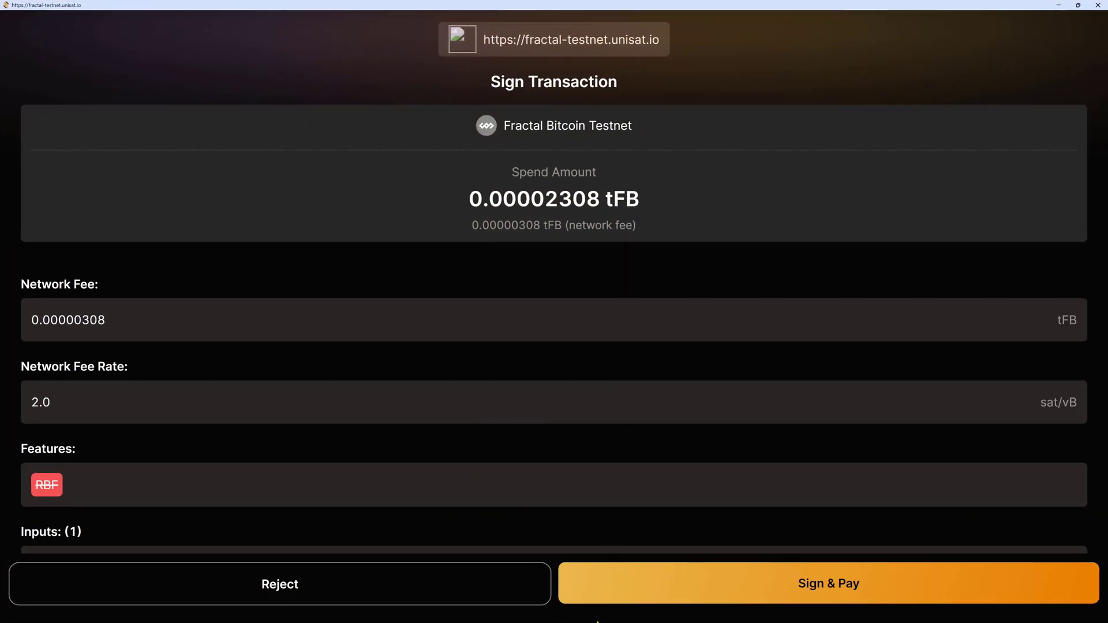
click(827, 583)
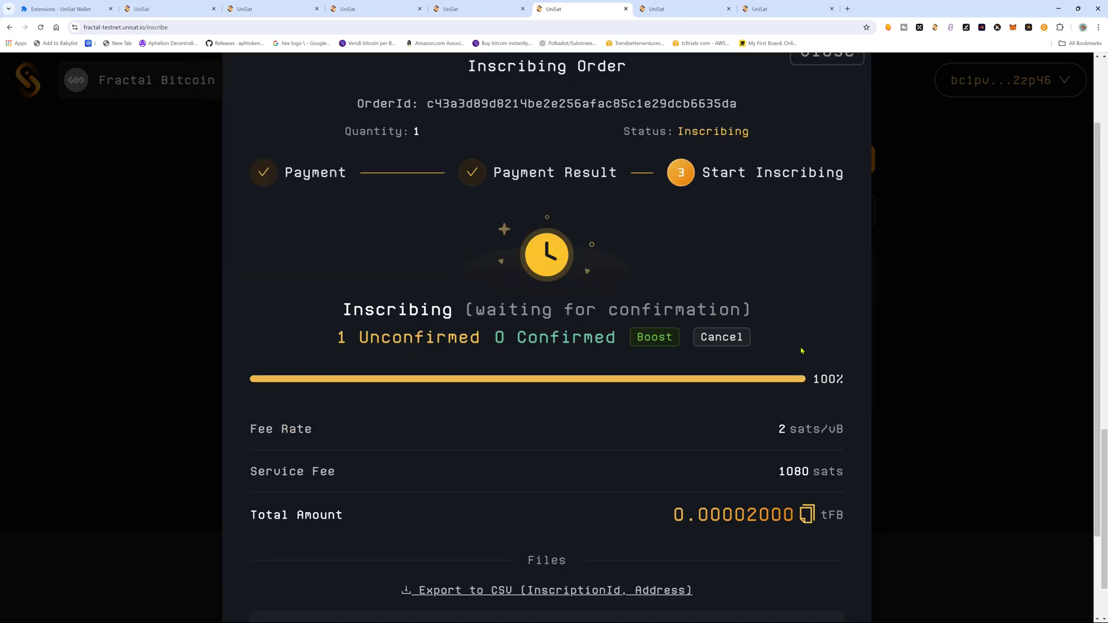
mouse_move(493, 213)
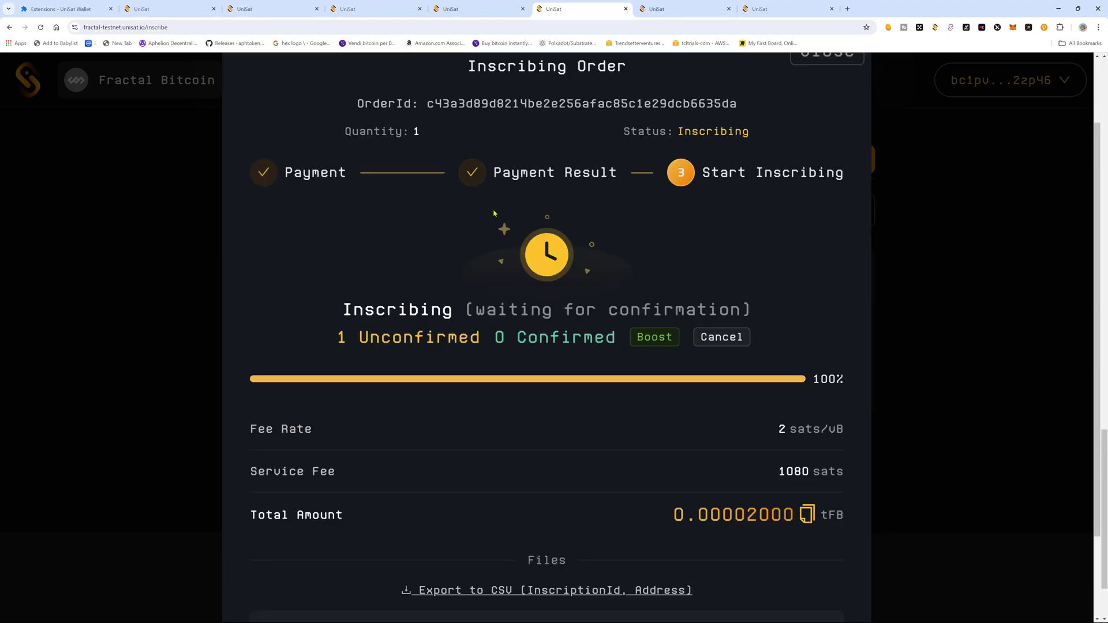
scroll(down, 3)
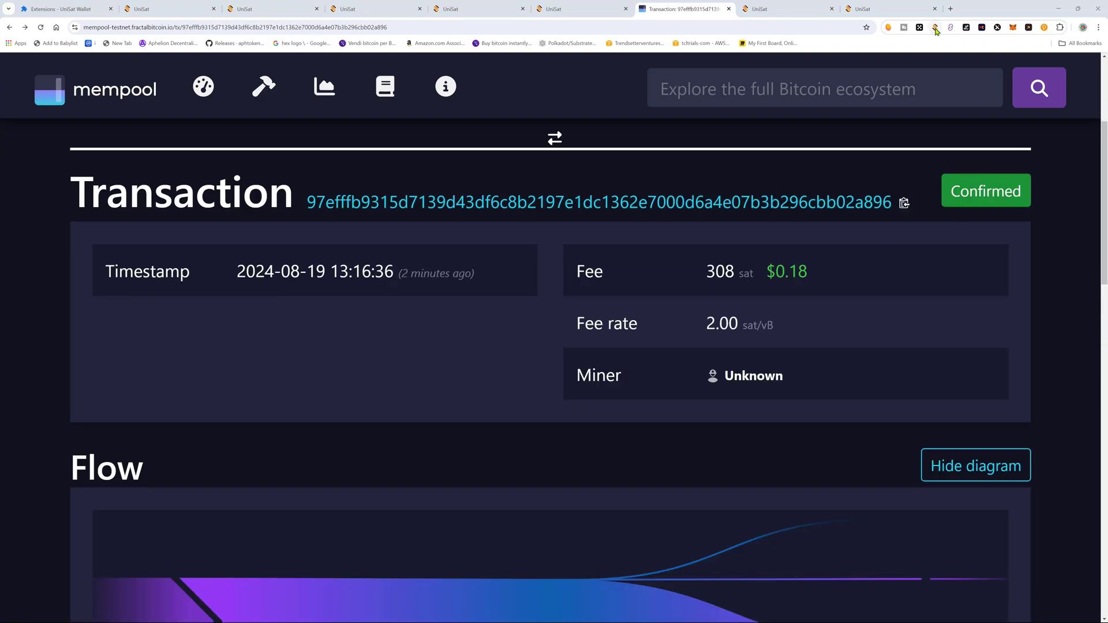
- Confirm the deploy transaction shows 4 confirmations, then go to the UniSat testnet home page
click(935, 27)
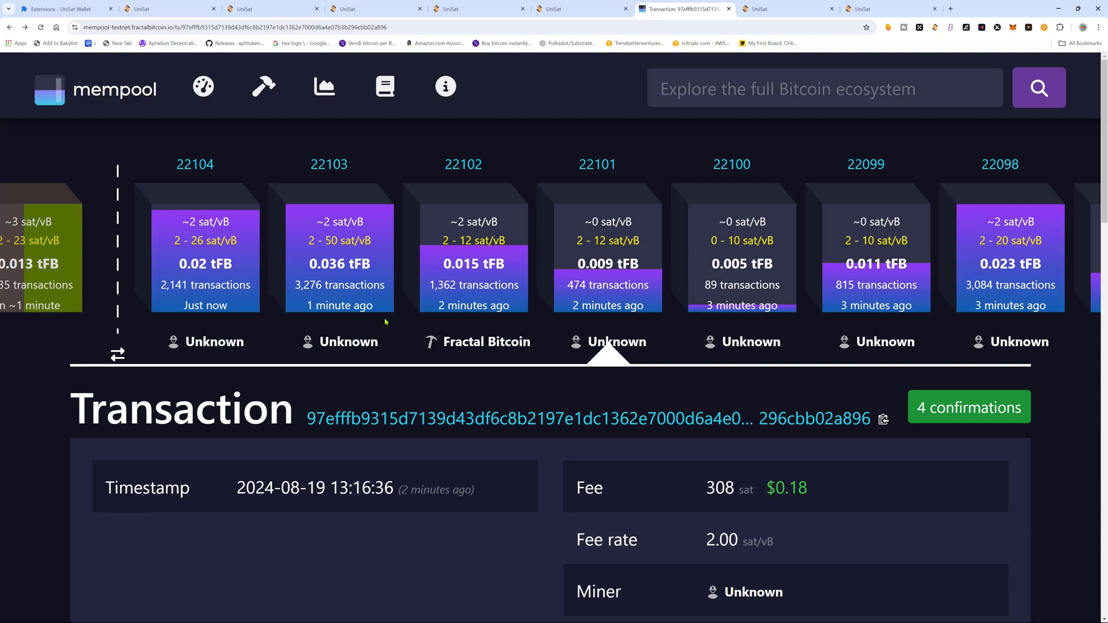
mouse_move(491, 244)
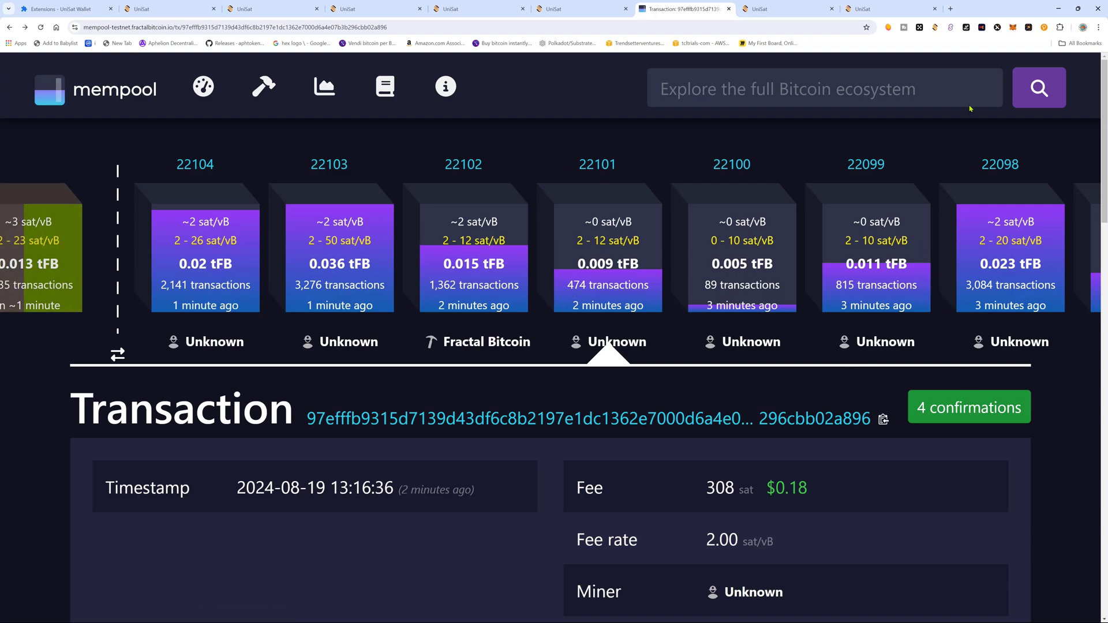
click(935, 28)
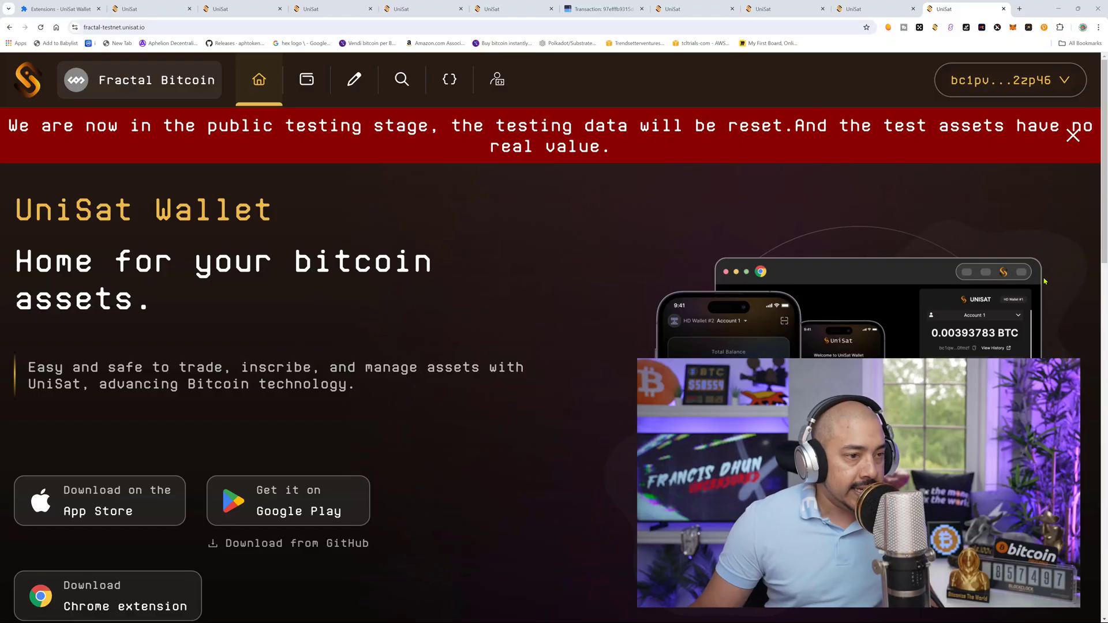
- Search brc-20 for 'testing' and open the token showing 21,000,000 supply and 0 minted
click(402, 79)
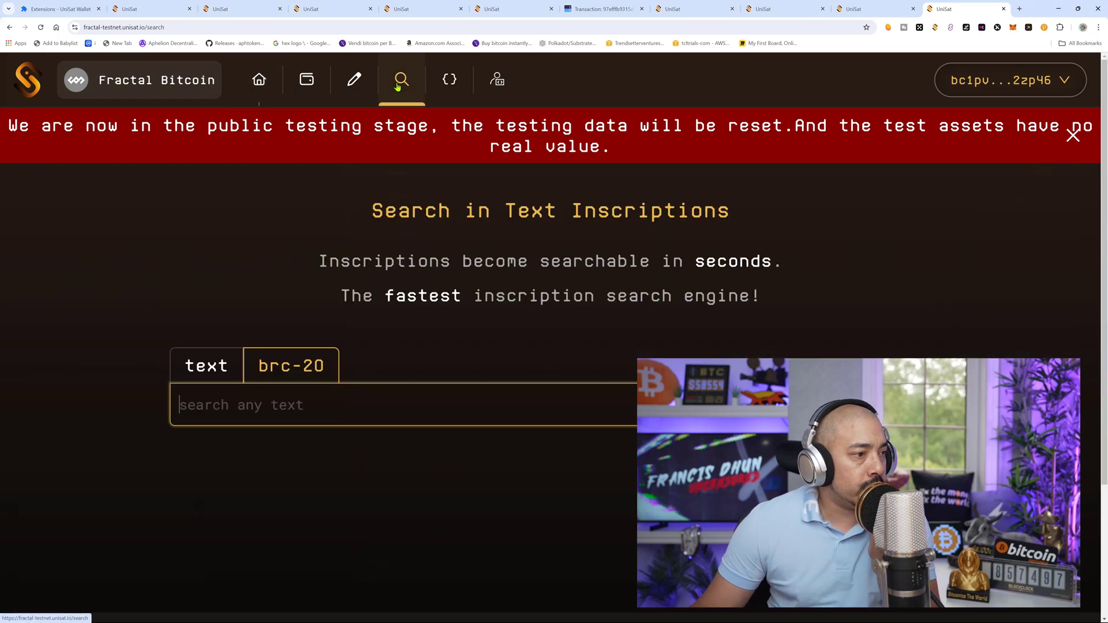
text(testin)
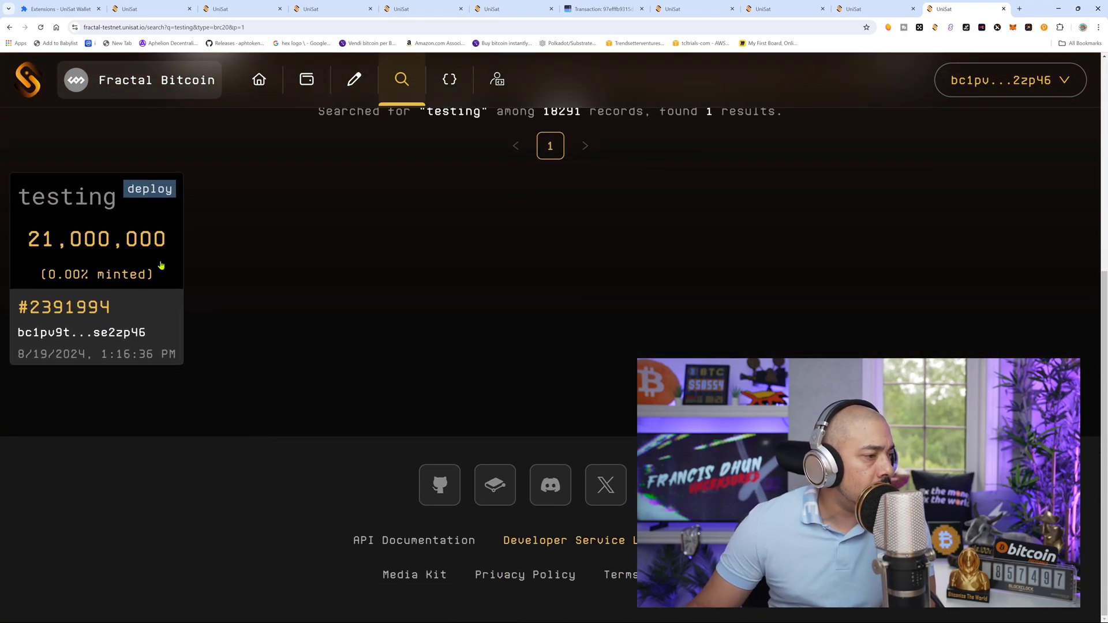
click(95, 196)
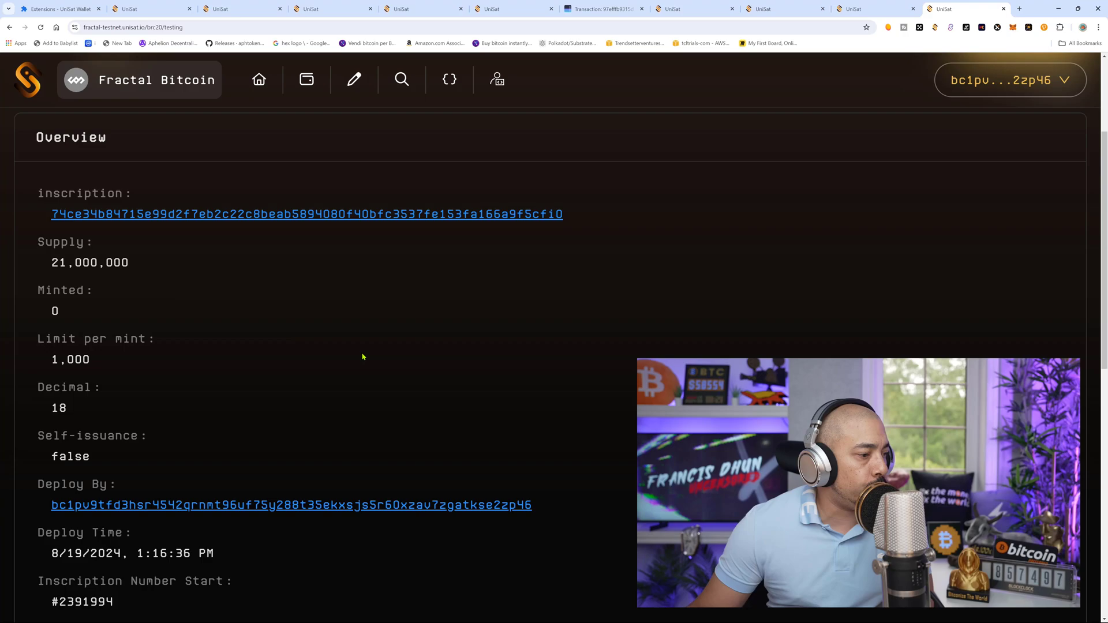
scroll(down, 3)
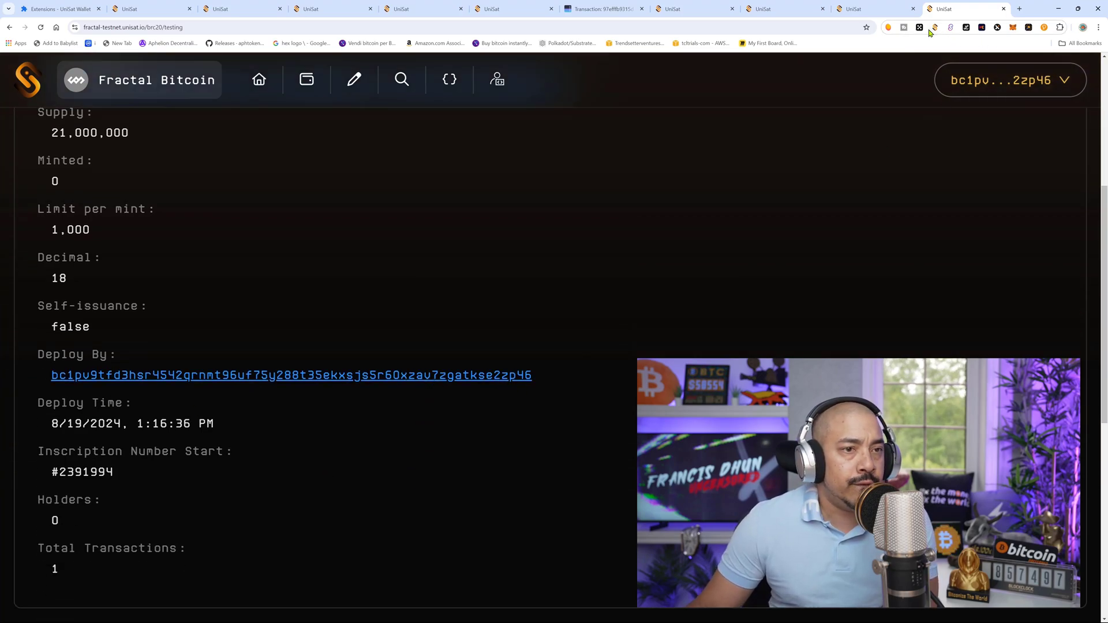
click(935, 27)
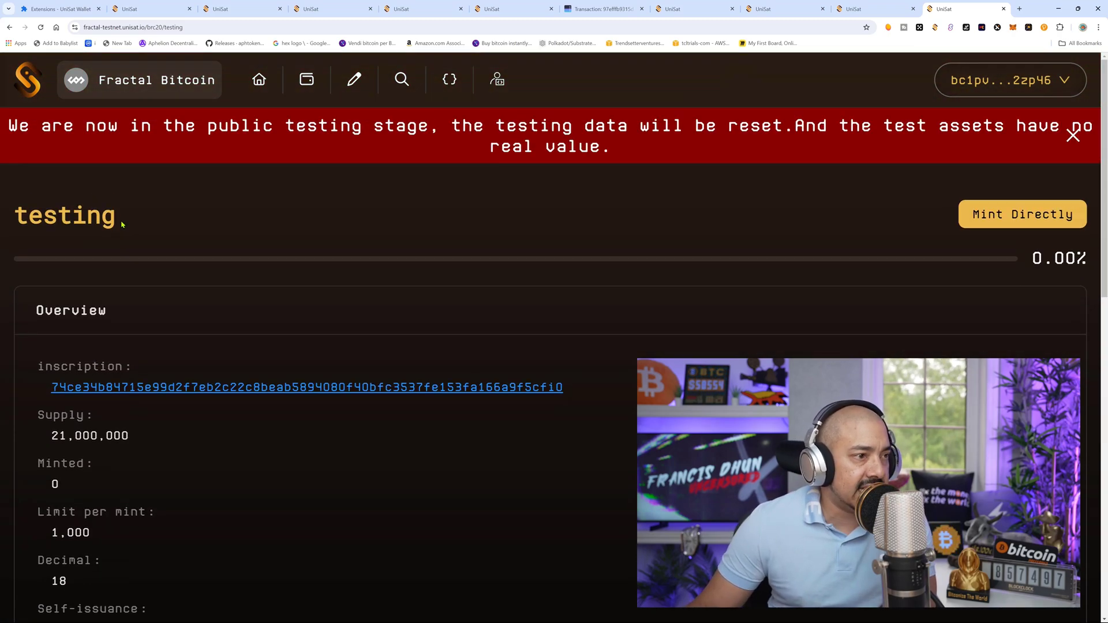
click(353, 79)
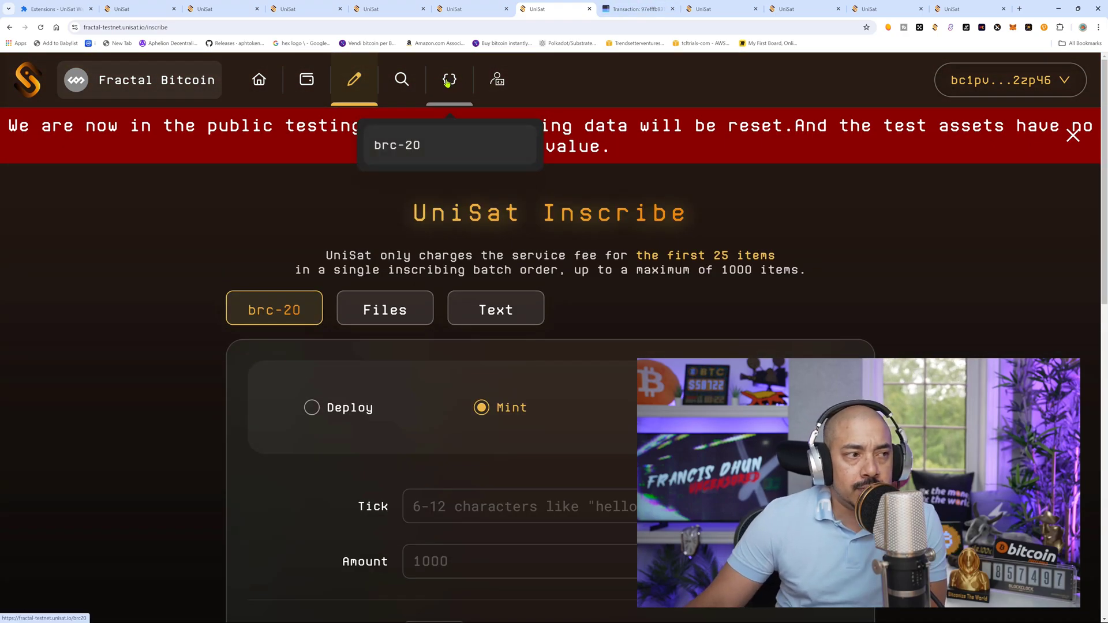
- Open UniSat's brc-20 list, sort in-progress tokens by mint progress, and scroll through it
click(450, 79)
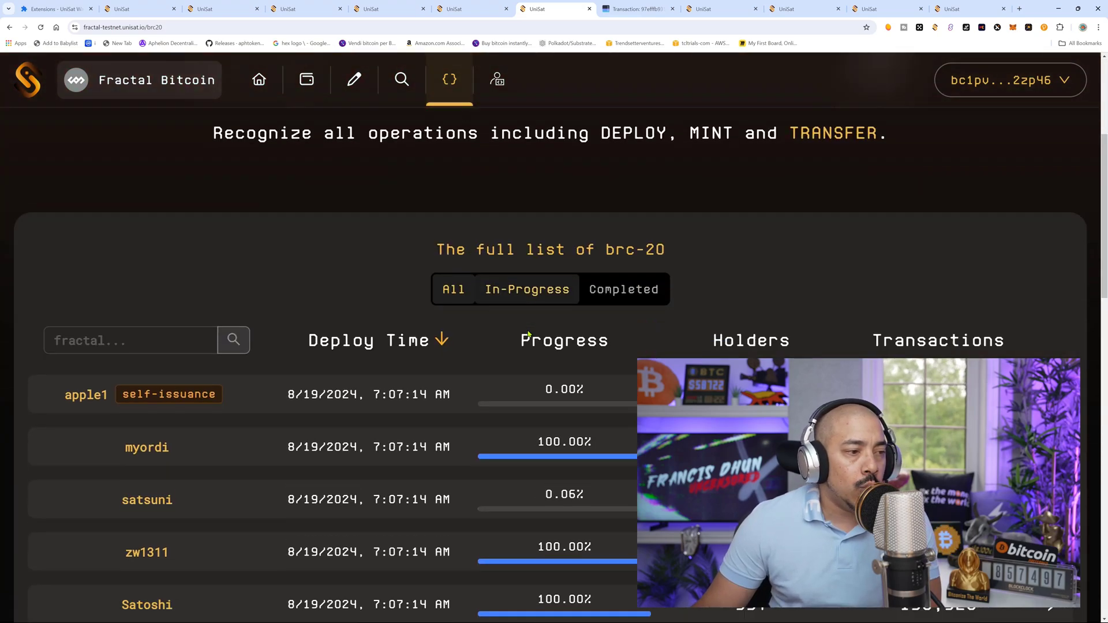
click(453, 289)
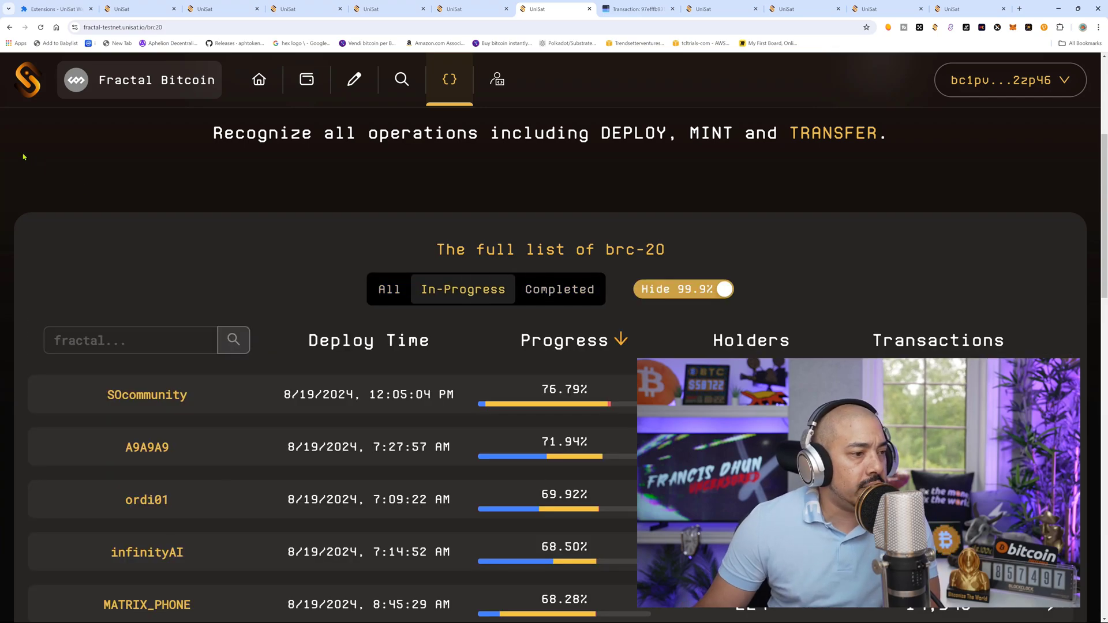
scroll(down, 3)
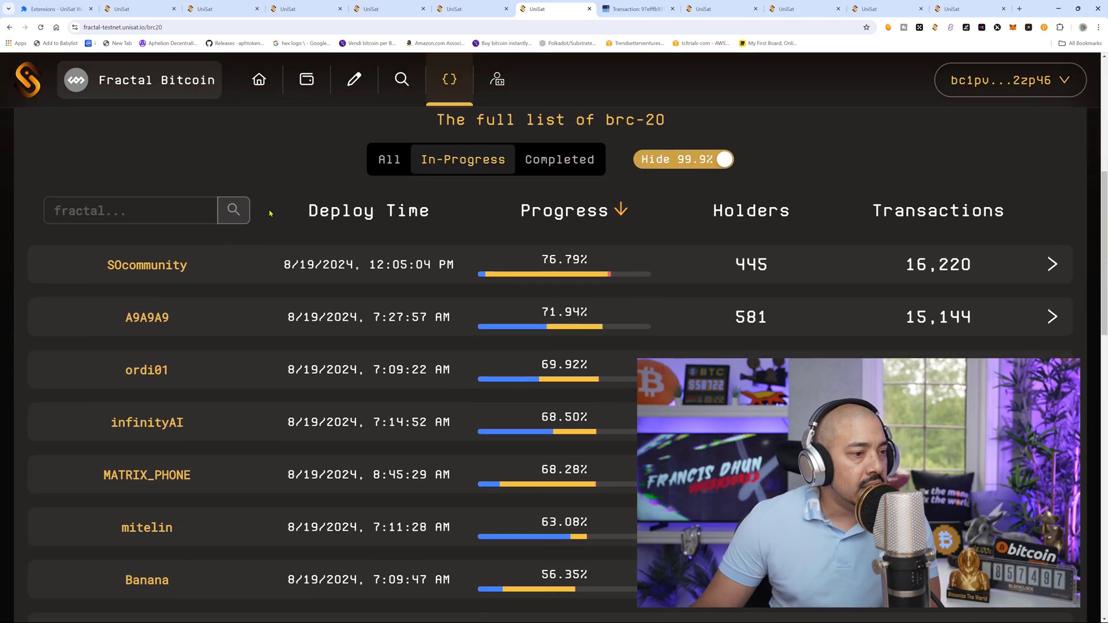
mouse_move(108, 310)
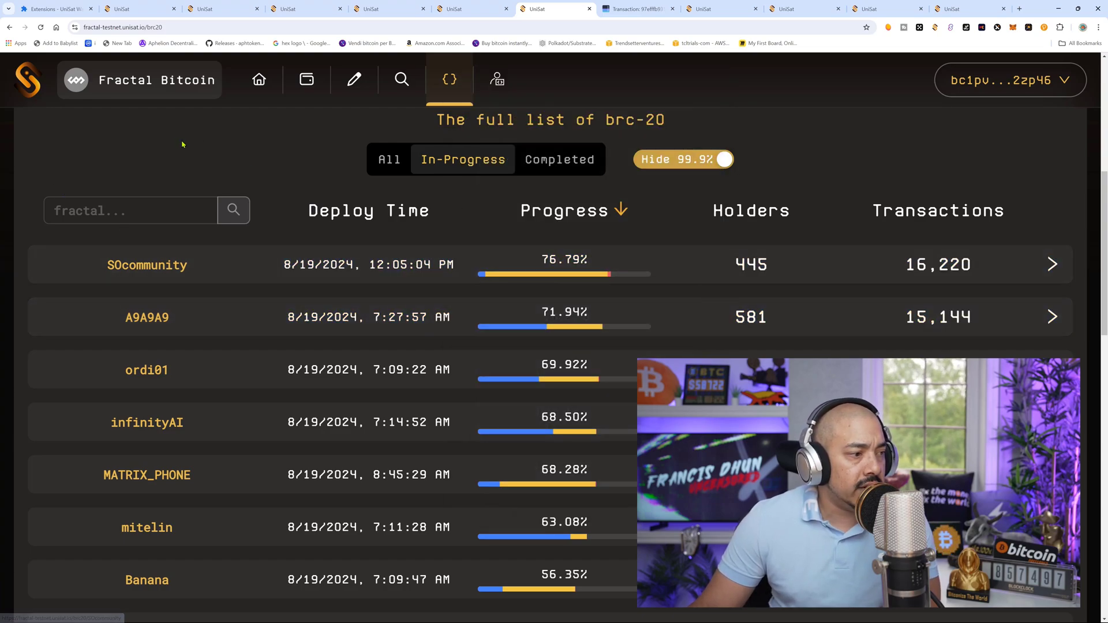
mouse_move(626, 361)
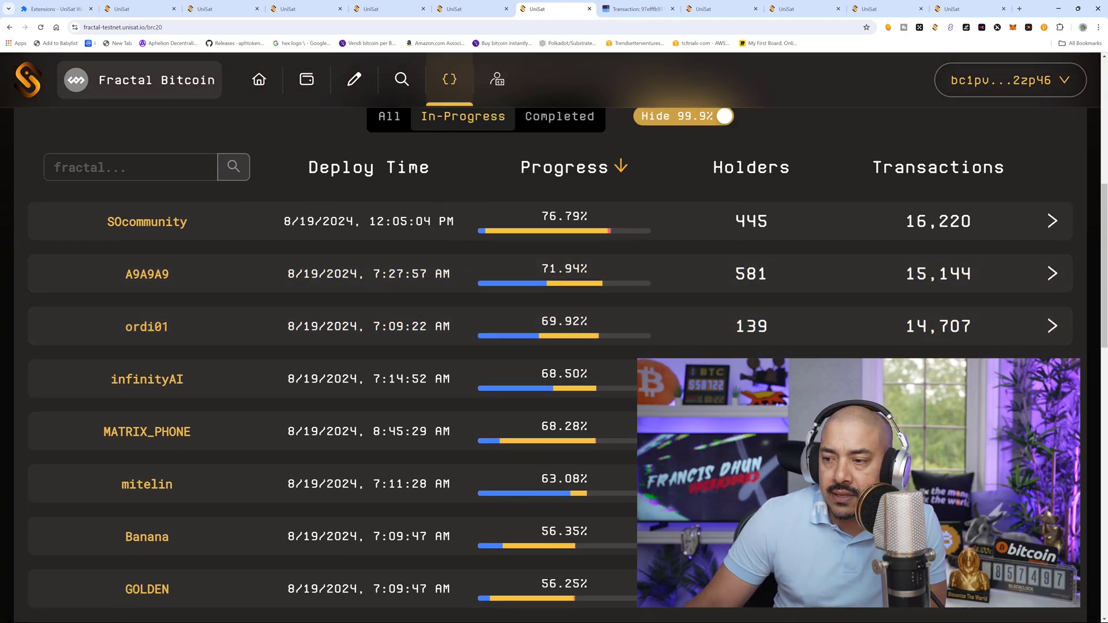
scroll(down, 3)
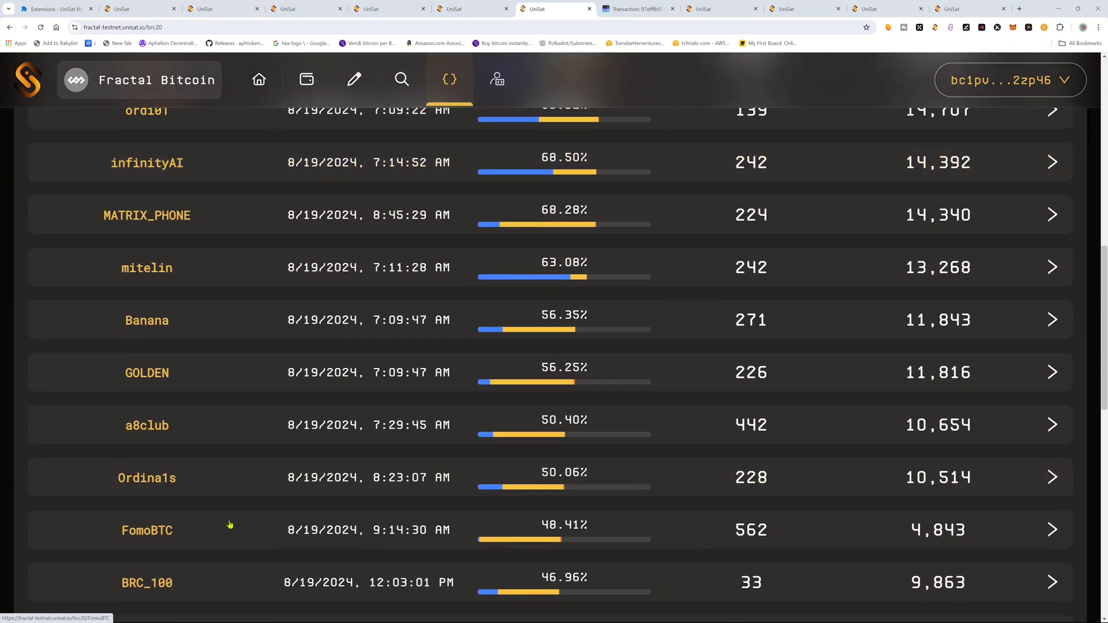
- Search the brc-20 list for 'testing' and open that token's page (21,000,000 supply)
scroll(up, 3)
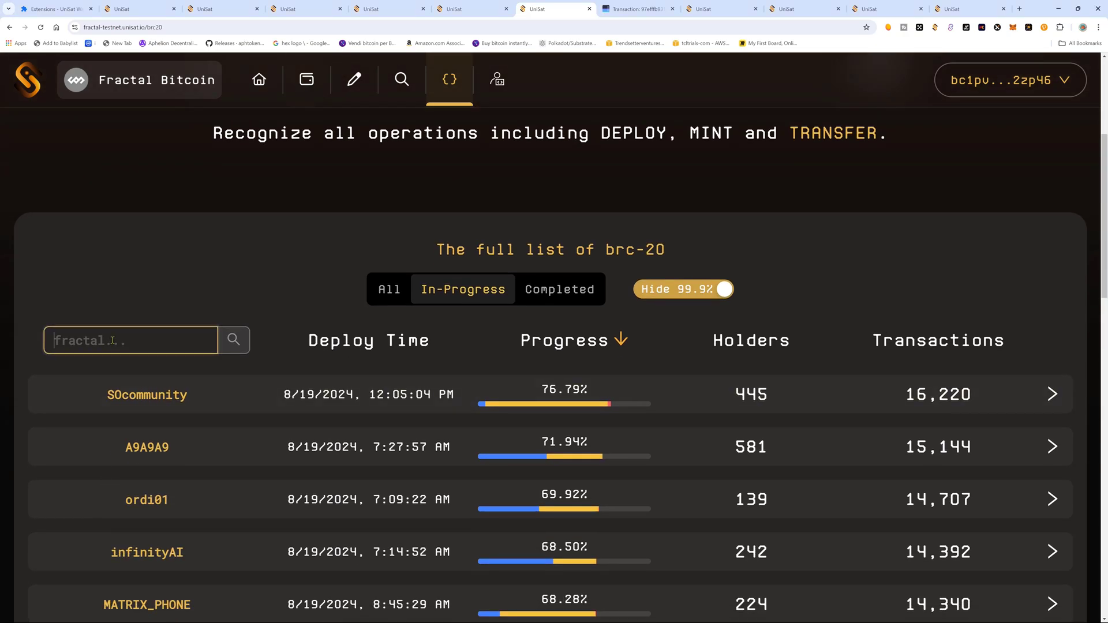
text(testing)
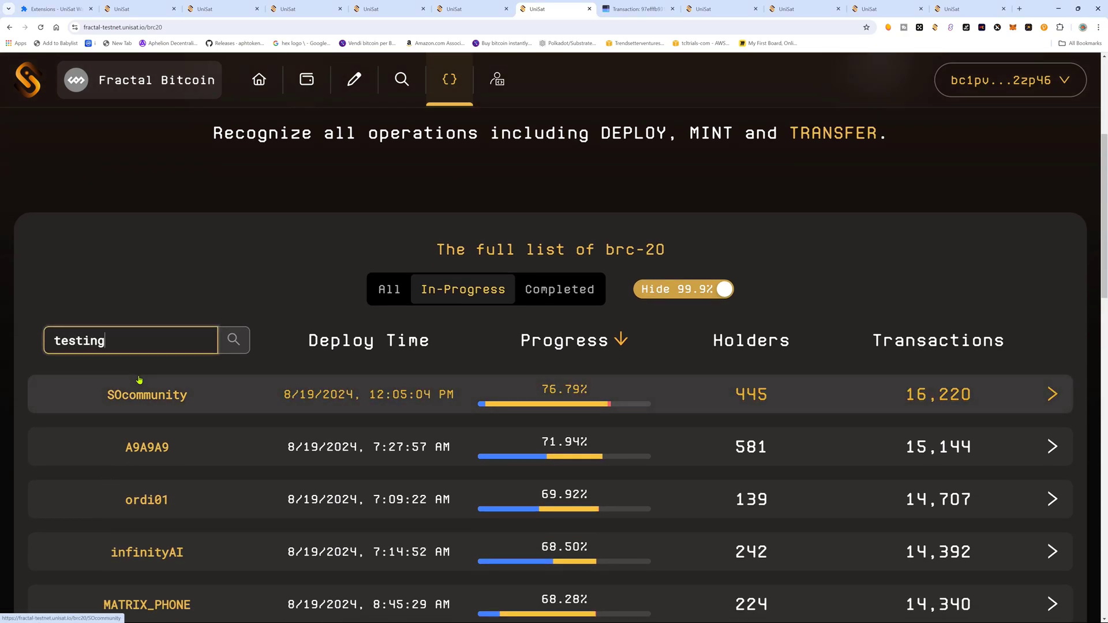
click(233, 340)
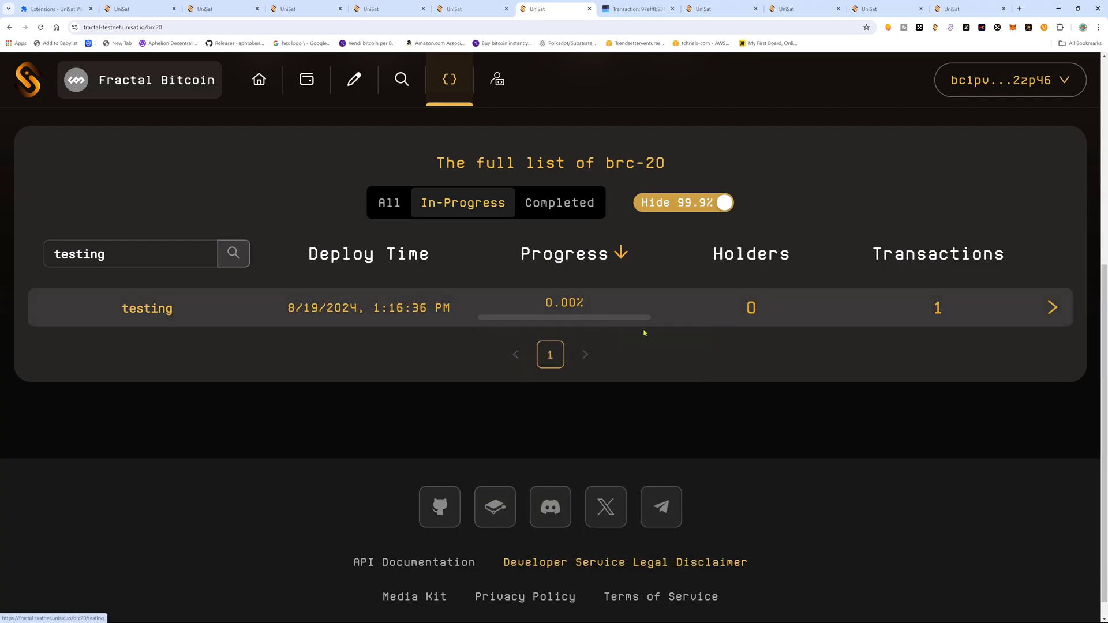
mouse_move(846, 333)
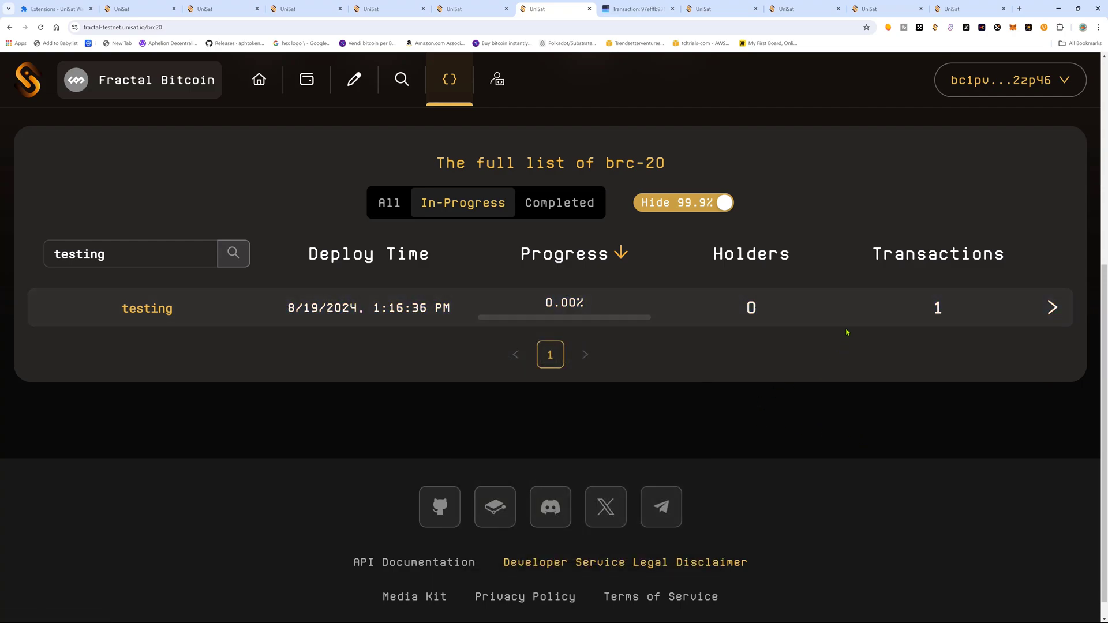
click(147, 308)
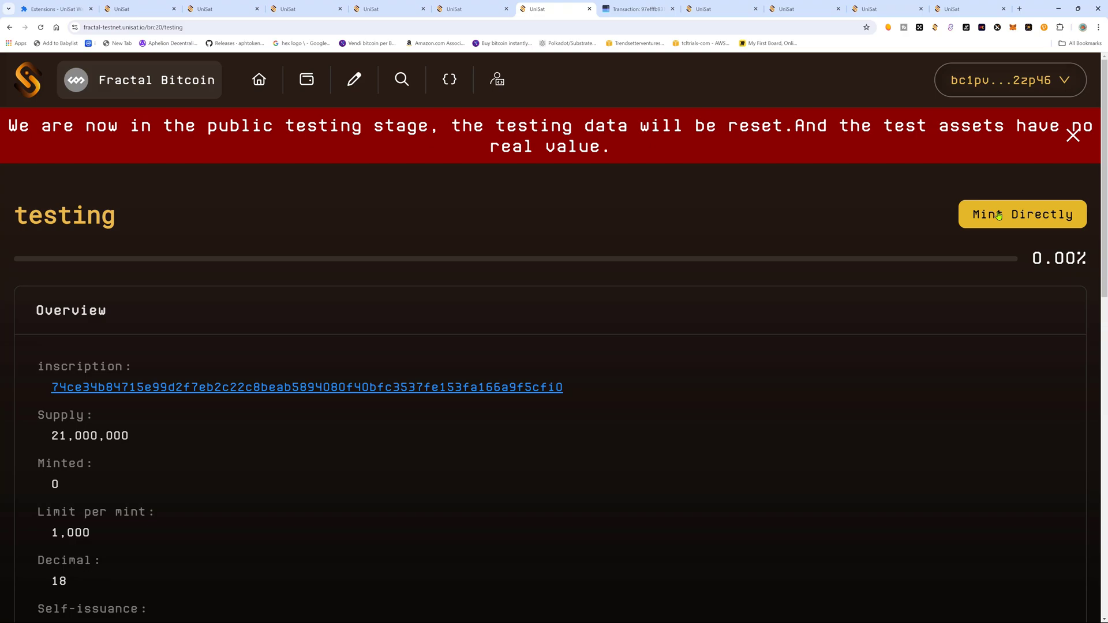
- Start Mint Directly for testing and set Repeat Mint to 50
click(1022, 214)
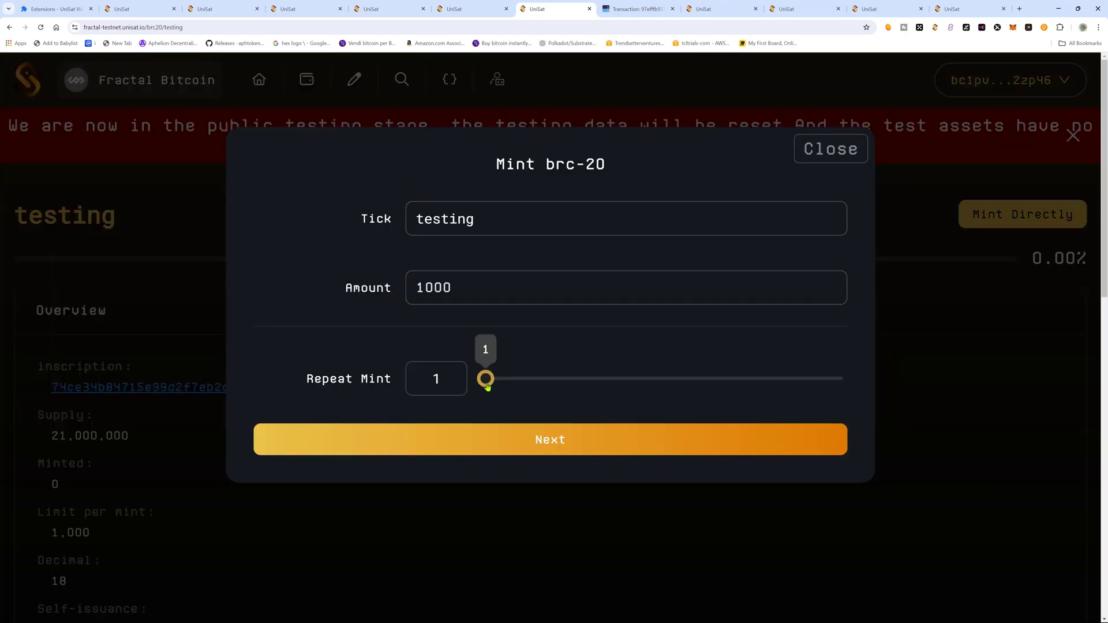
drag(485, 378, 503, 378)
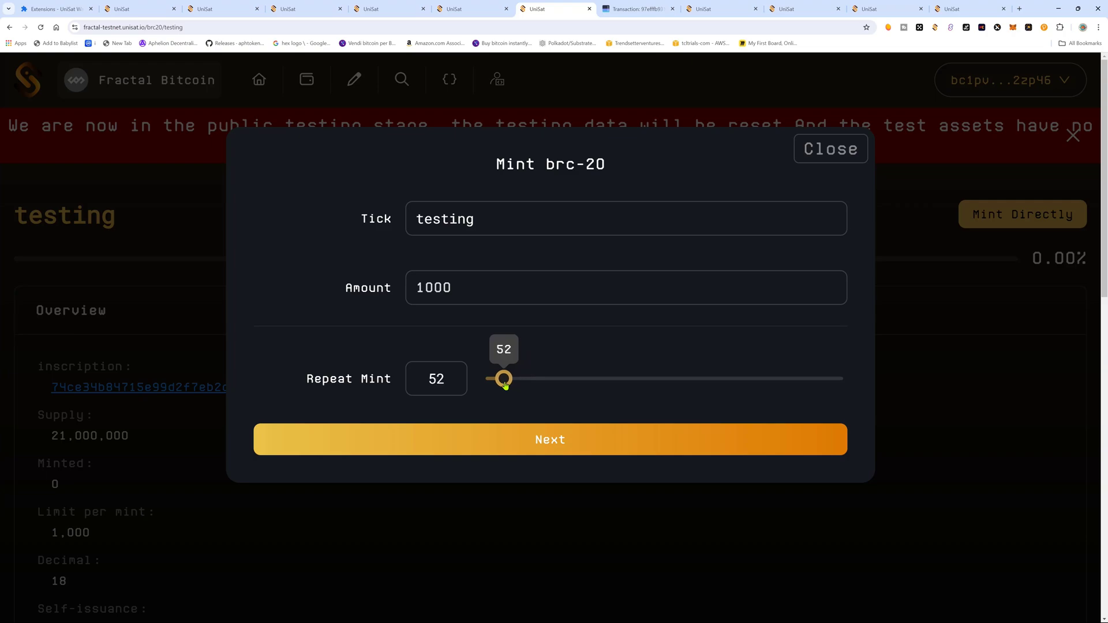
text(50)
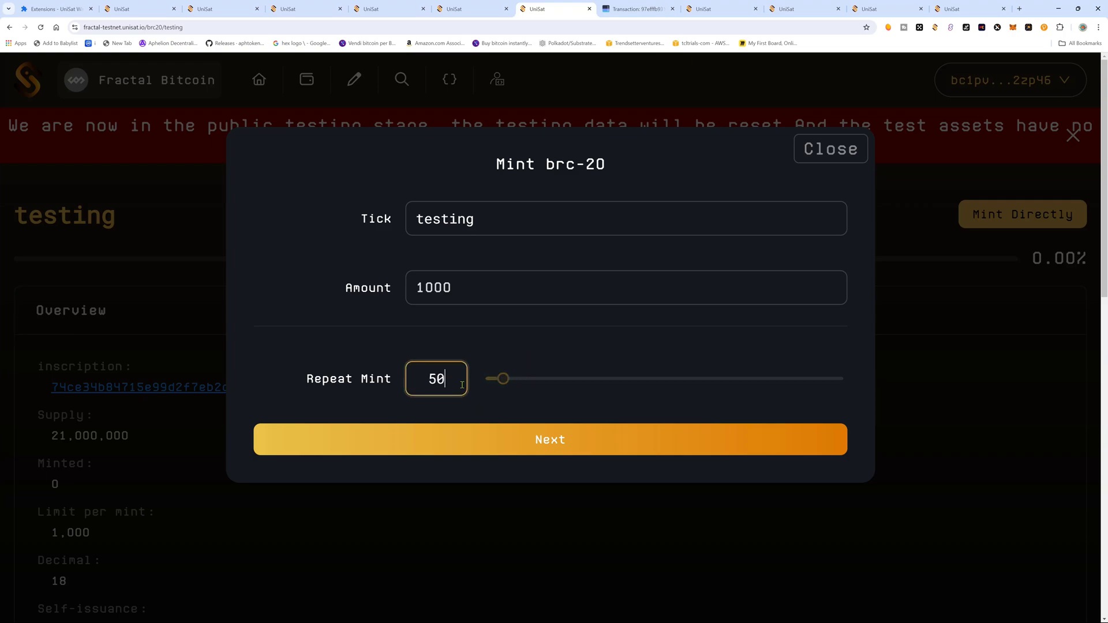
click(550, 439)
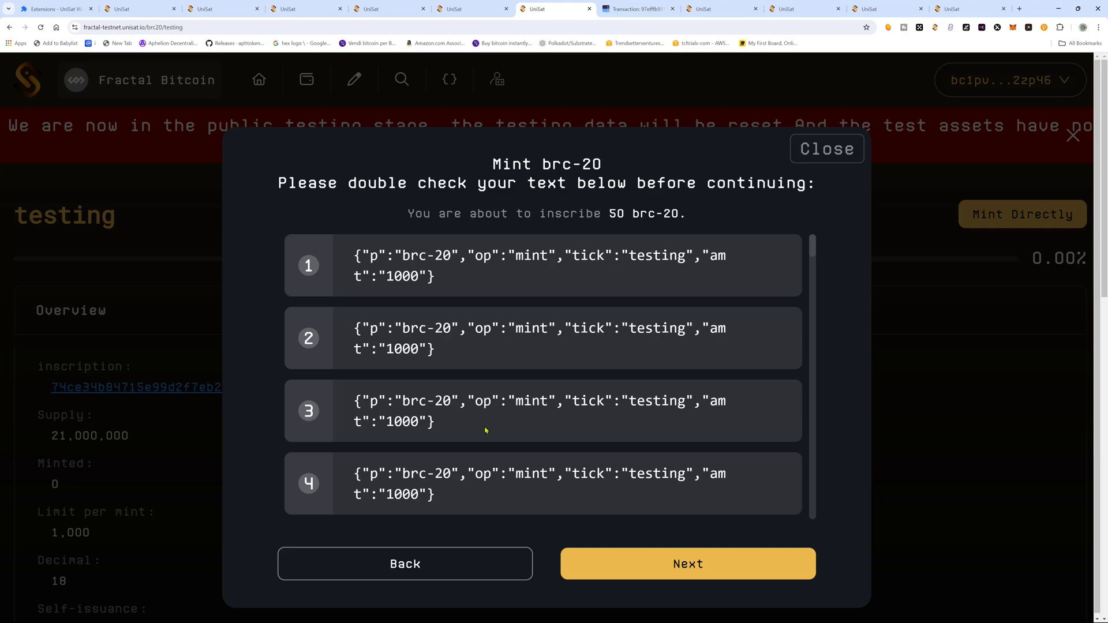
- Accept the 50 inscription texts to build the ~97000-sat order, reaching Submit & Pay
click(826, 148)
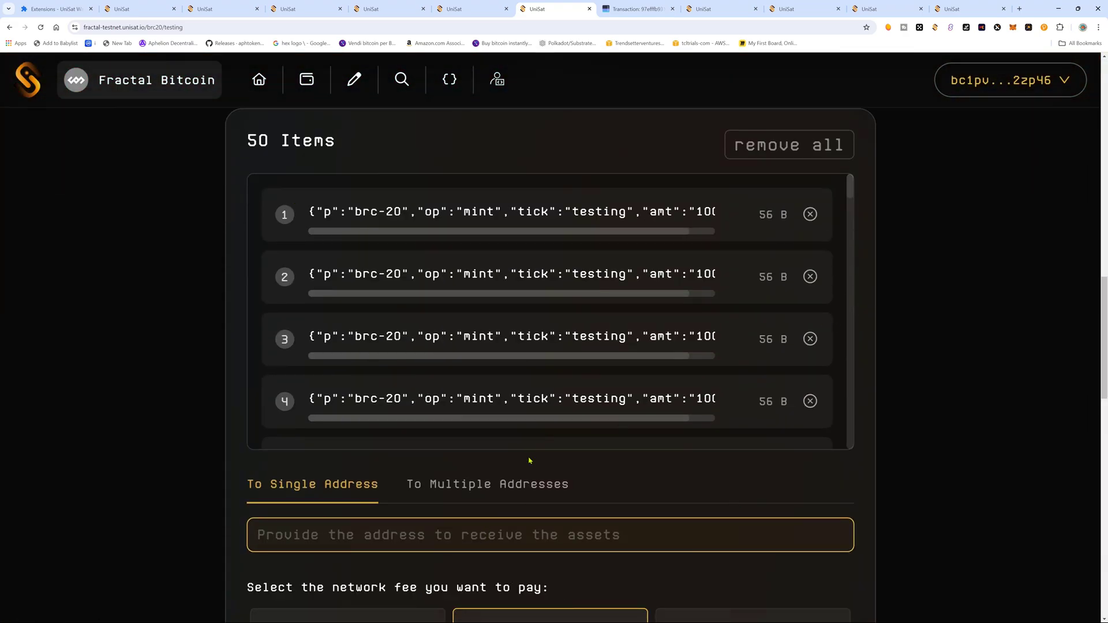
scroll(down, 3)
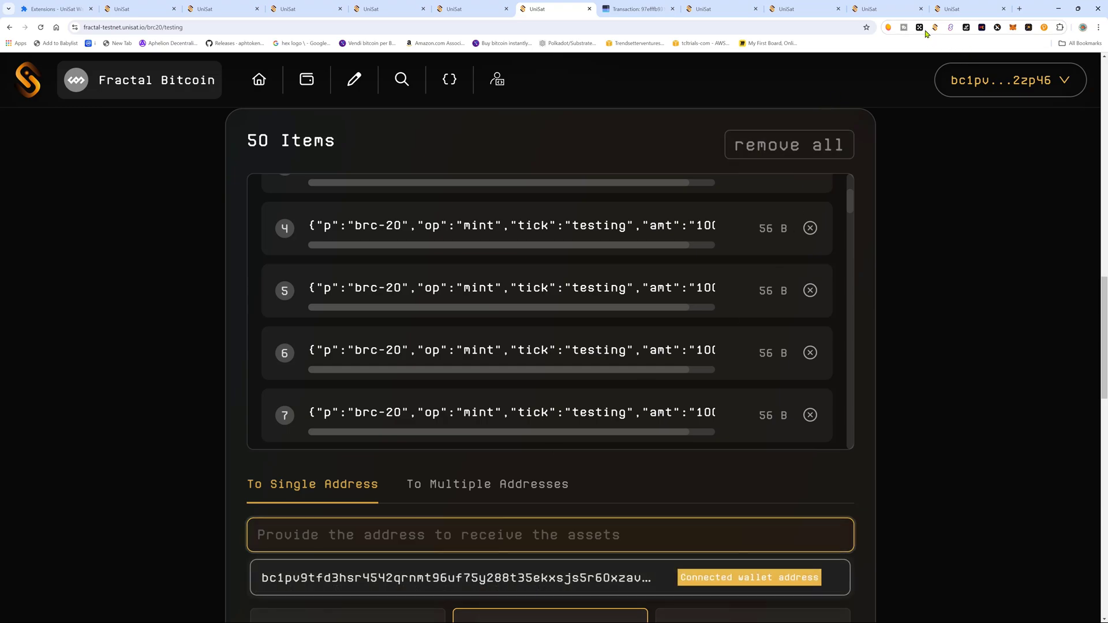
scroll(down, 3)
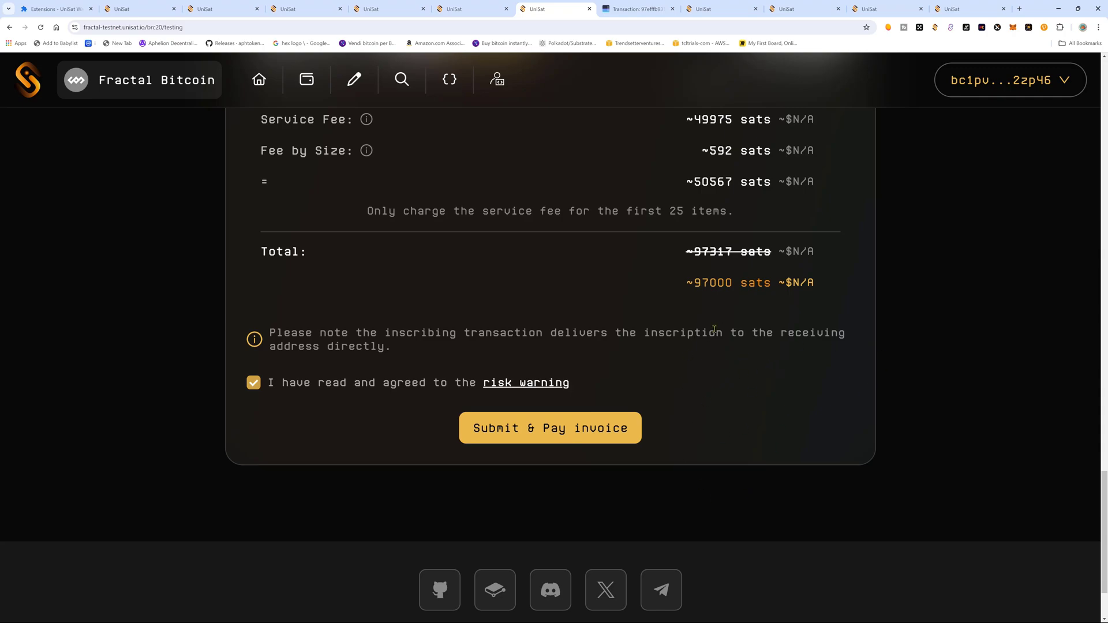
scroll(down, 3)
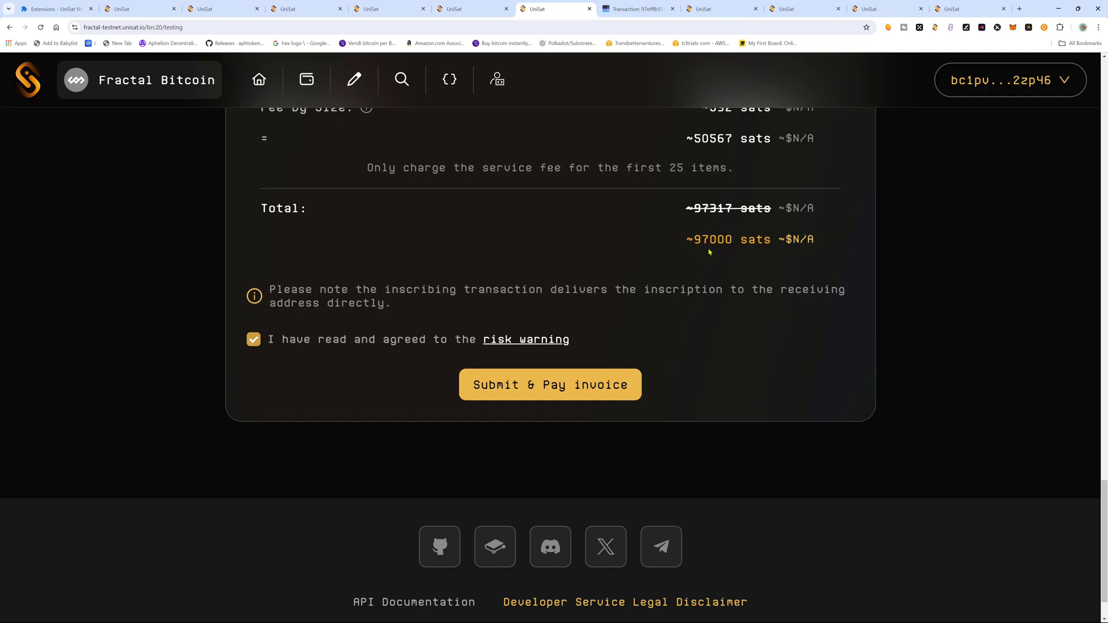
mouse_move(718, 261)
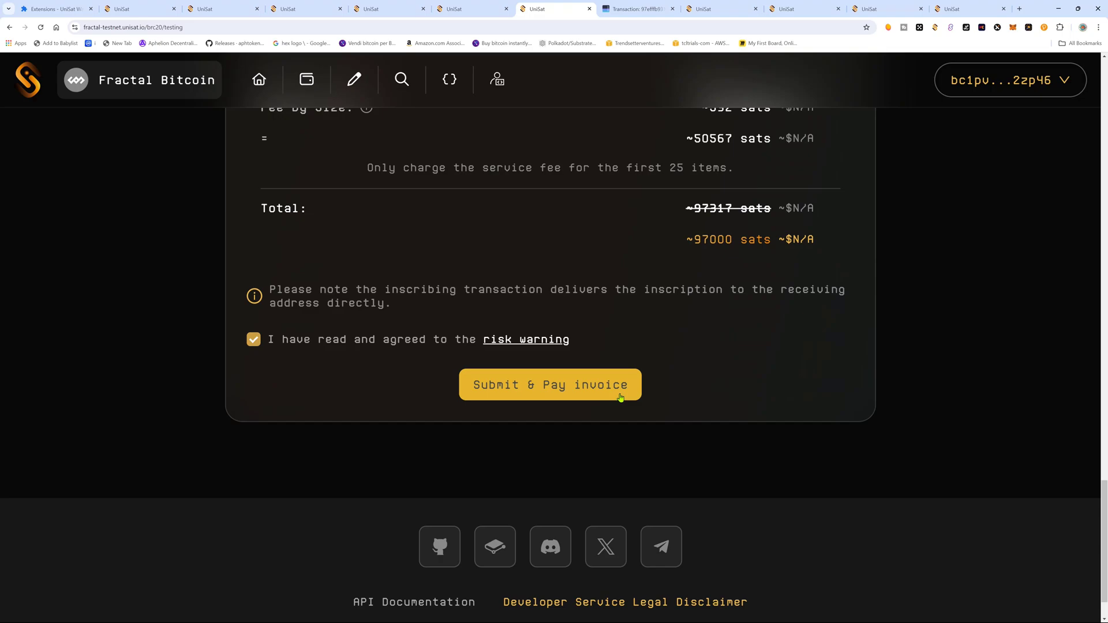
- Submit the 50-mint order and pay the 0.00097308 tFB invoice with the wallet
click(549, 385)
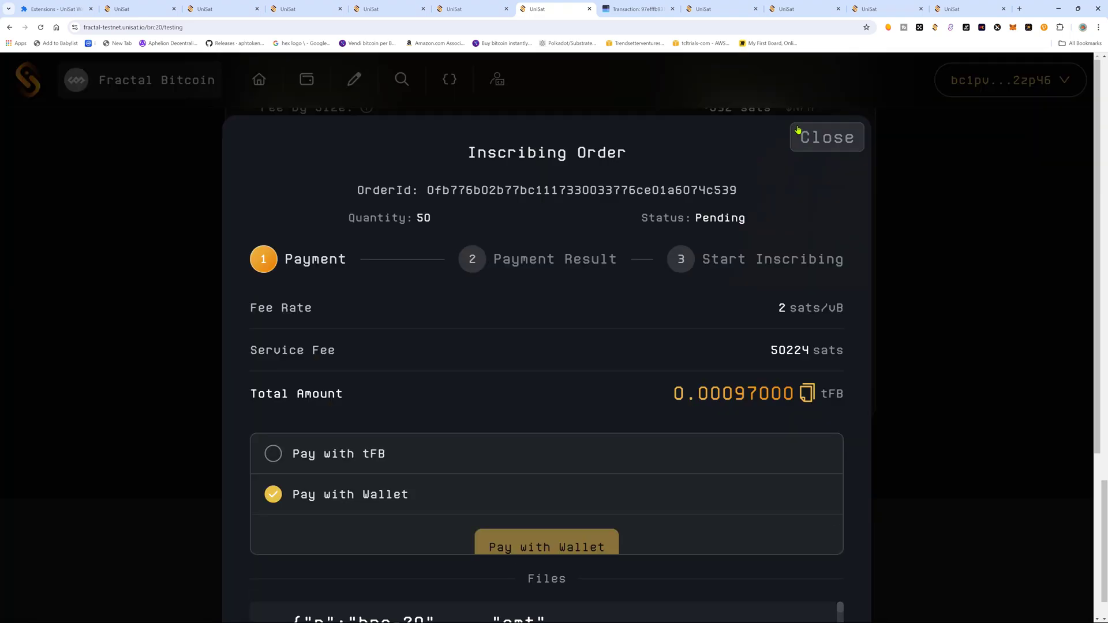
click(546, 547)
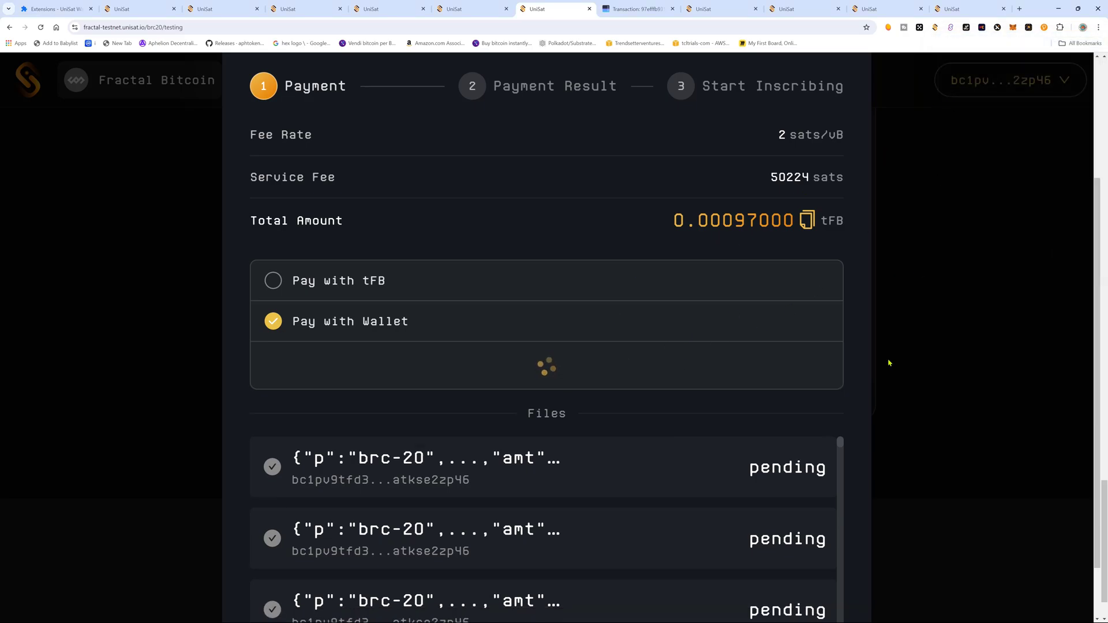
click(579, 9)
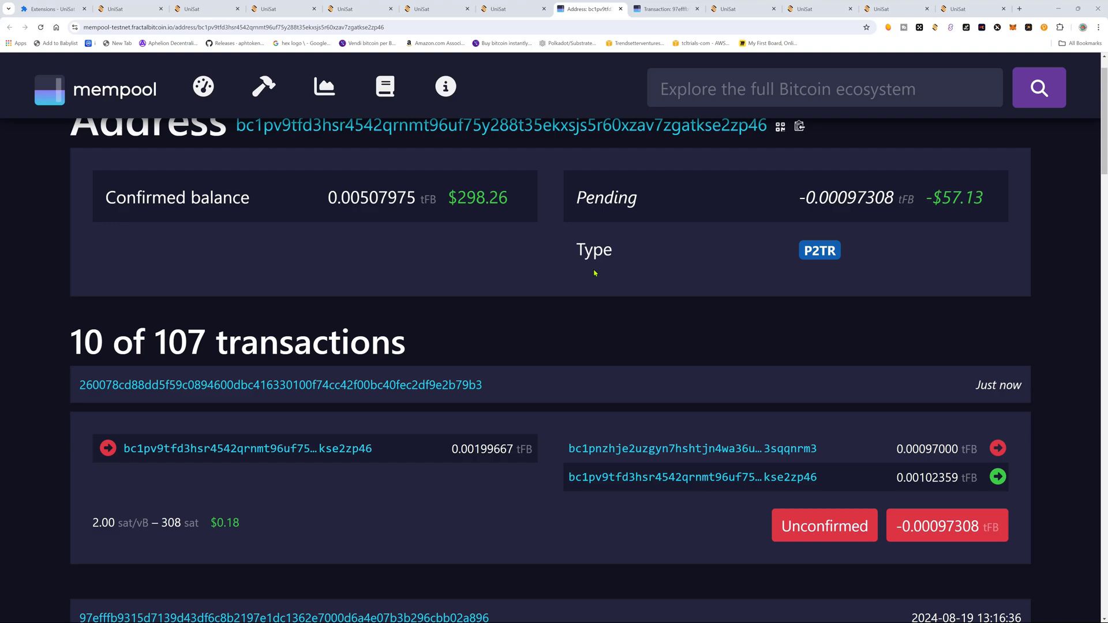
- Open the newest mint payment transaction in mempool, now with 1 confirmation
click(281, 385)
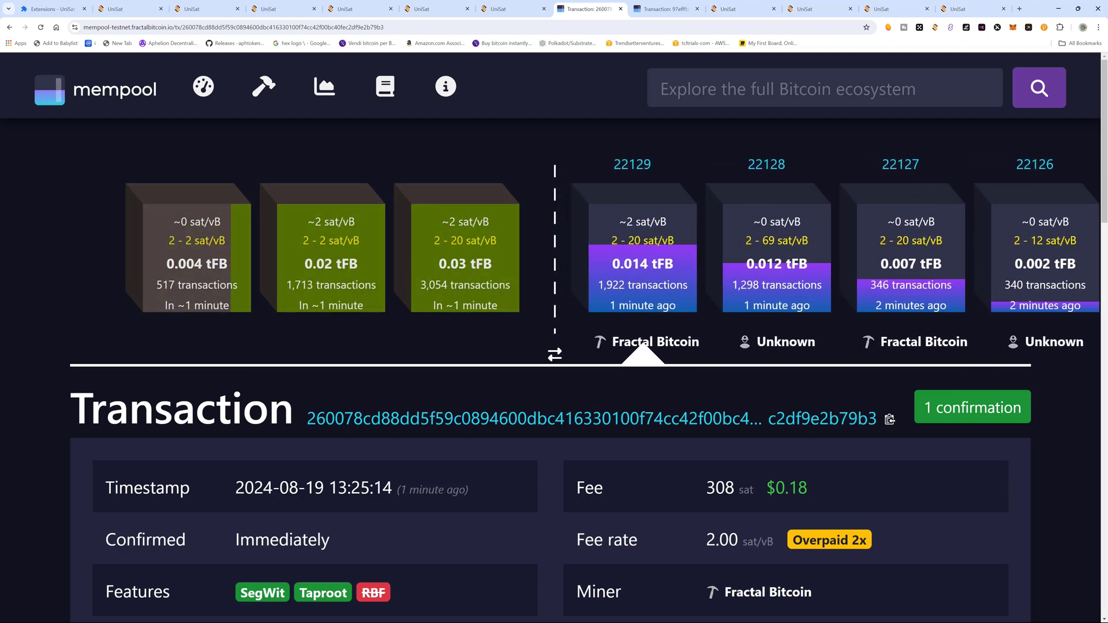
mouse_move(765, 164)
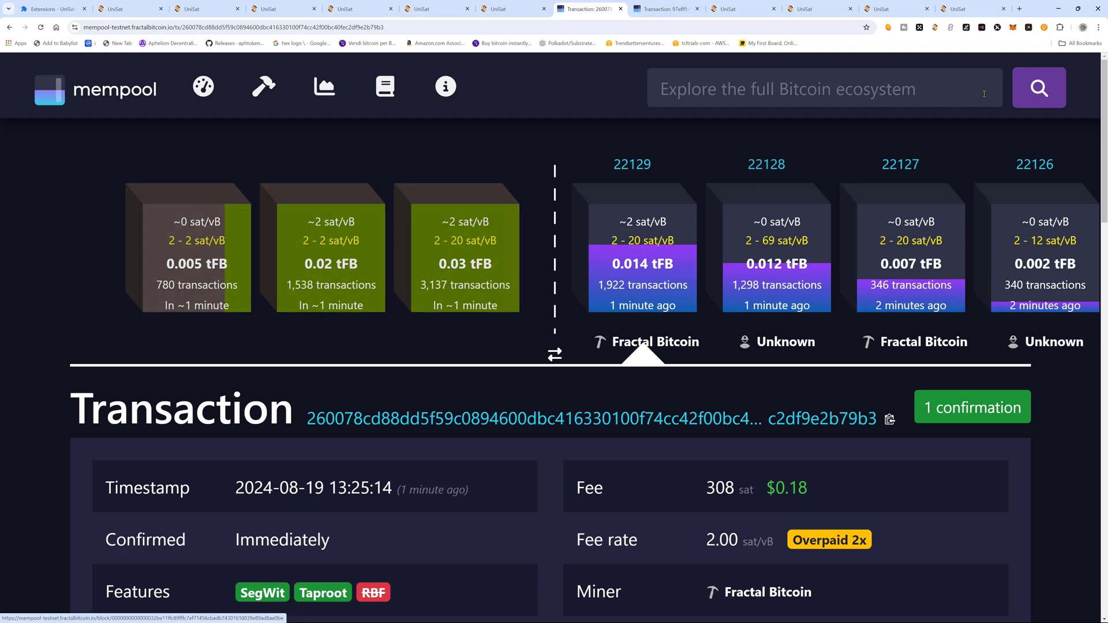
click(934, 27)
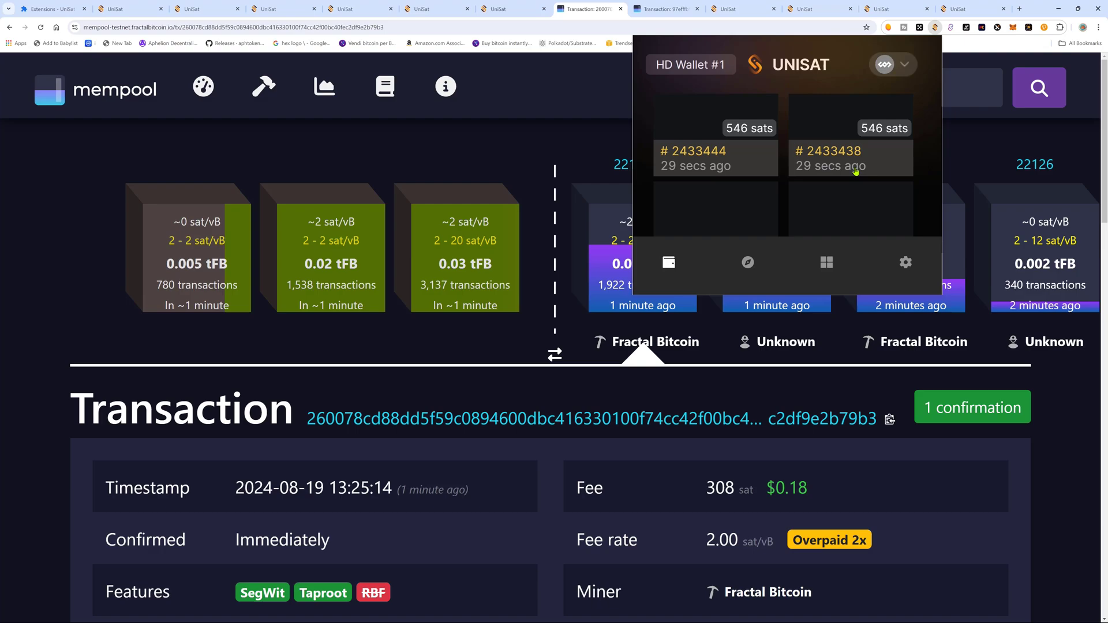
mouse_move(816, 161)
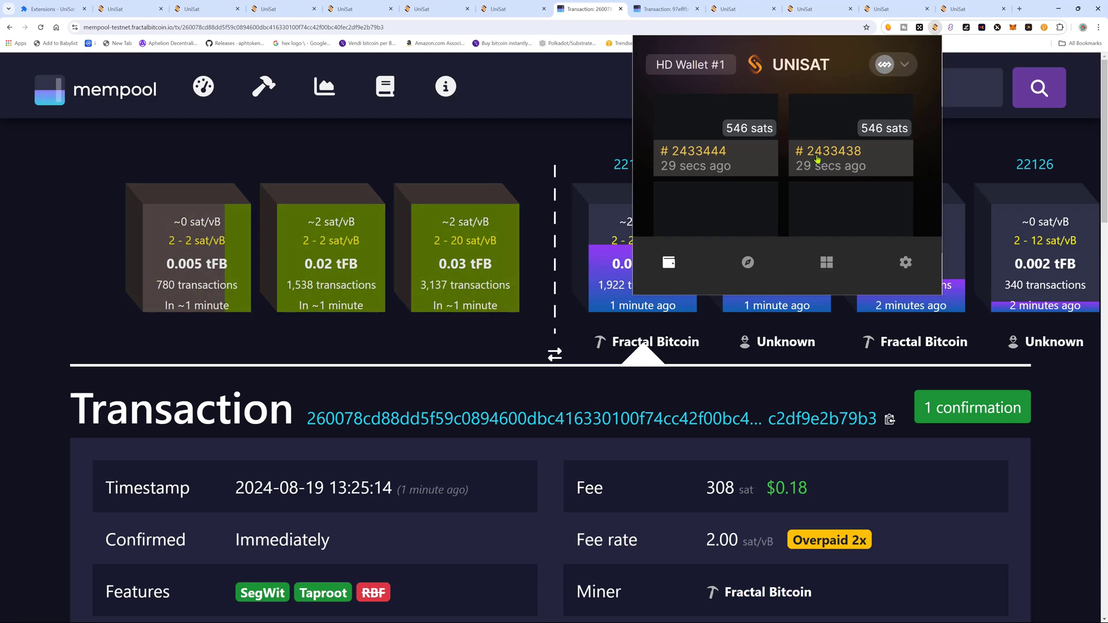
scroll(down, 3)
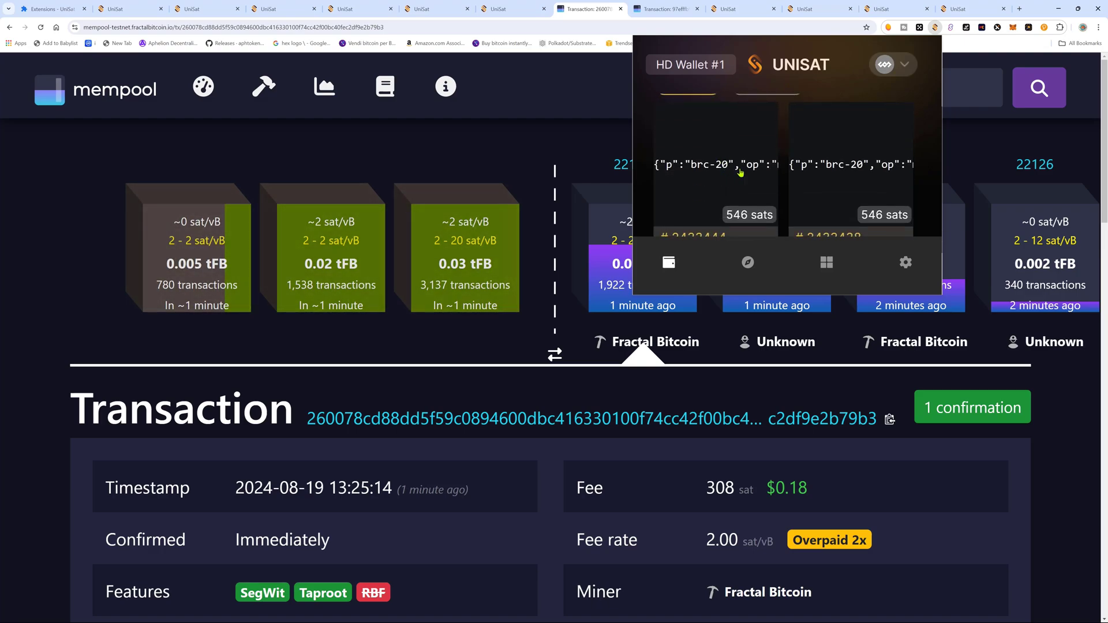
click(714, 169)
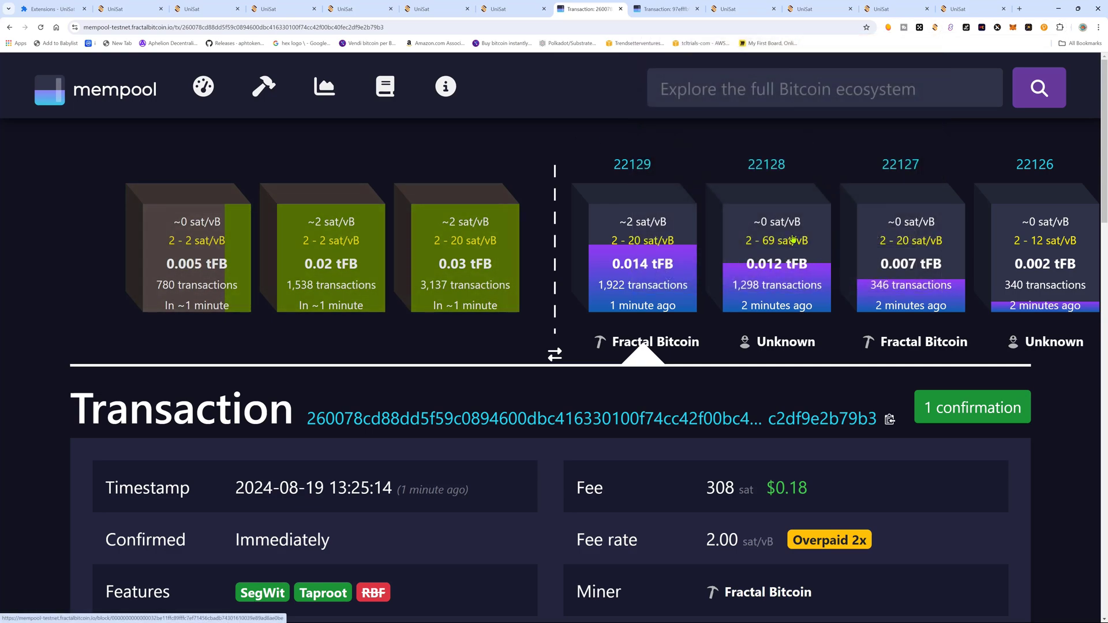
mouse_move(776, 207)
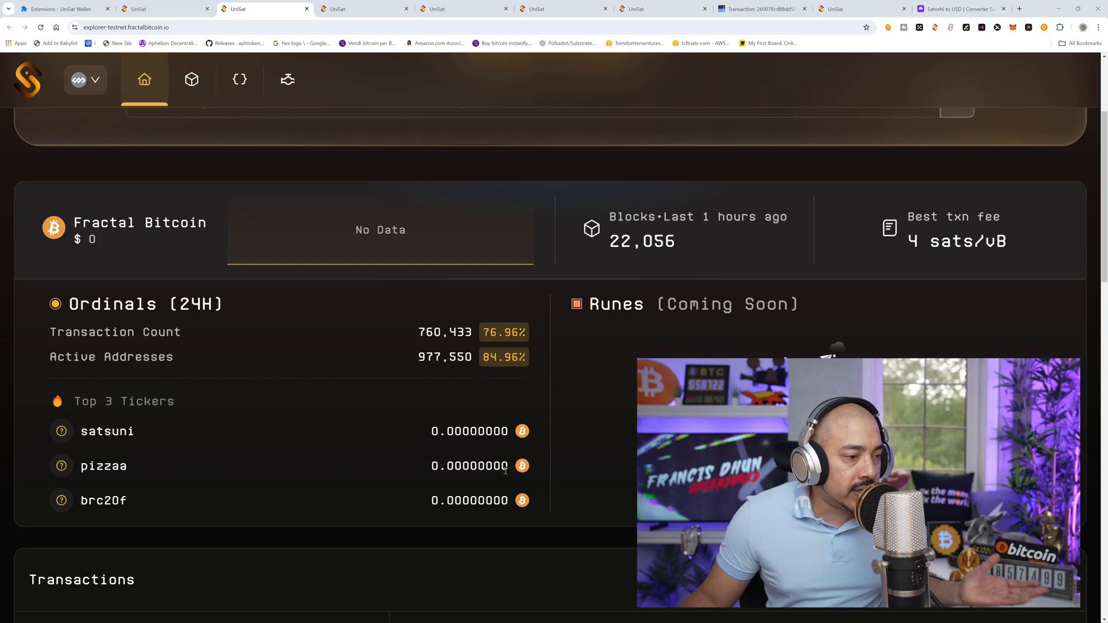
- Scroll the Fractal testnet explorer home page to view Ordinals and transaction stats
scroll(down, 3)
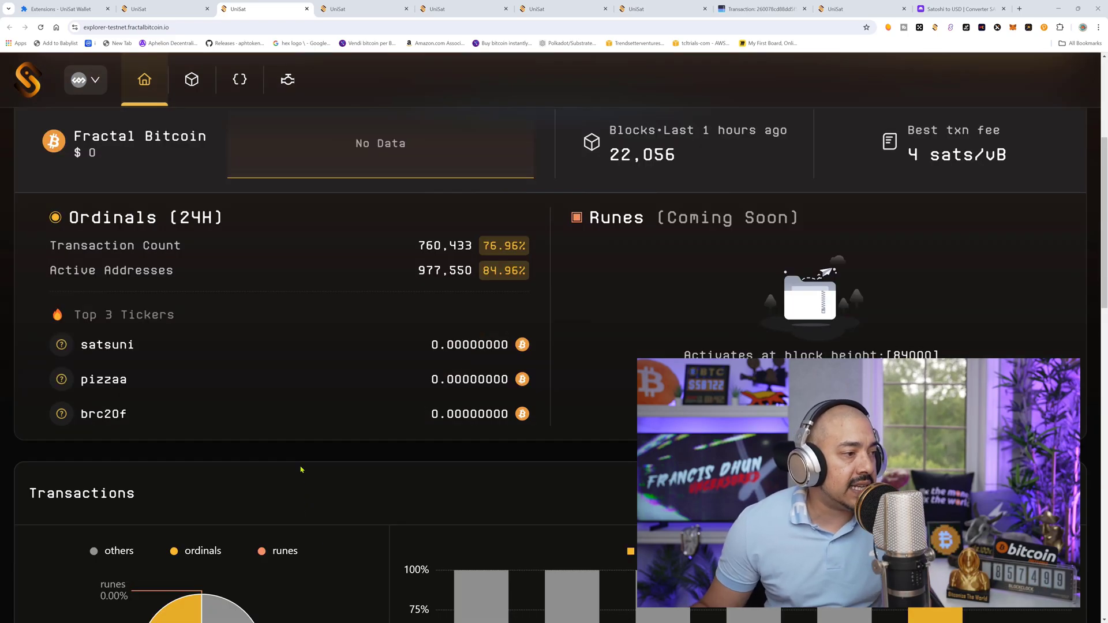
mouse_move(332, 436)
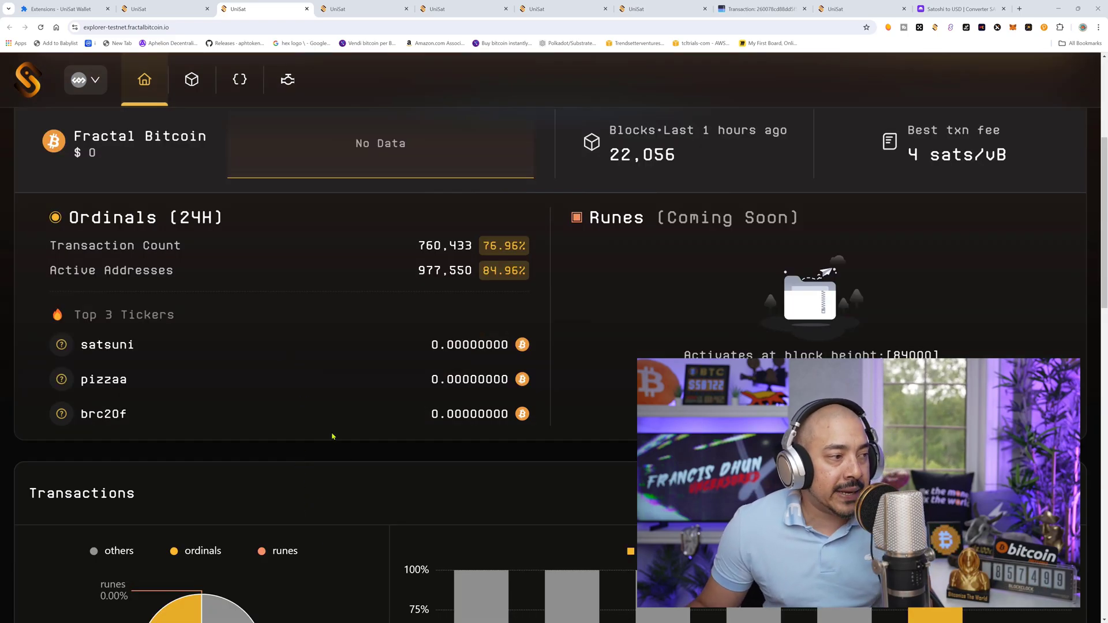